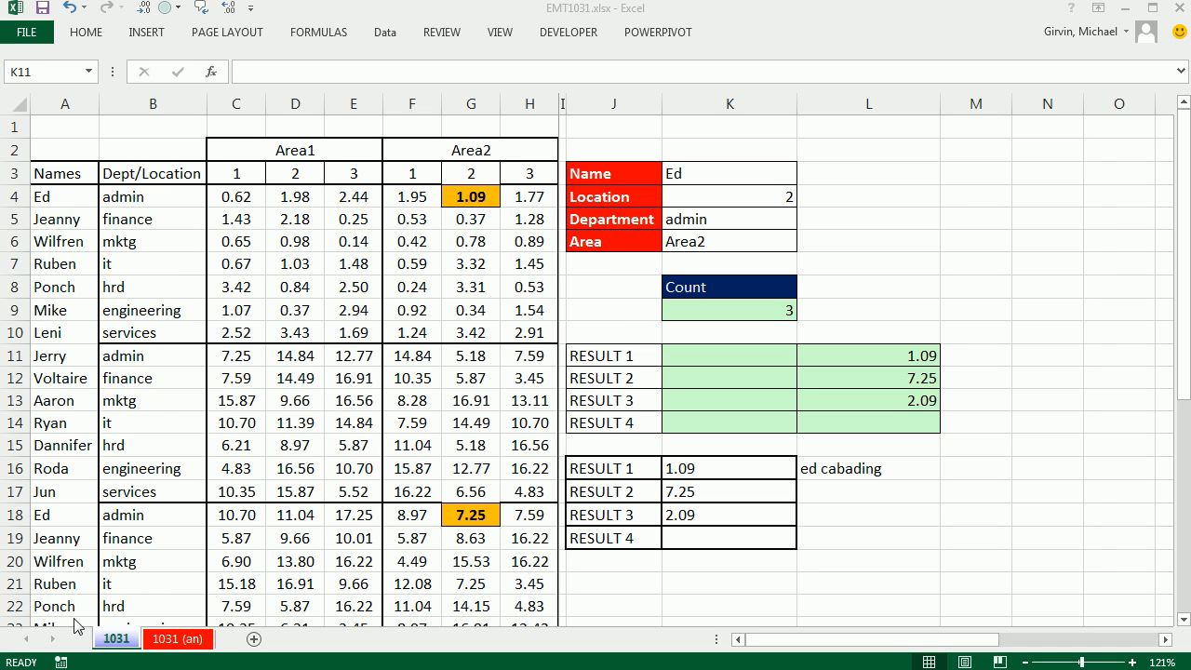
{"action": "mouse_move", "coordinate": [599, 41]}
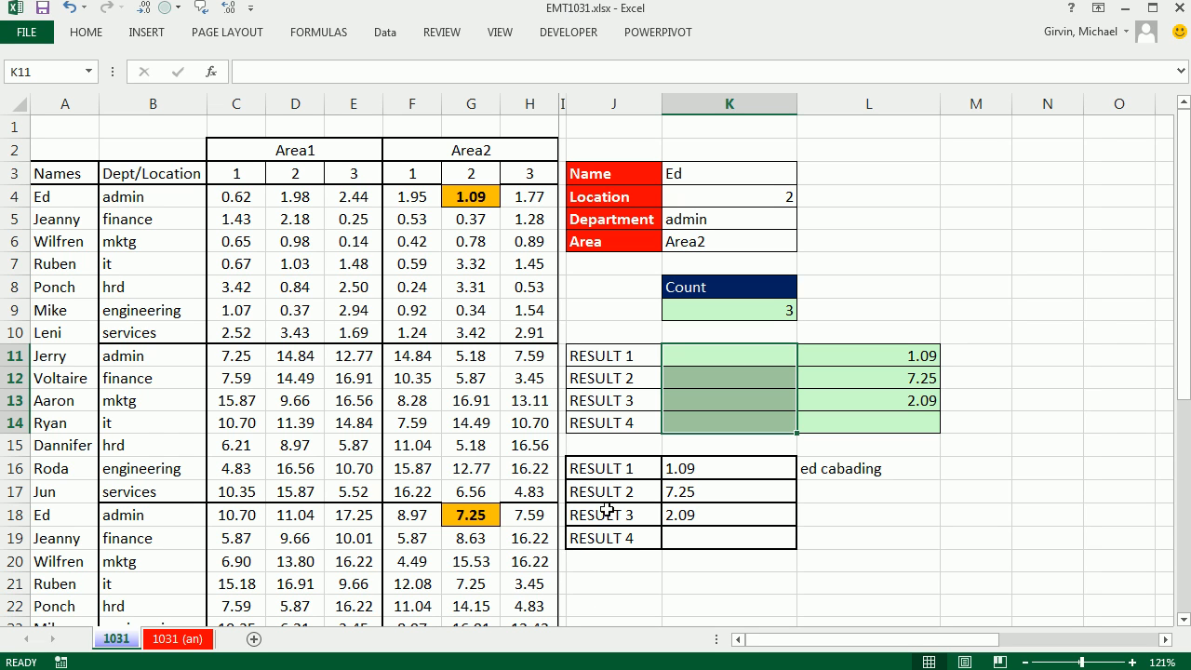
Review the Name (Ed) and Department (admin) criteria against the first block's names and departments.
{"action": "scroll", "scroll_direction": "down", "scroll_amount": 3}
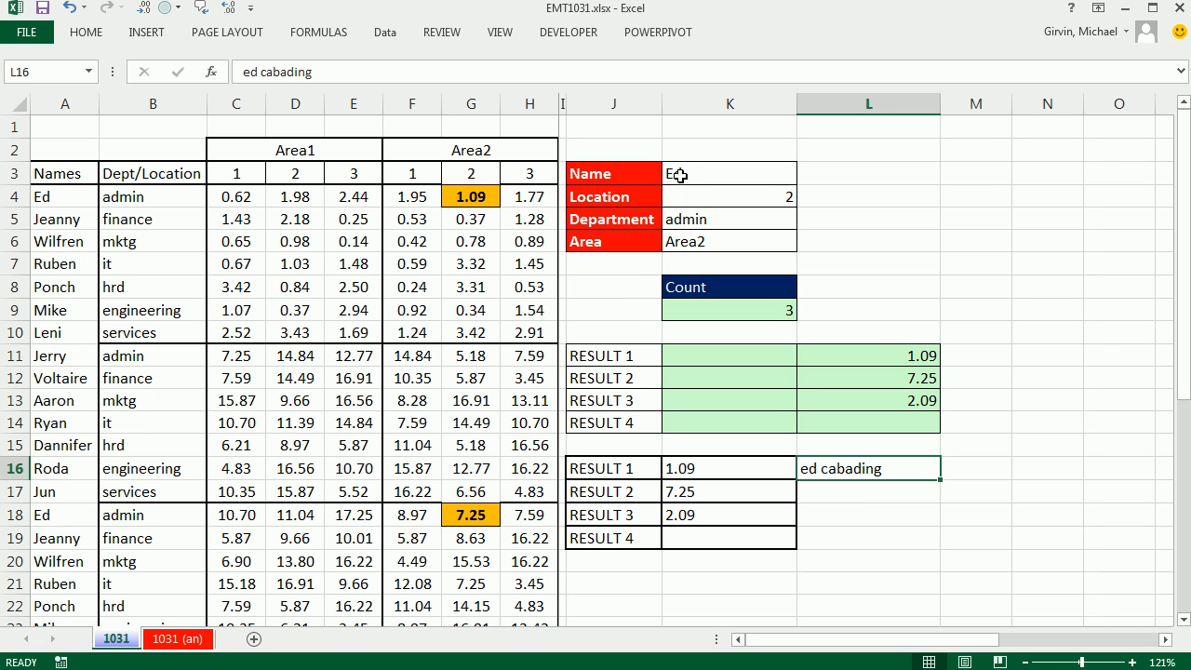
{"action": "left_click", "coordinate": [729, 173]}
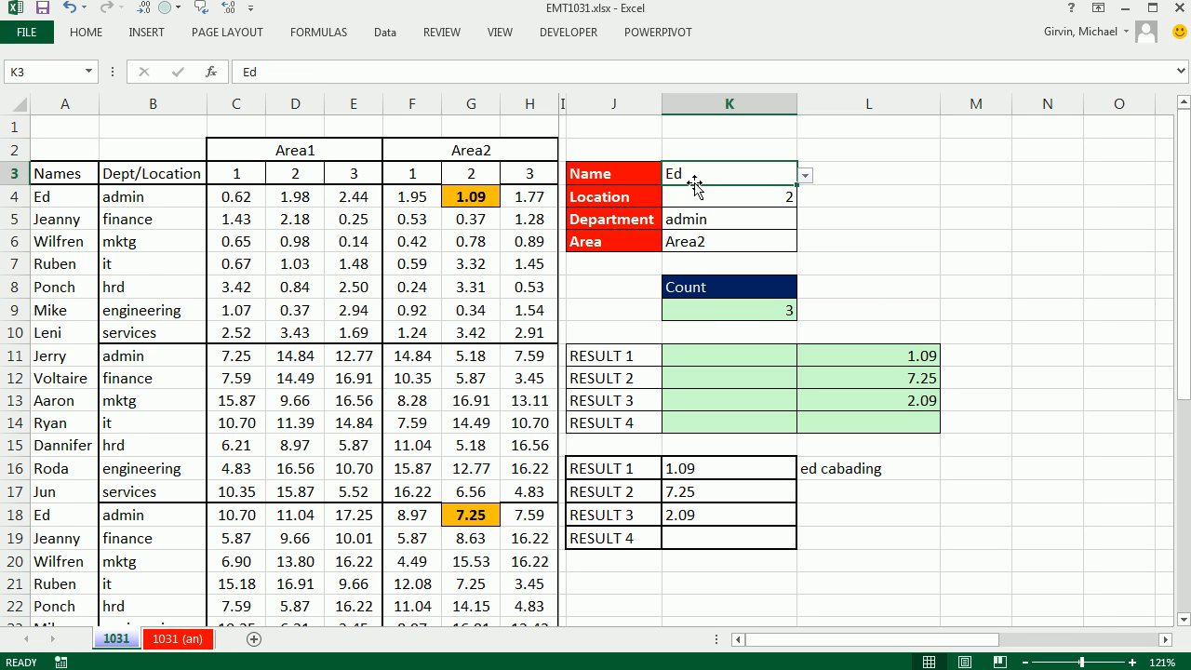
{"action": "left_click", "coordinate": [729, 220]}
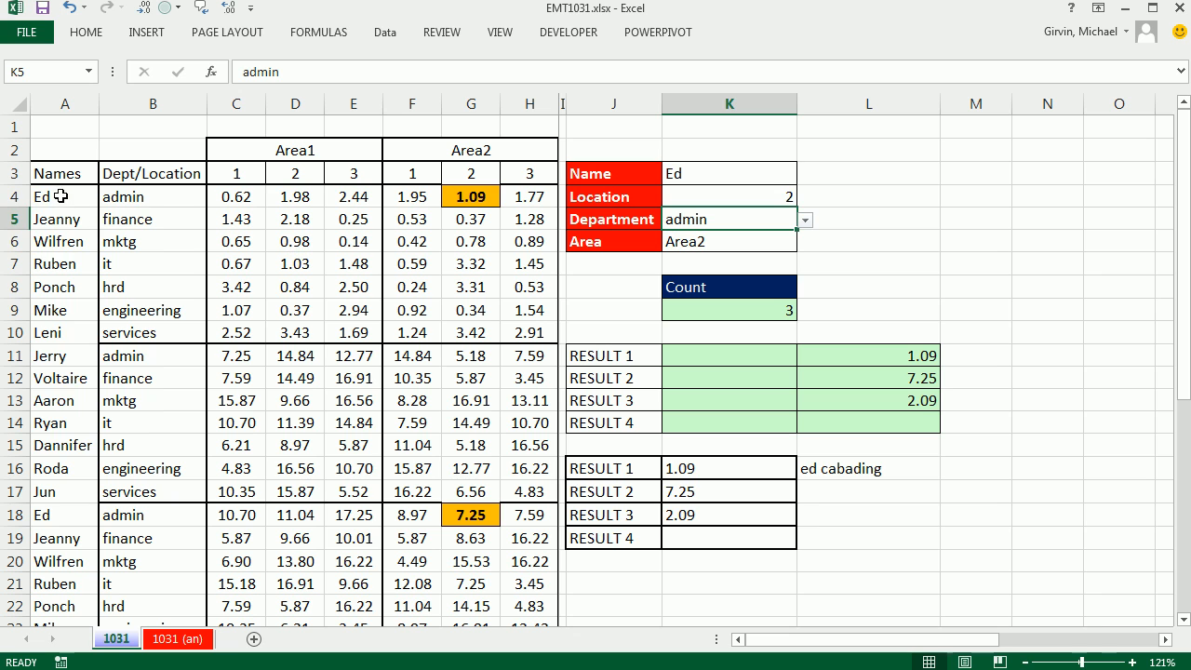
{"action": "left_click", "coordinate": [65, 197]}
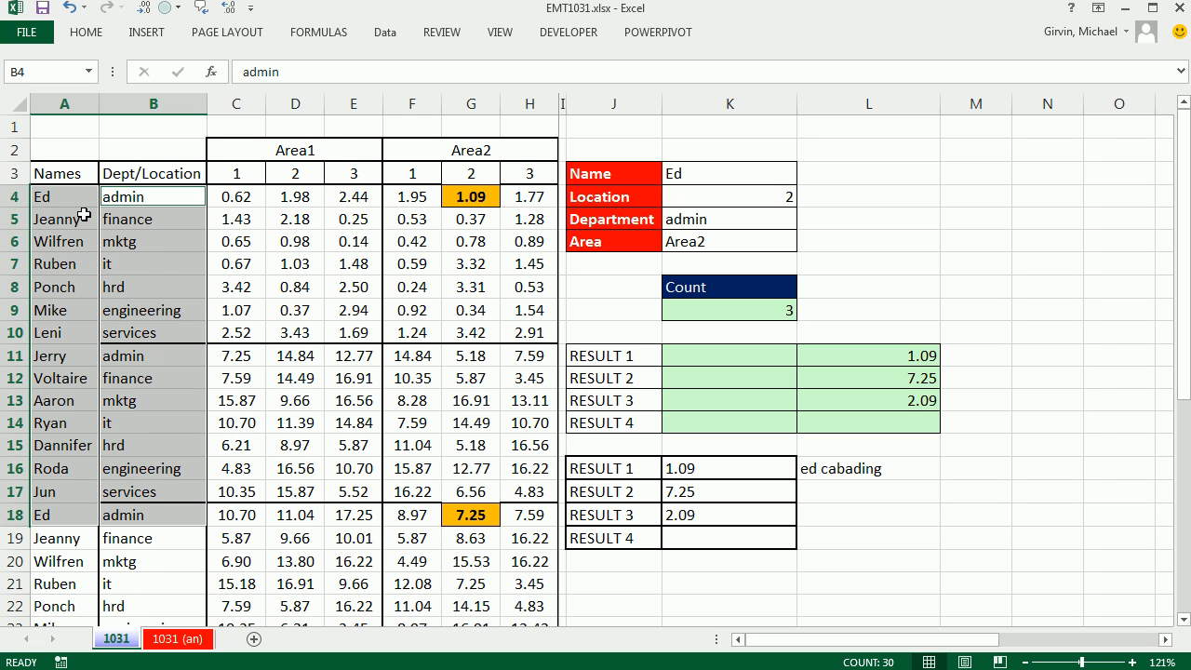
{"action": "left_click_drag", "start_coordinate": [63, 197], "coordinate": [468, 197]}
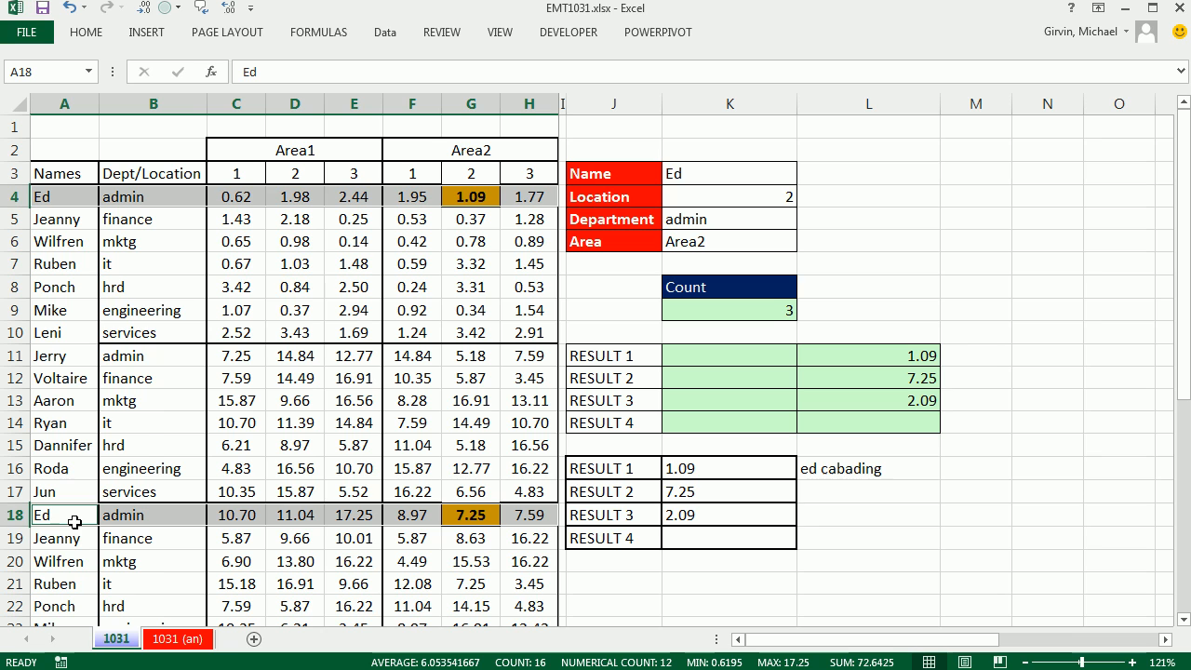
{"action": "mouse_move", "coordinate": [138, 380]}
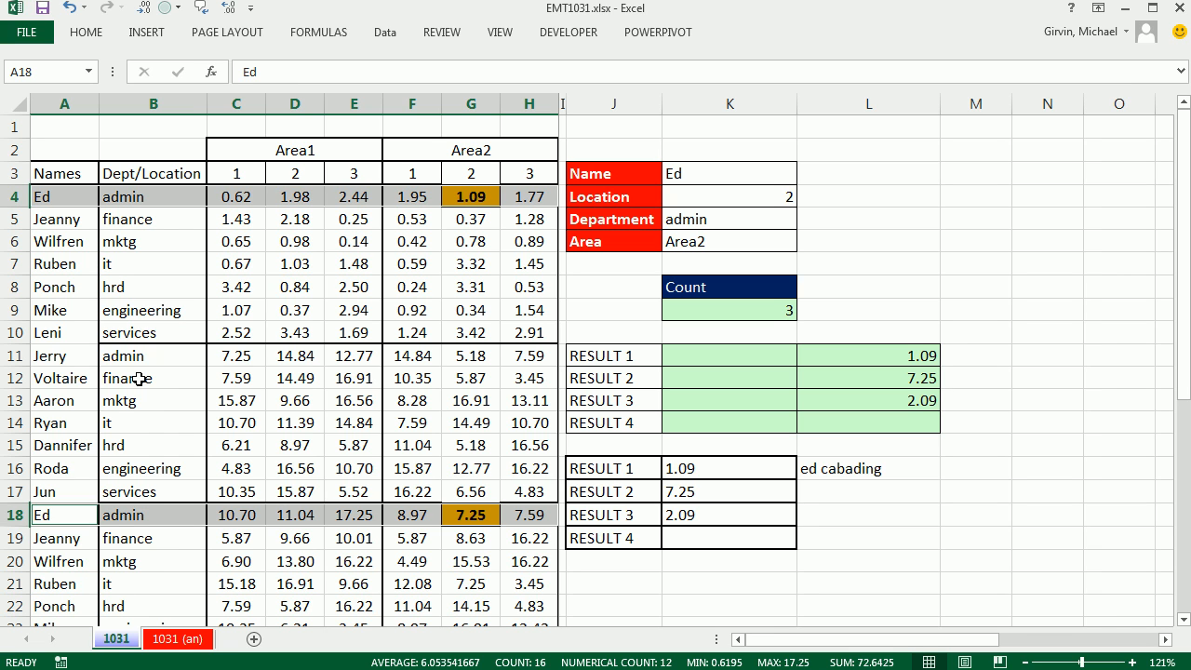
{"action": "mouse_move", "coordinate": [182, 201]}
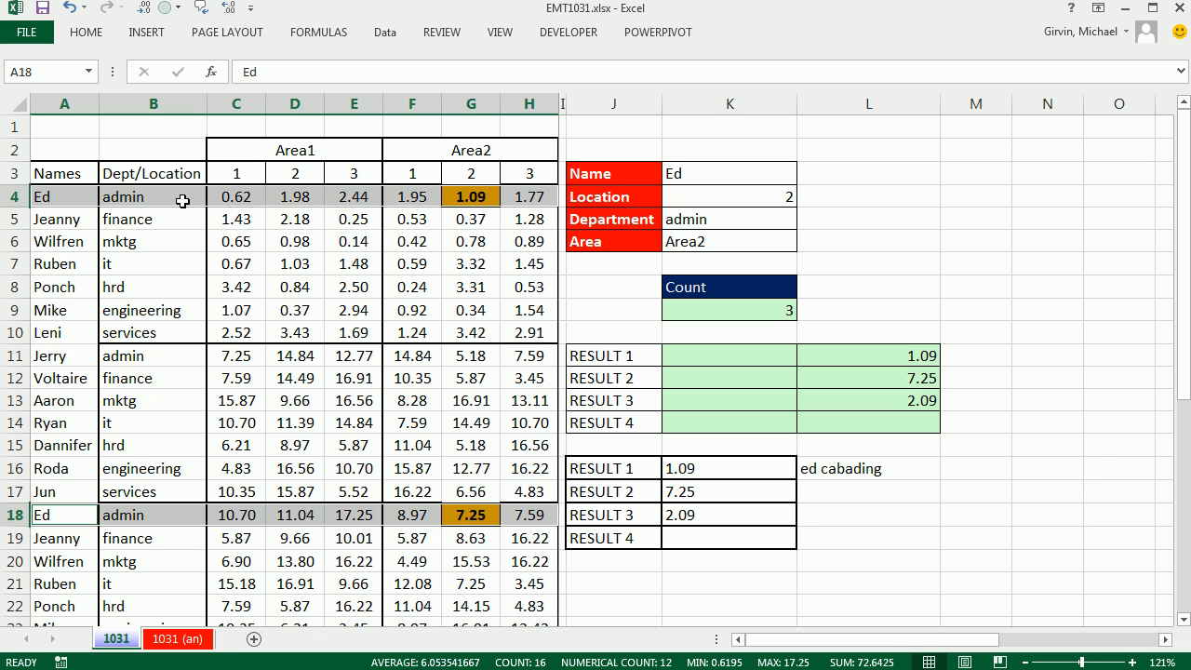
{"action": "mouse_move", "coordinate": [115, 201]}
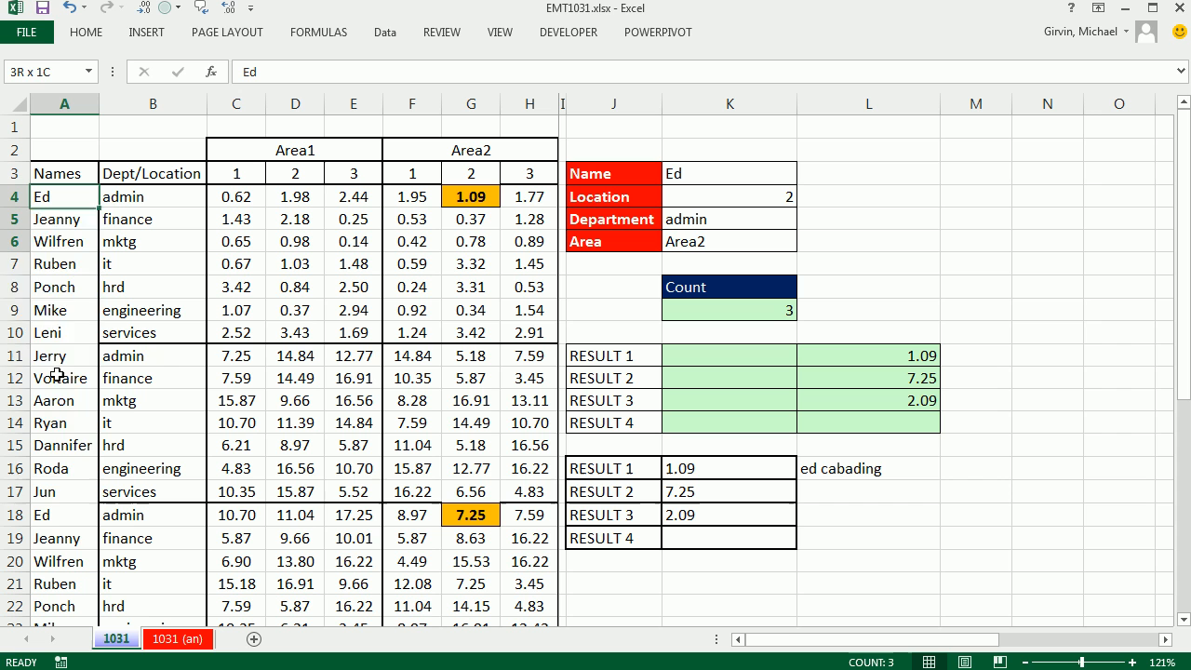
Inspect the name column, the Area1/Area2 number blocks and the existing RESULT 1 formula.
{"action": "left_click_drag", "start_coordinate": [63, 197], "coordinate": [64, 537]}
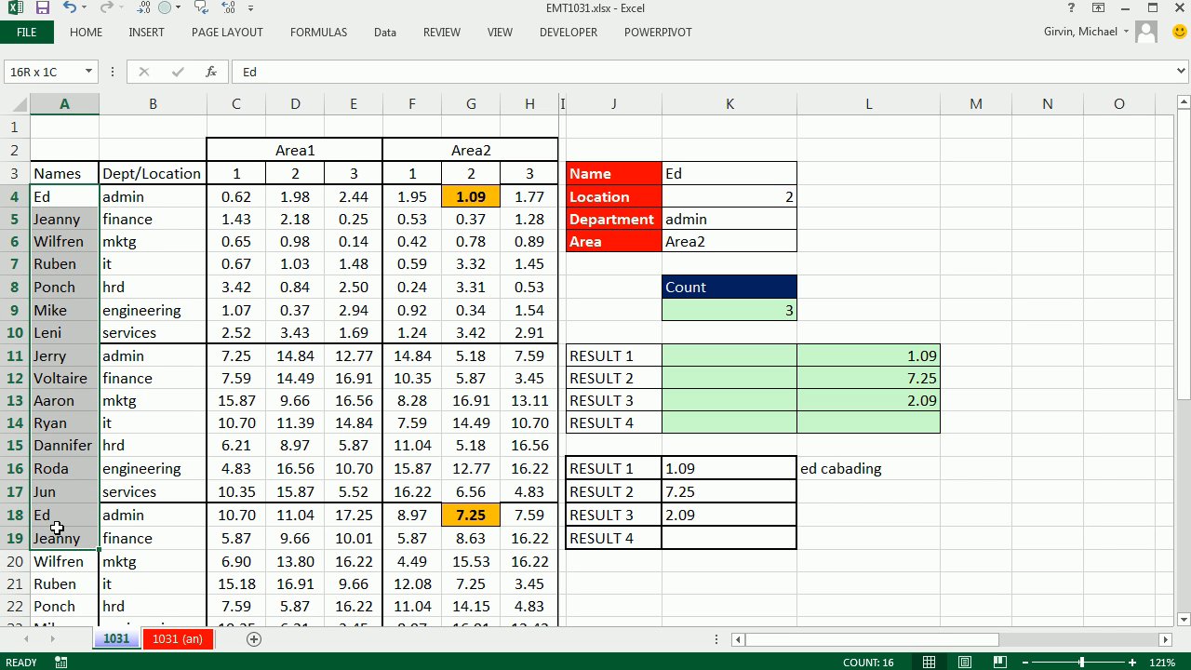
{"action": "left_click", "coordinate": [63, 513]}
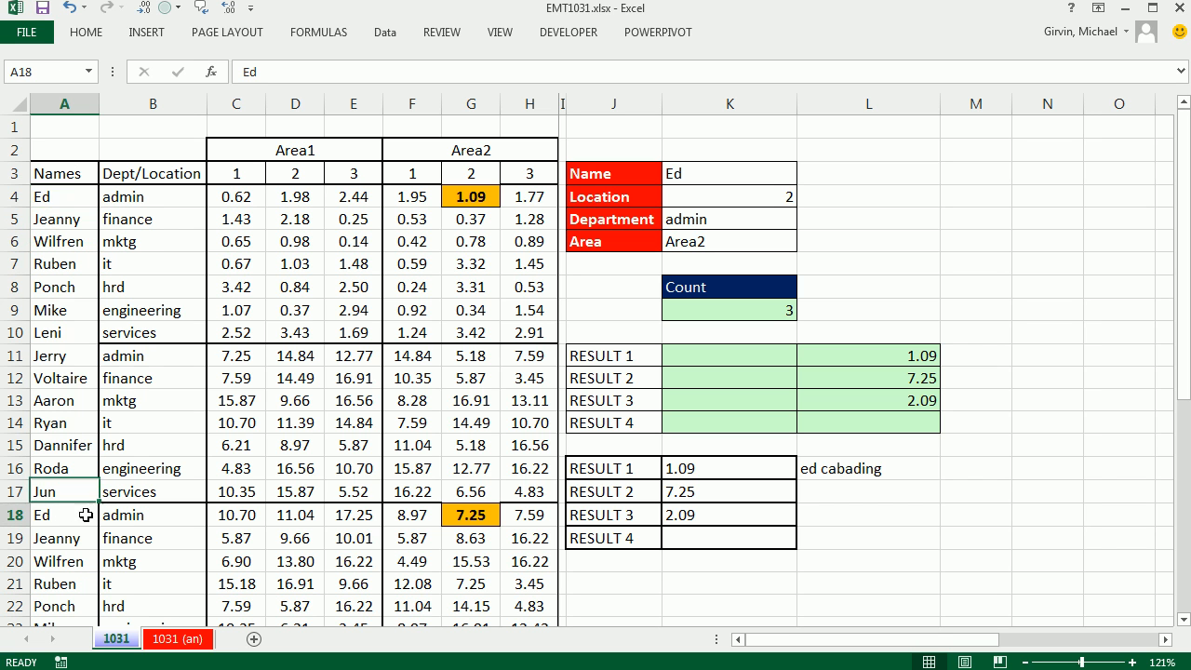
{"action": "scroll", "scroll_direction": "up", "scroll_amount": 3}
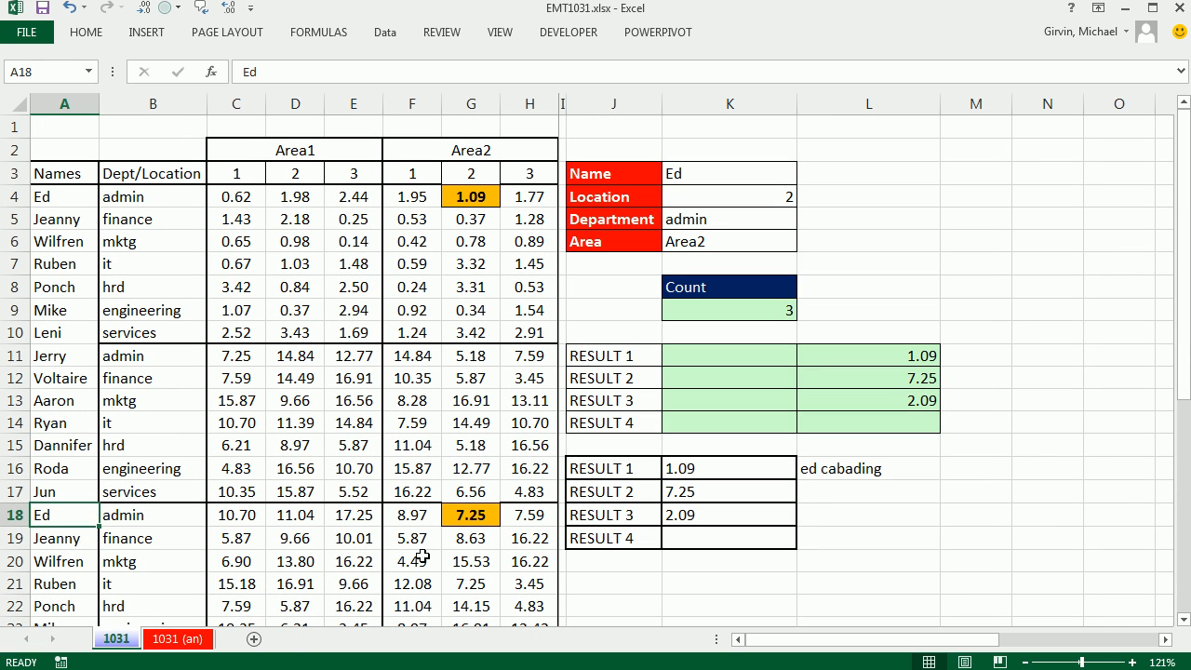
{"action": "mouse_move", "coordinate": [722, 436]}
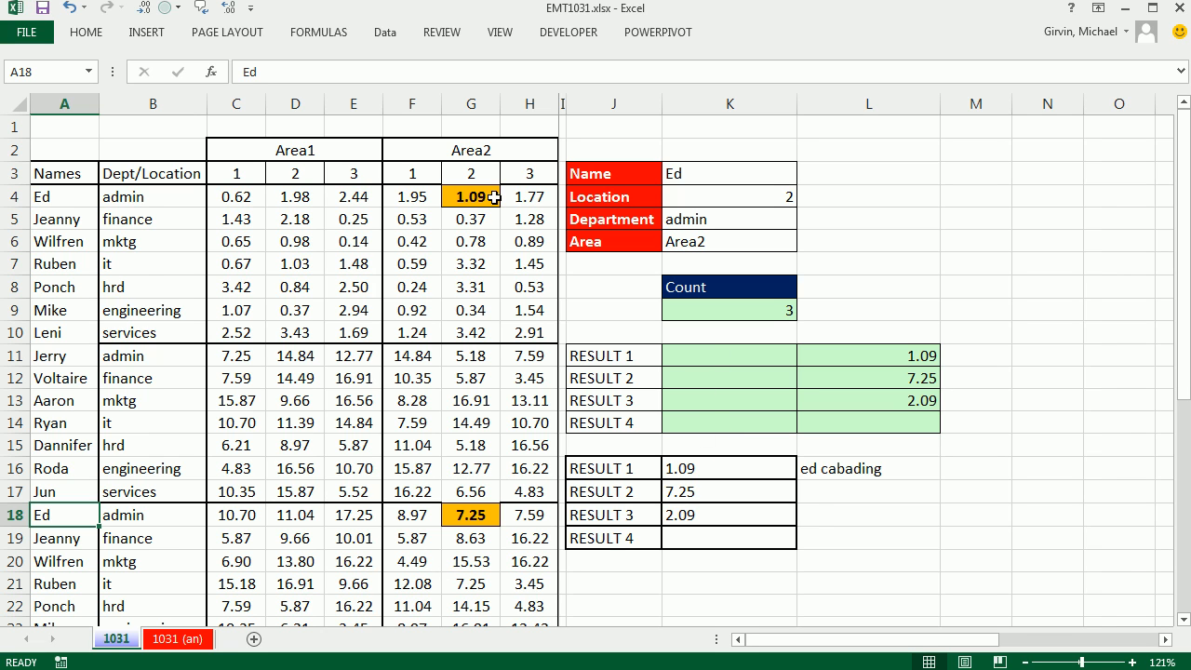
{"action": "mouse_move", "coordinate": [510, 521]}
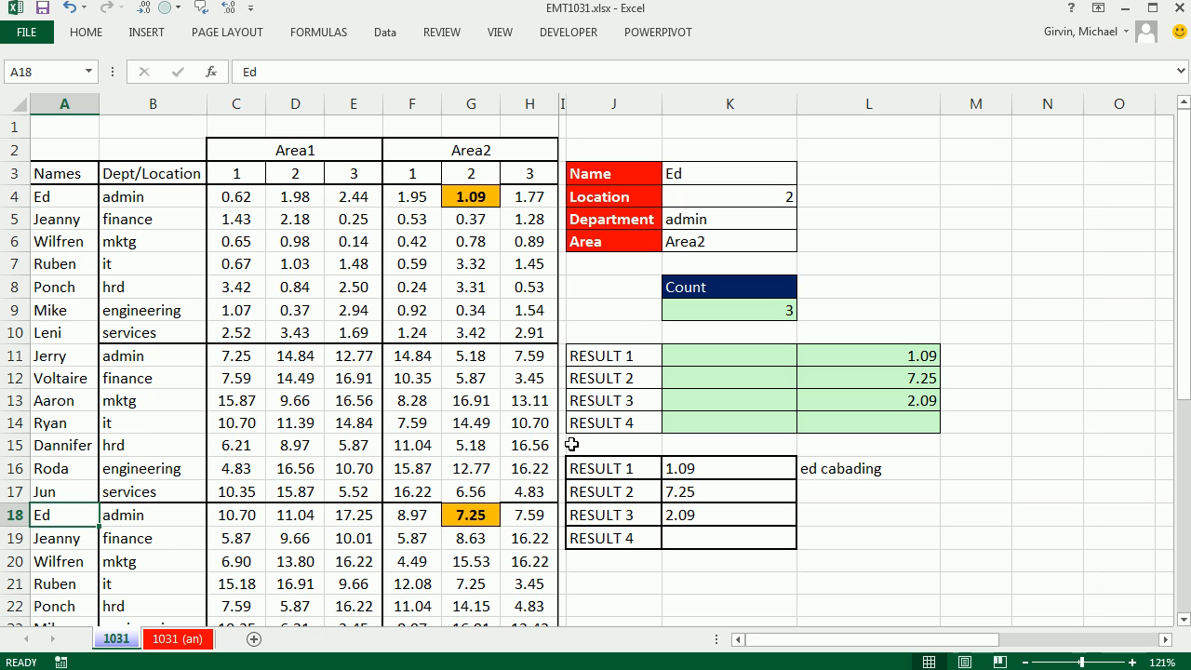
{"action": "mouse_move", "coordinate": [725, 212]}
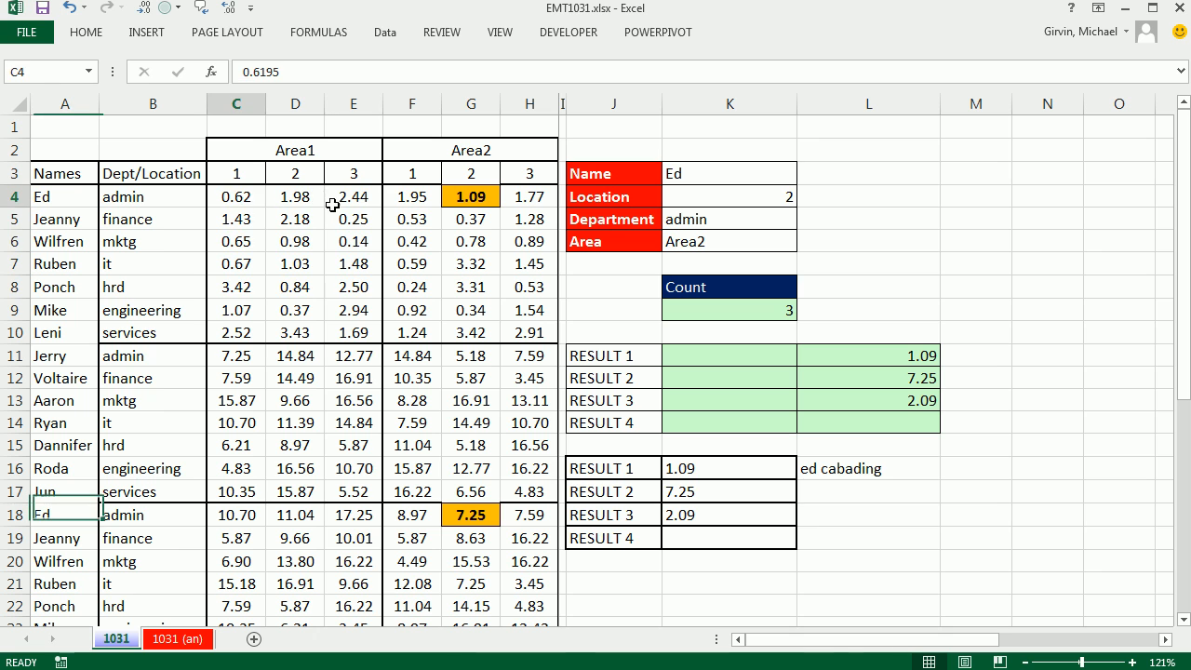
{"action": "left_click_drag", "start_coordinate": [411, 197], "coordinate": [528, 197]}
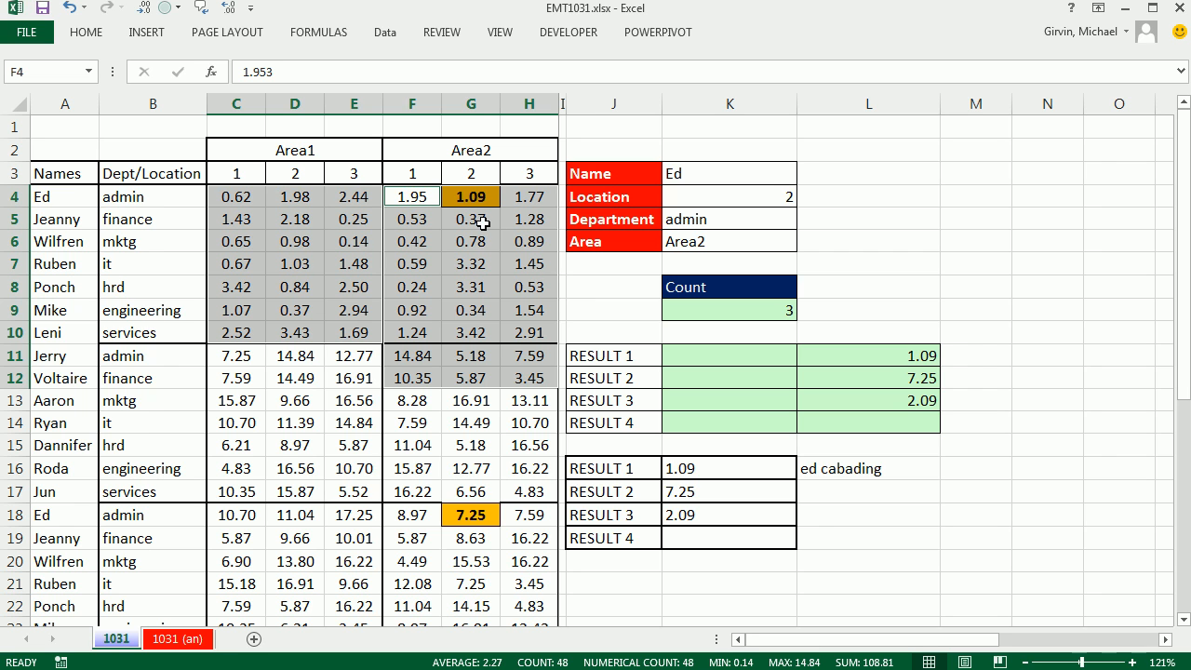
{"action": "mouse_move", "coordinate": [729, 196]}
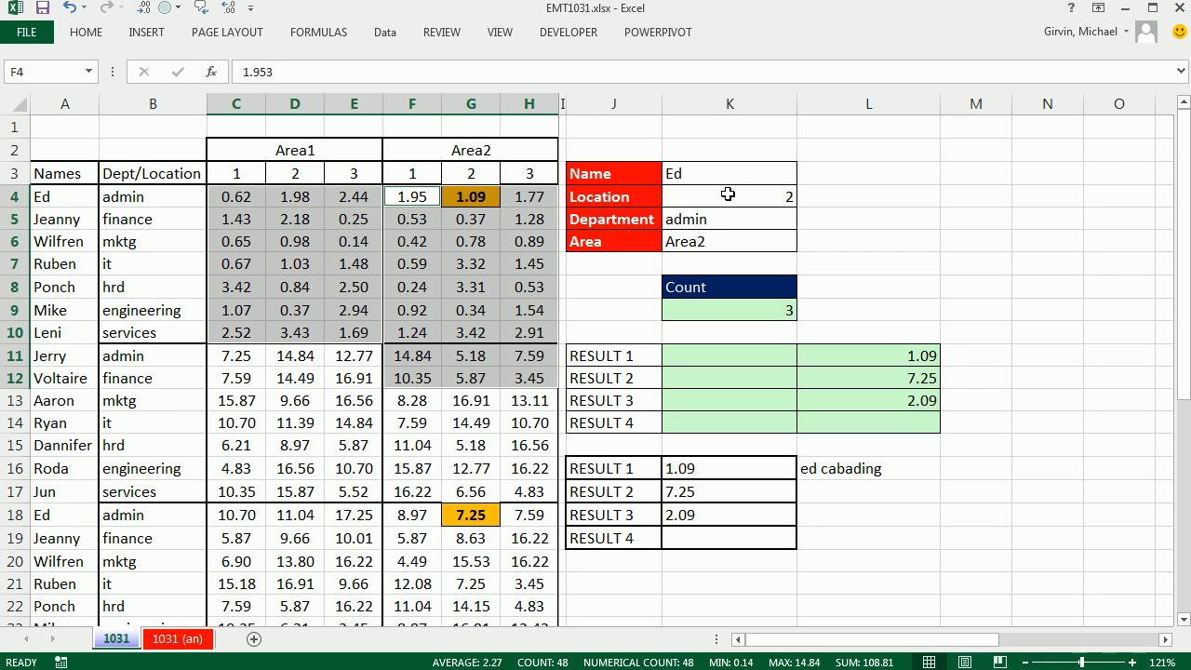
{"action": "left_click", "coordinate": [730, 197]}
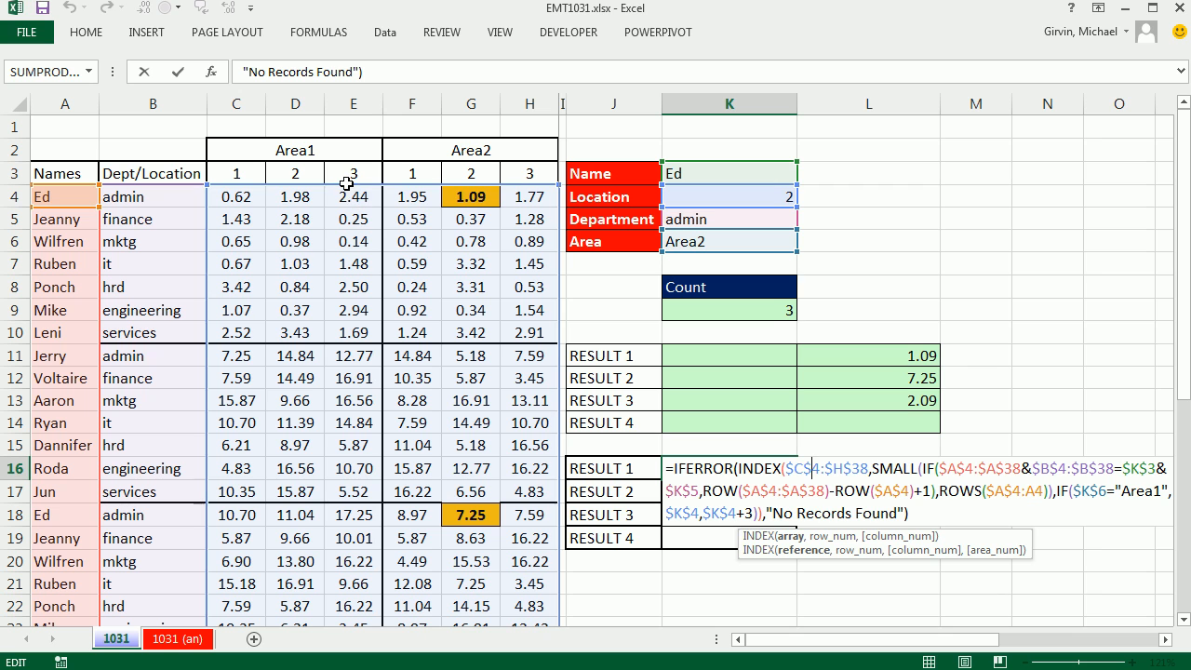
{"action": "mouse_move", "coordinate": [352, 194]}
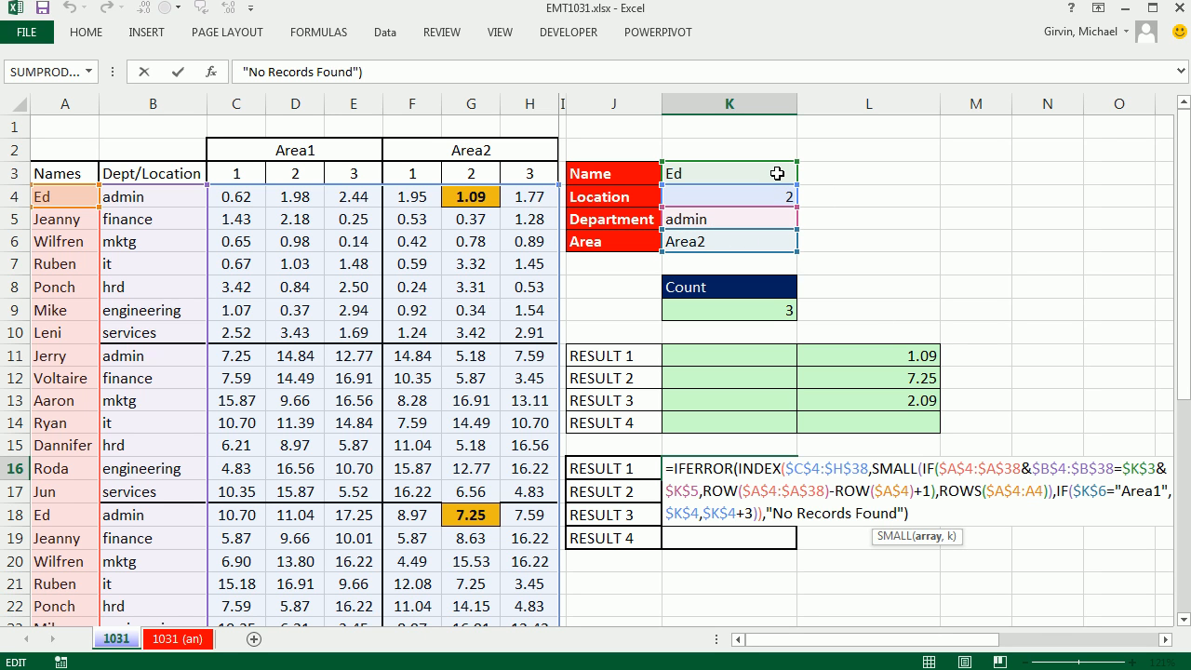
{"action": "mouse_move", "coordinate": [1014, 468]}
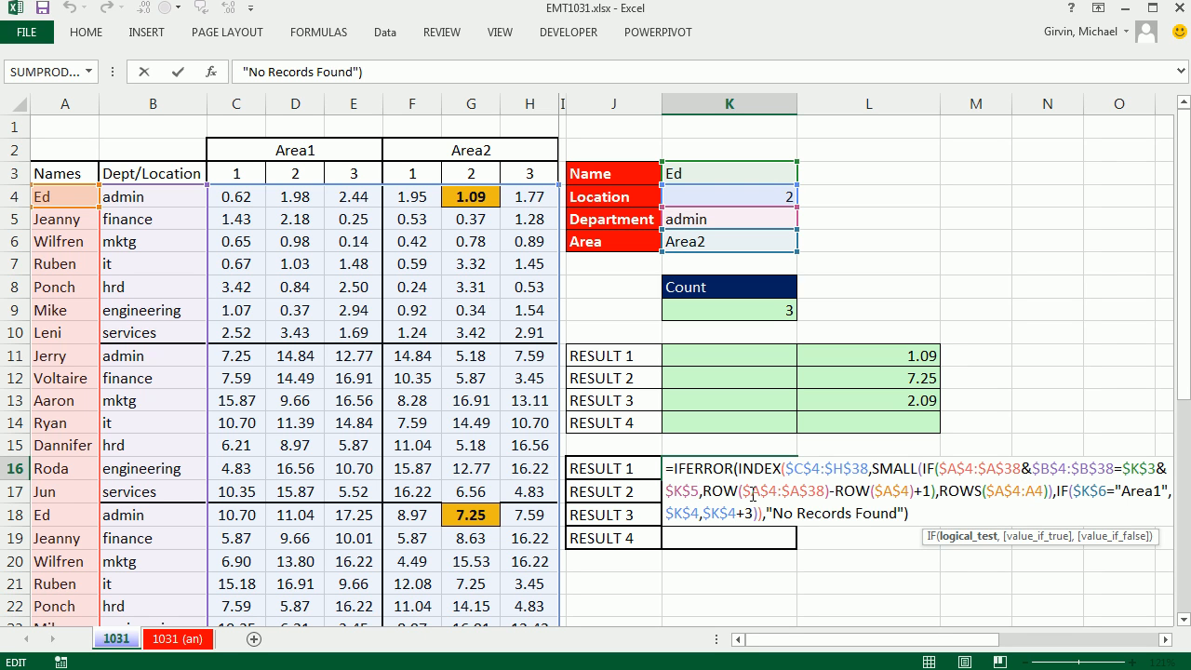
{"action": "mouse_move", "coordinate": [708, 493]}
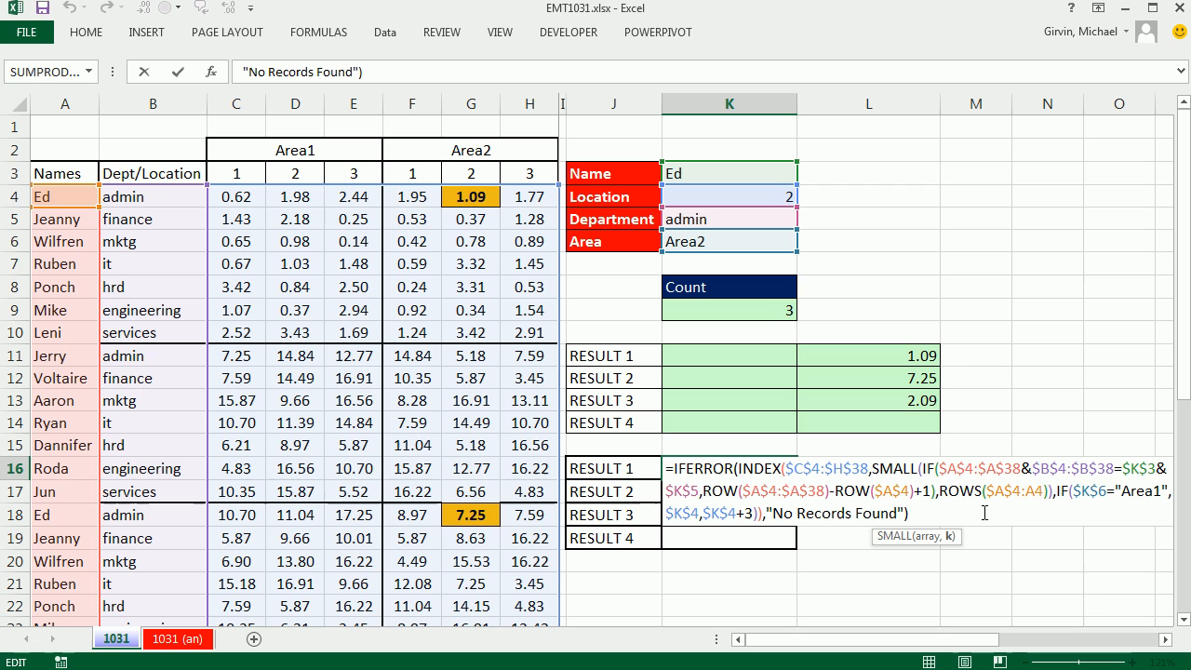
{"action": "mouse_move", "coordinate": [1062, 497]}
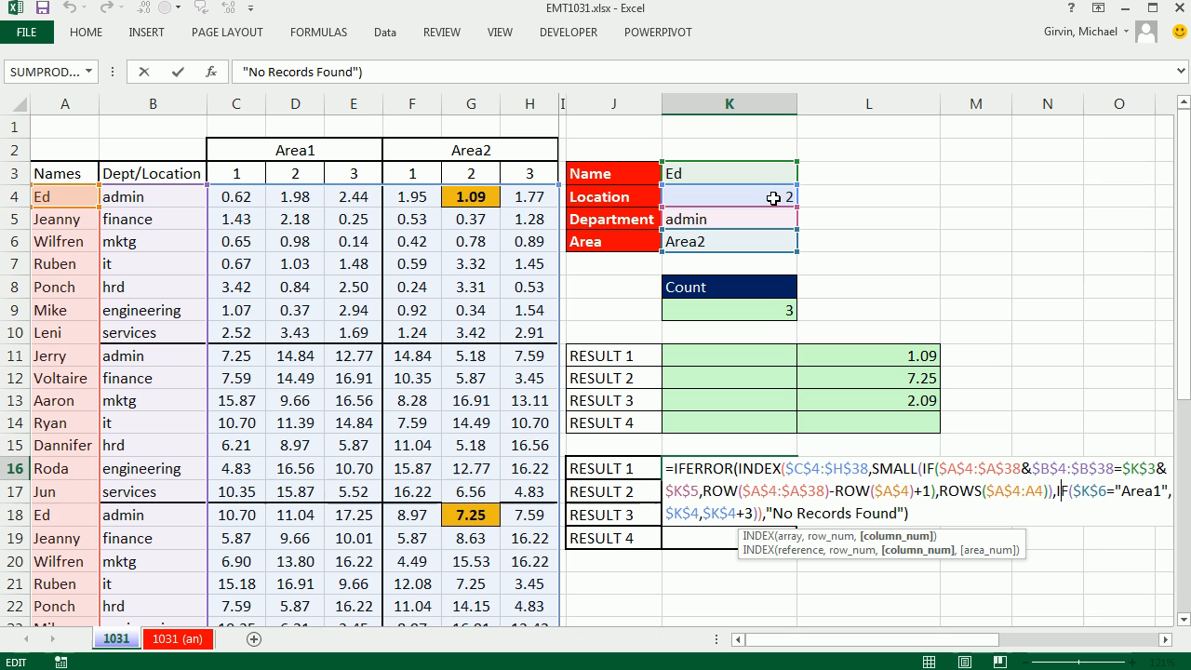
{"action": "mouse_move", "coordinate": [714, 526]}
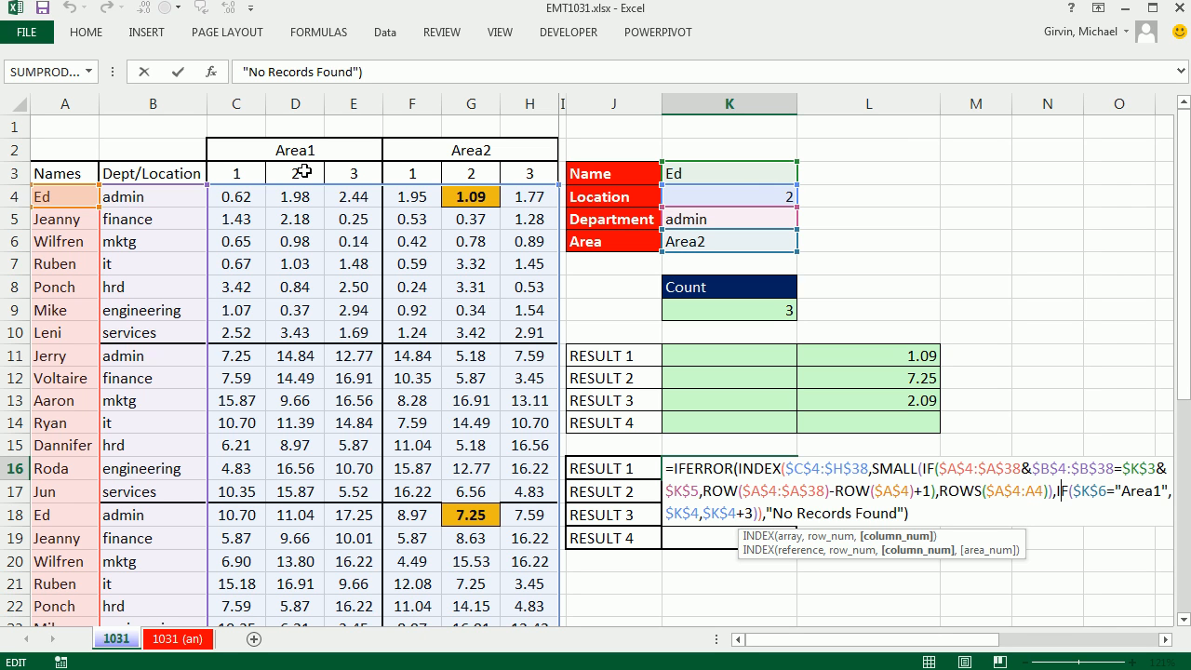
{"action": "mouse_move", "coordinate": [454, 175]}
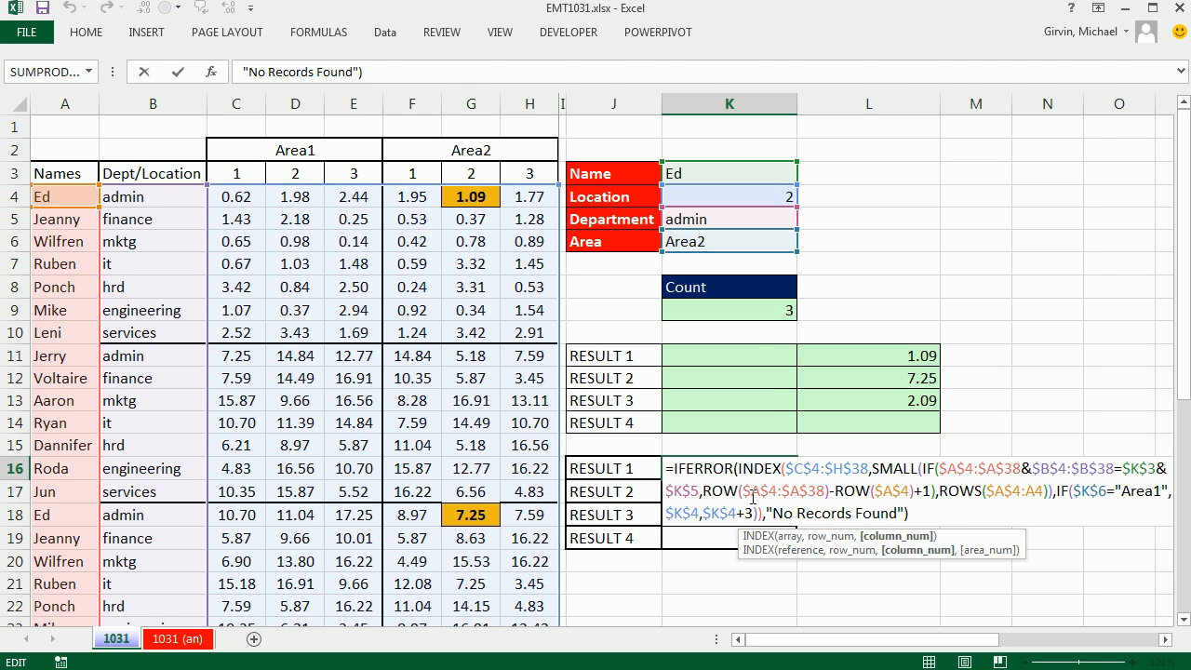
{"action": "key", "text": "Return"}
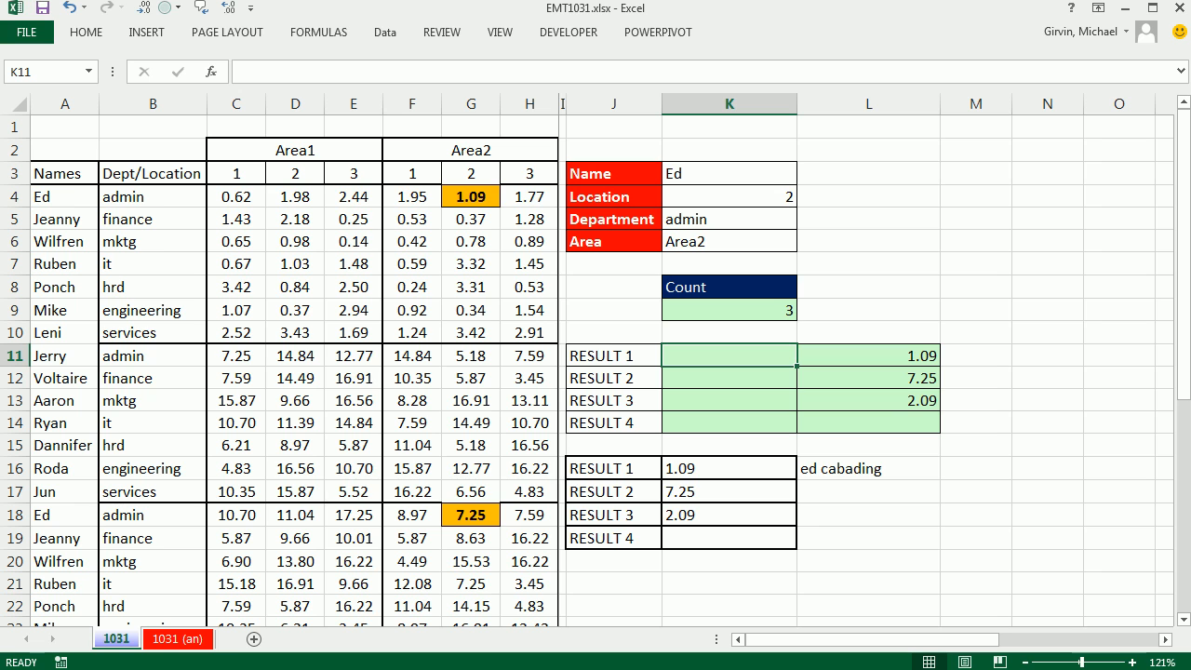
Begin RESULT 1 as =INDEX(( with the two areas C4:E38 and F4:H38 referenced.
{"action": "type", "text": "="}
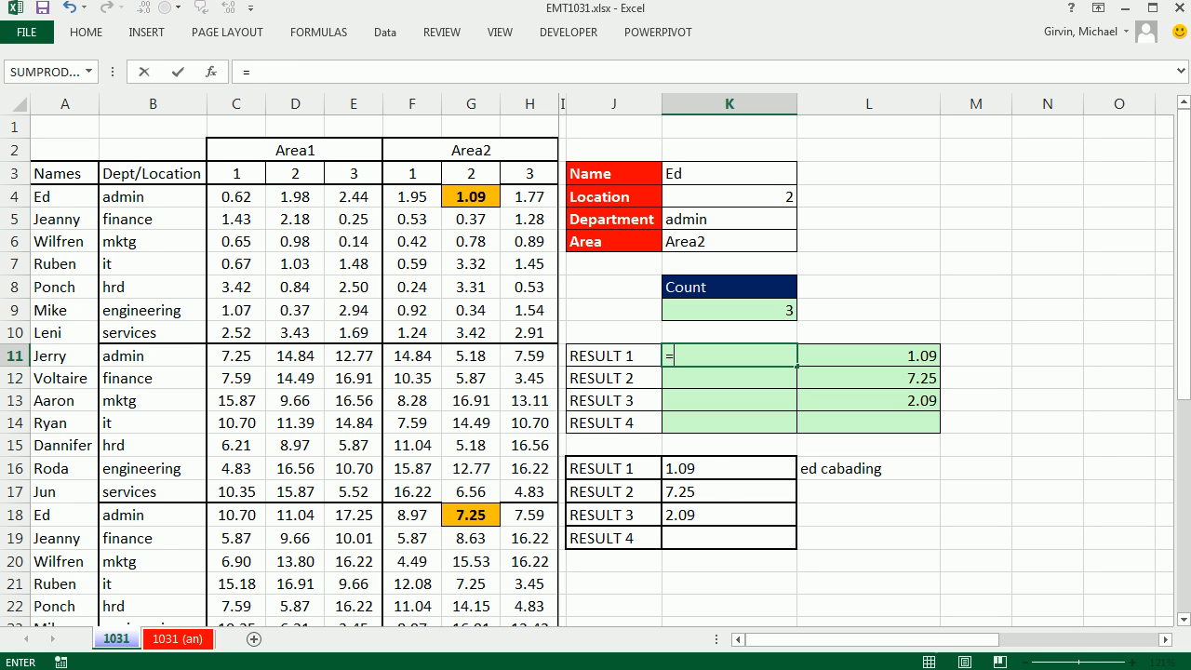
{"action": "type", "text": "INDEX("}
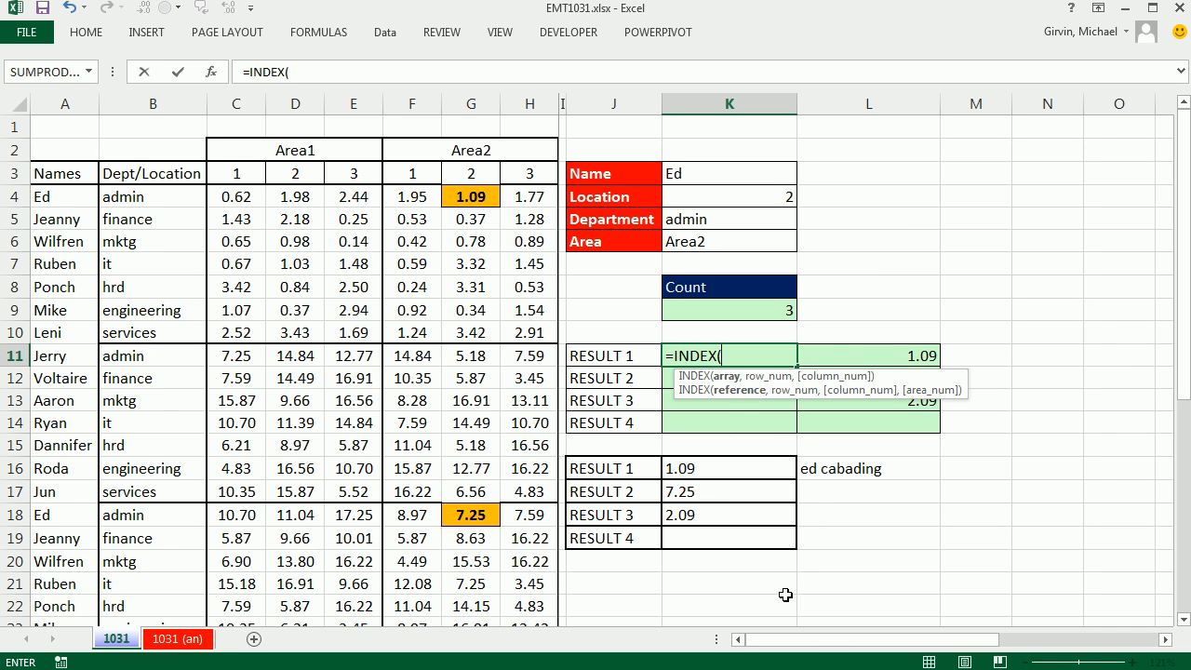
{"action": "mouse_move", "coordinate": [804, 393]}
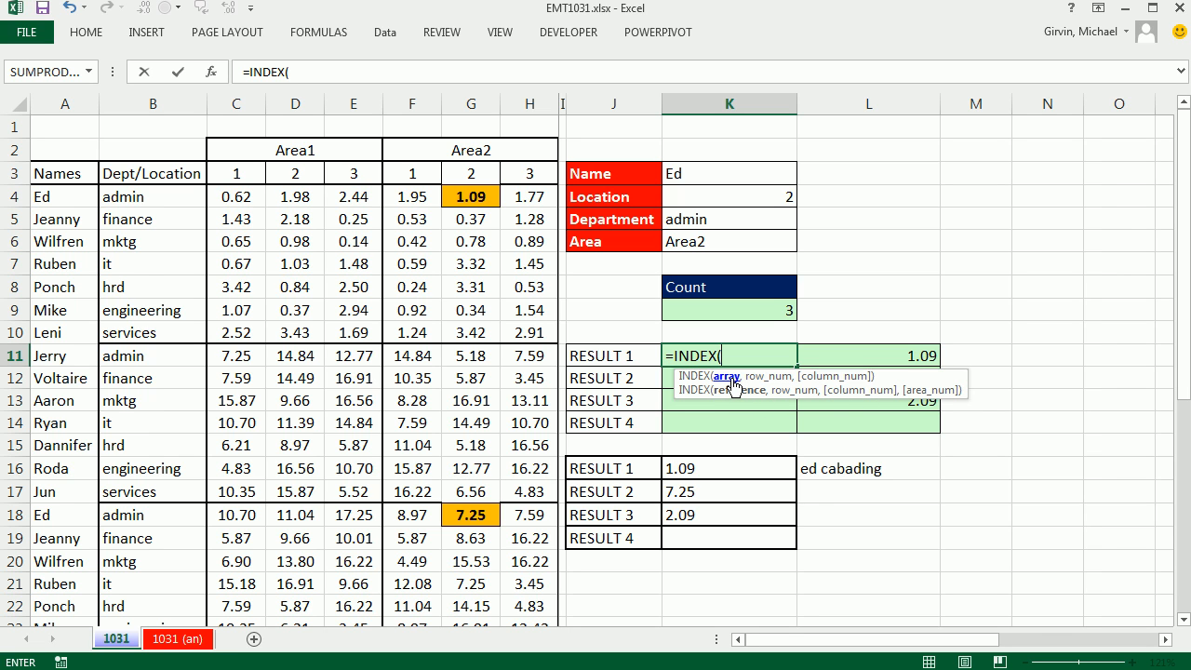
{"action": "mouse_move", "coordinate": [759, 376]}
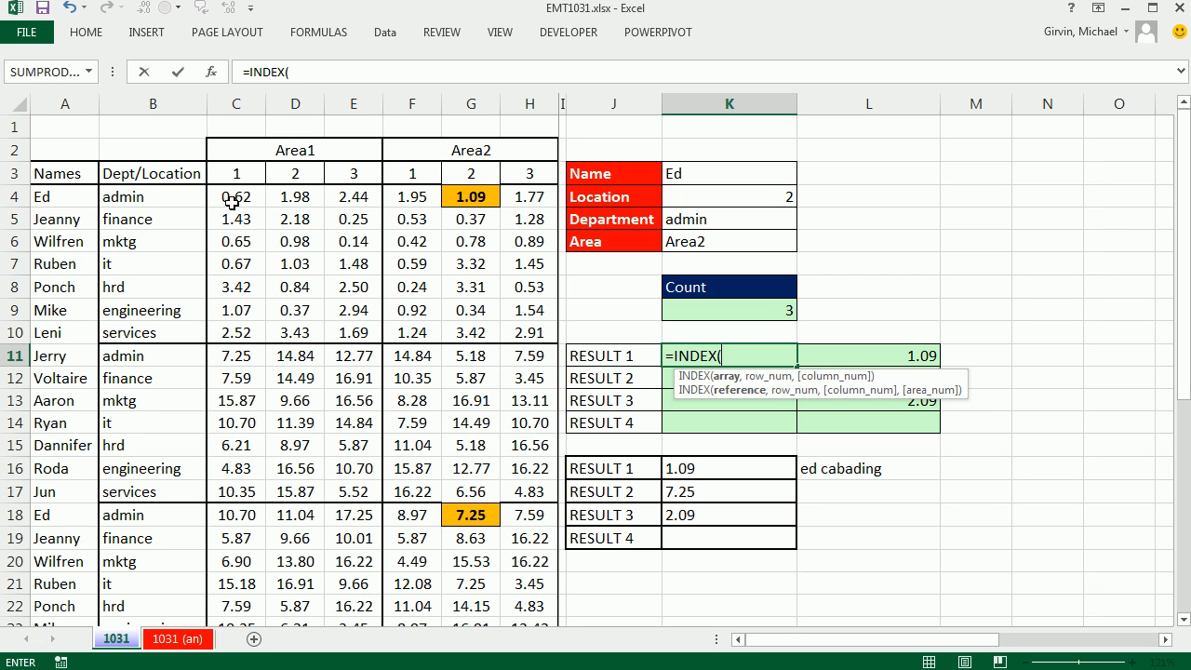
{"action": "mouse_move", "coordinate": [619, 305]}
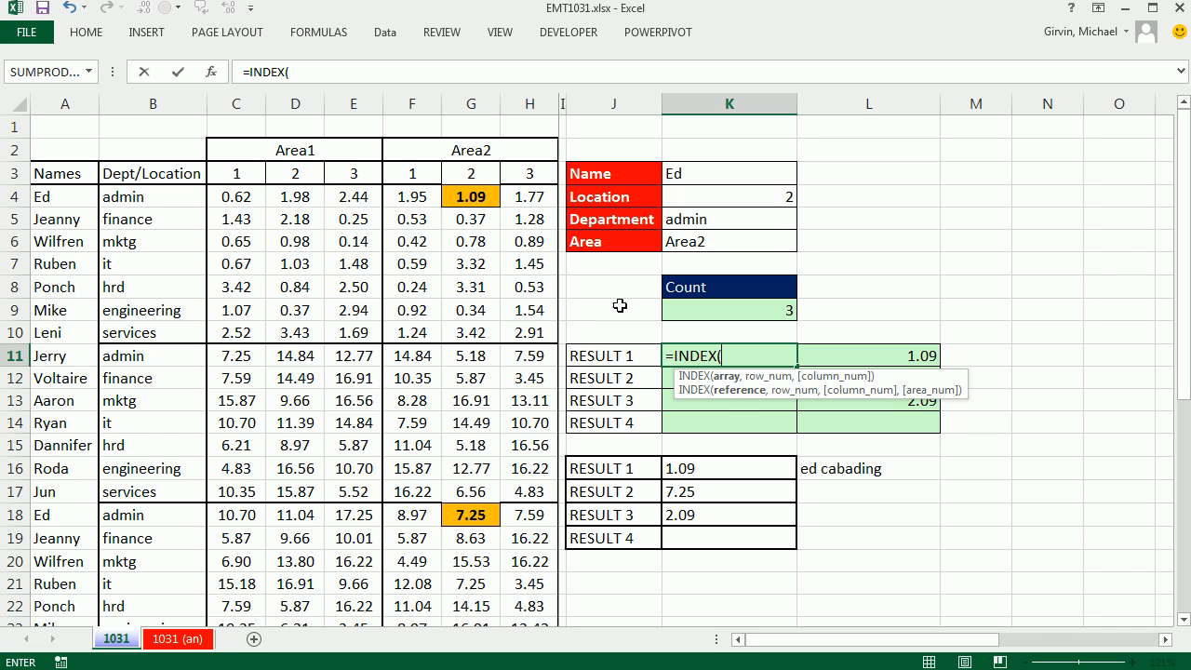
{"action": "mouse_move", "coordinate": [796, 581]}
{"action": "type", "text": "("}
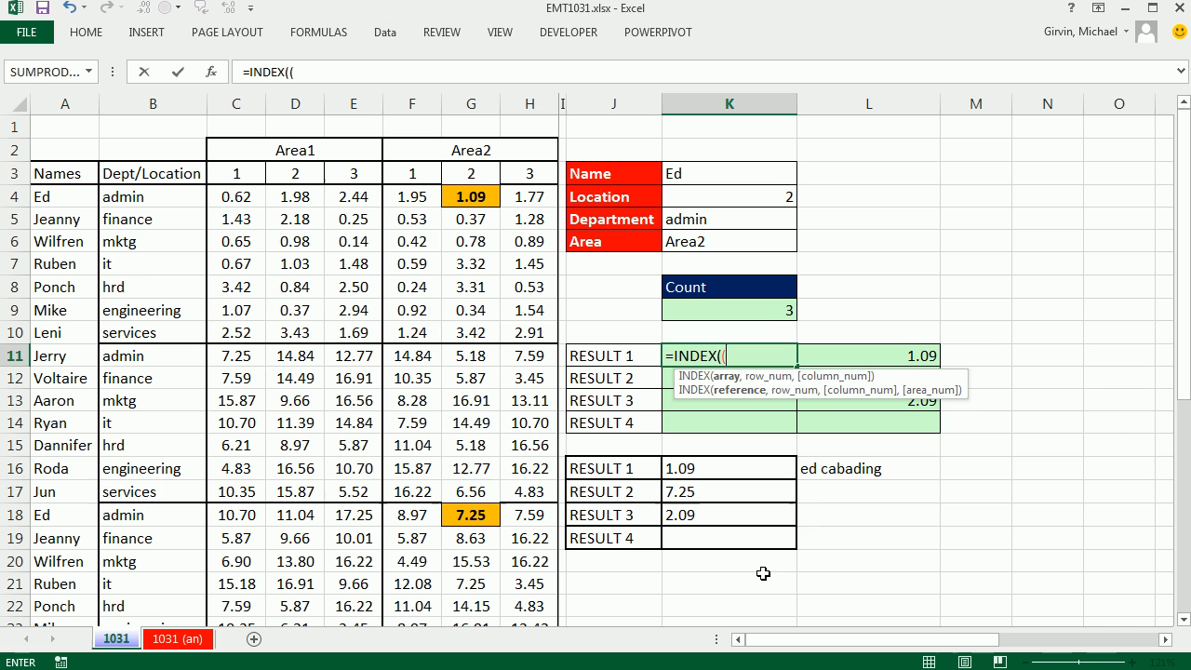
{"action": "left_click_drag", "start_coordinate": [234, 175], "coordinate": [353, 175]}
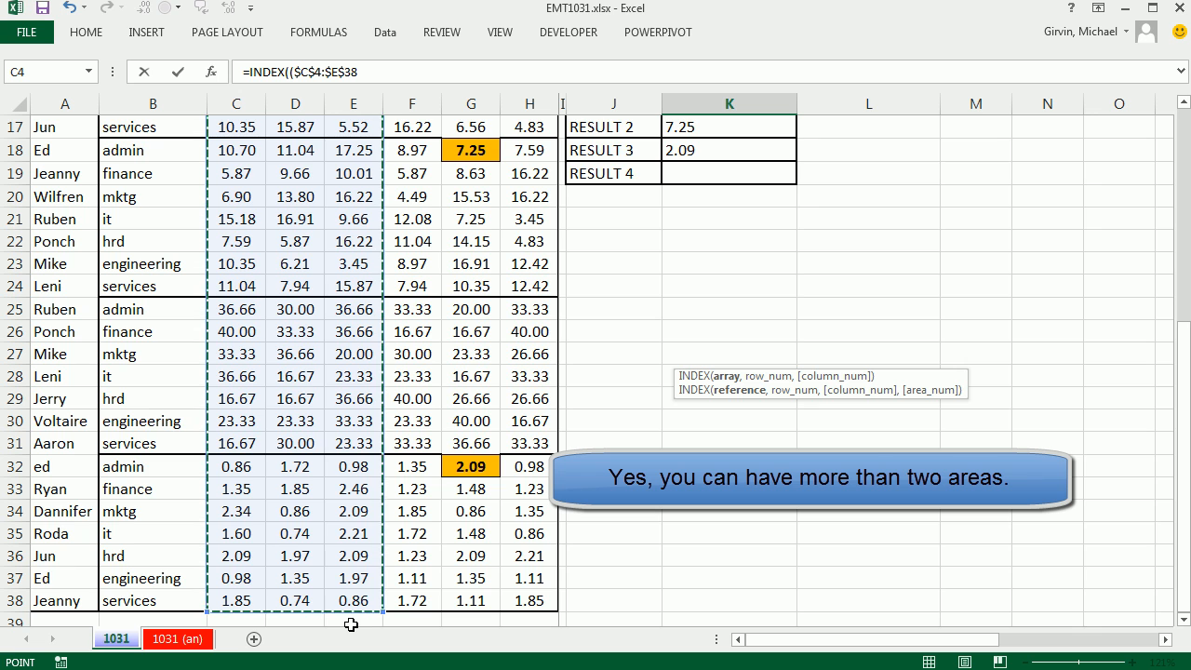
{"action": "scroll", "scroll_direction": "up", "scroll_amount": 3}
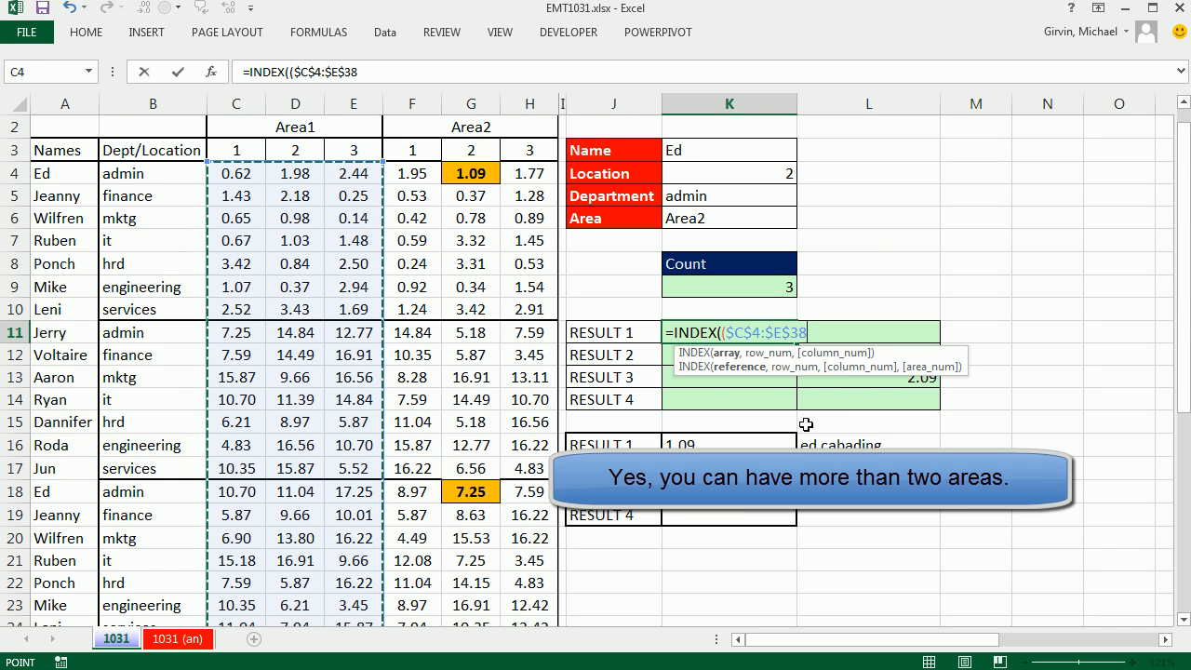
{"action": "type", "text": ","}
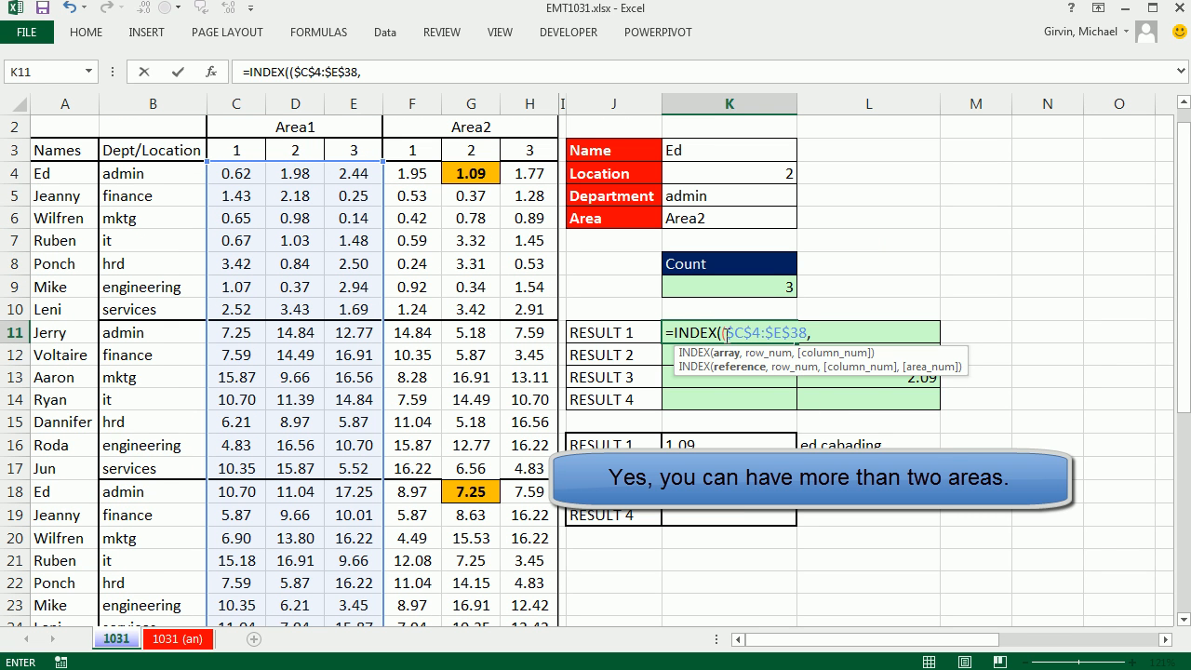
{"action": "left_click_drag", "start_coordinate": [411, 173], "coordinate": [528, 196]}
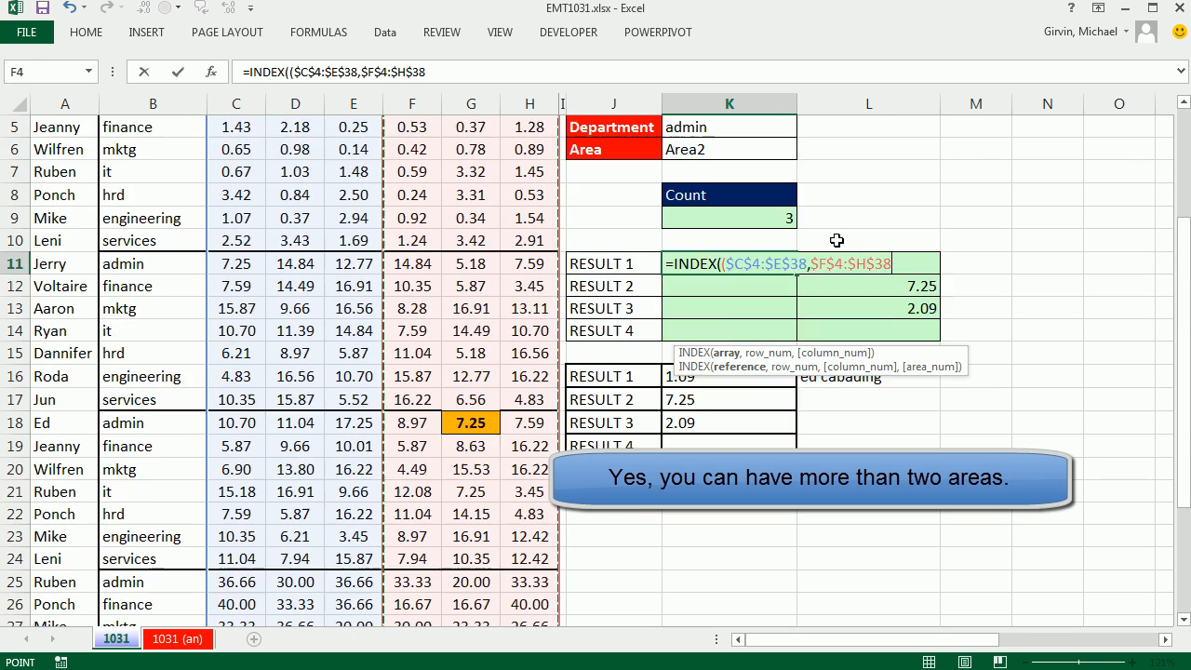
{"action": "scroll", "scroll_direction": "up", "scroll_amount": 3}
{"action": "type", "text": "),"}
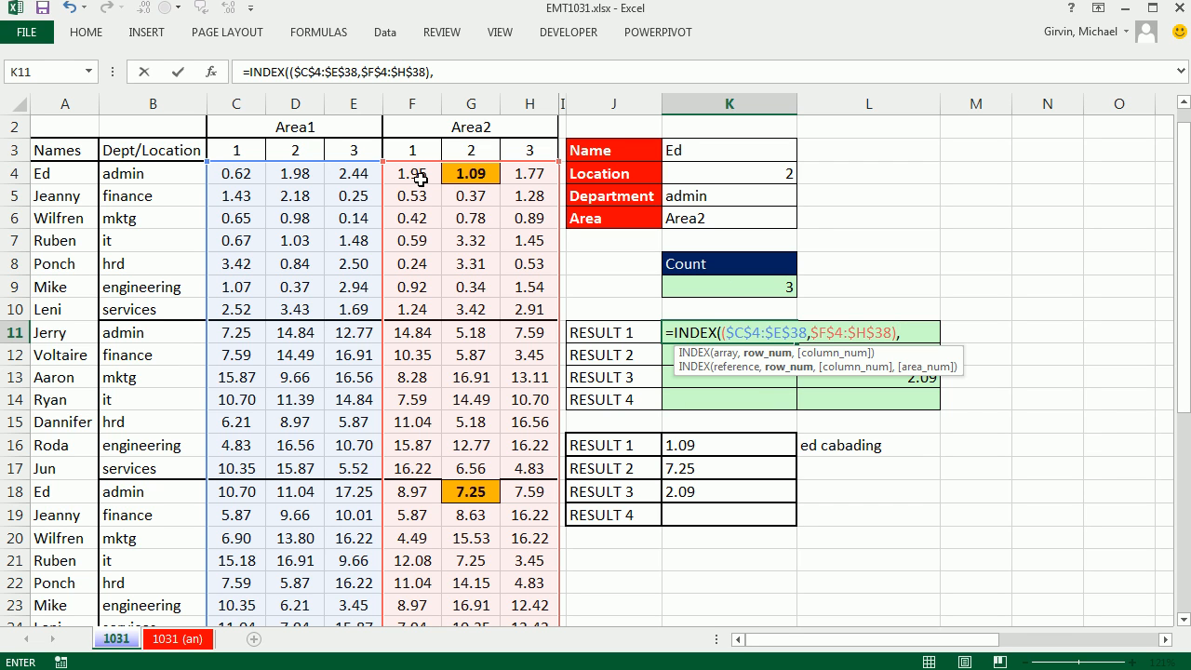
{"action": "mouse_move", "coordinate": [510, 494]}
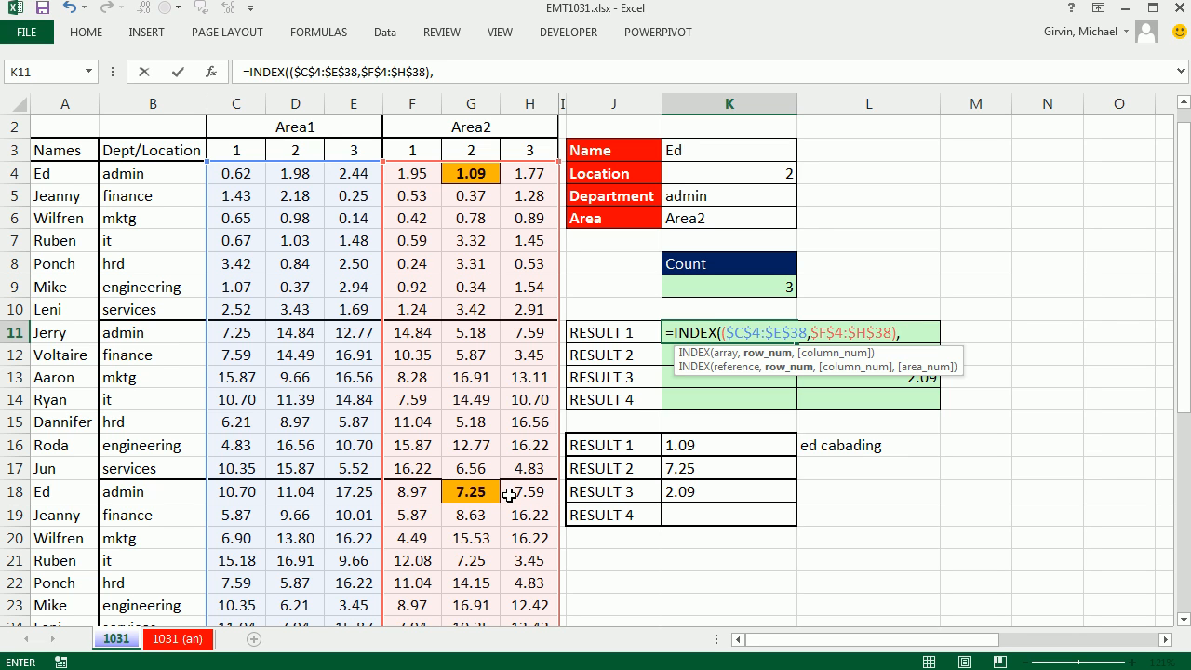
{"action": "mouse_move", "coordinate": [770, 462]}
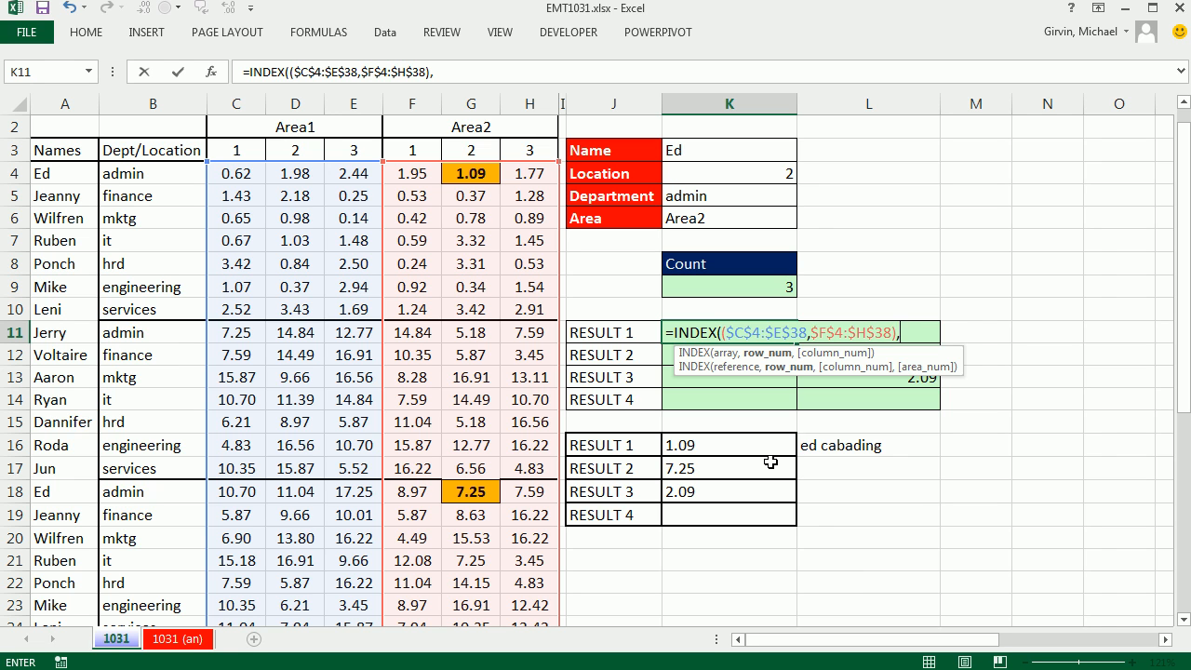
Add AGGREGATE(15,6, as INDEX's row argument — SMALL ignoring error values.
{"action": "type", "text": "a"}
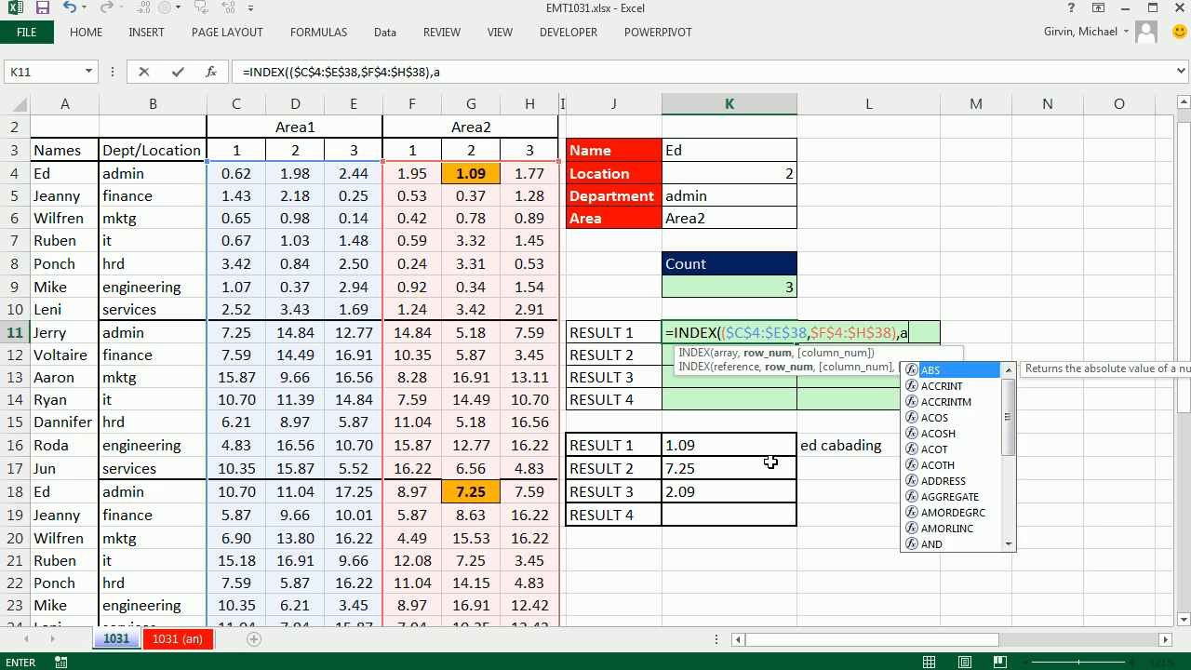
{"action": "type", "text": "AGGREGATE("}
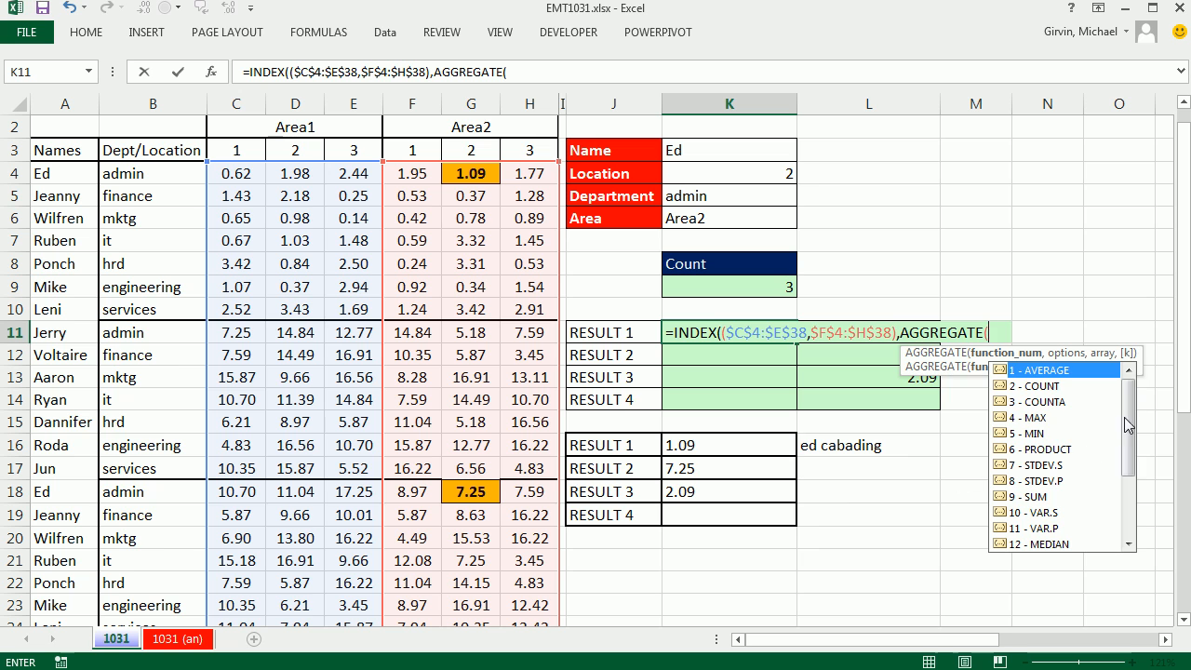
{"action": "scroll", "scroll_direction": "down", "scroll_amount": 3}
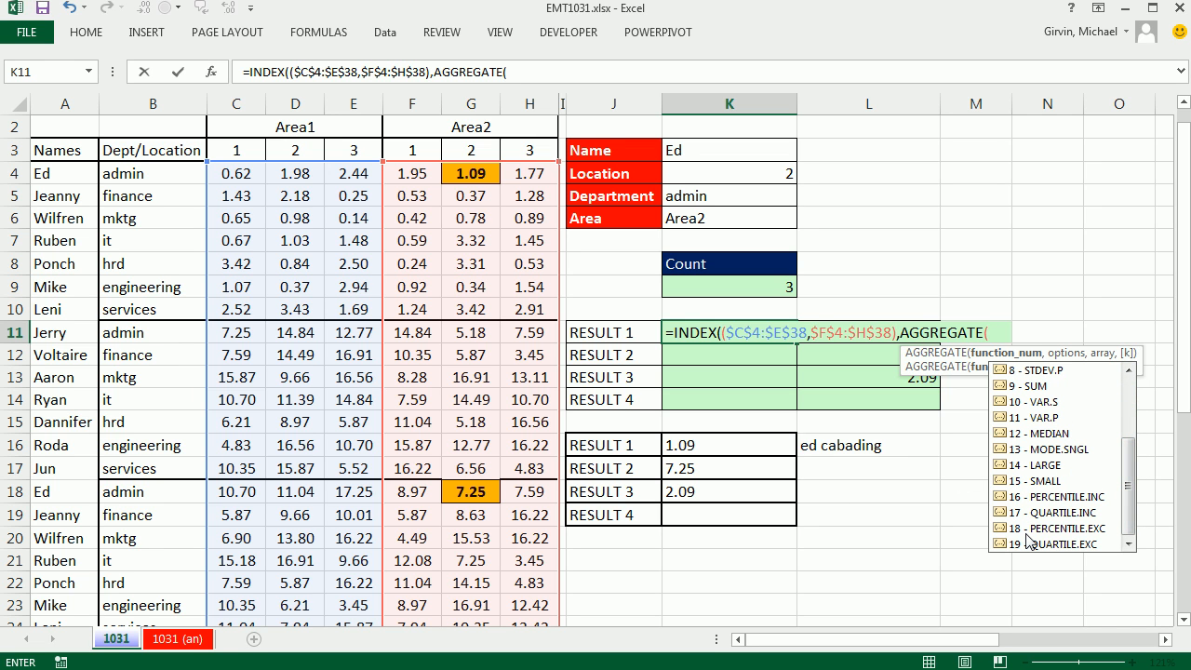
{"action": "mouse_move", "coordinate": [1057, 482]}
{"action": "type", "text": "15"}
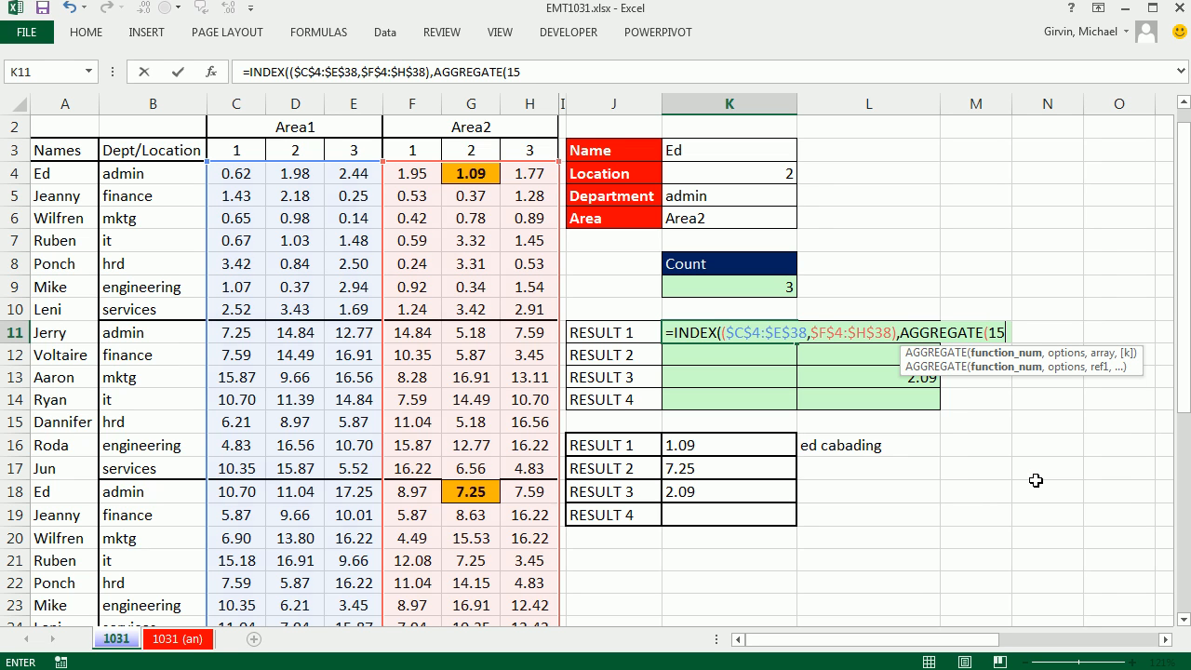
{"action": "type", "text": ","}
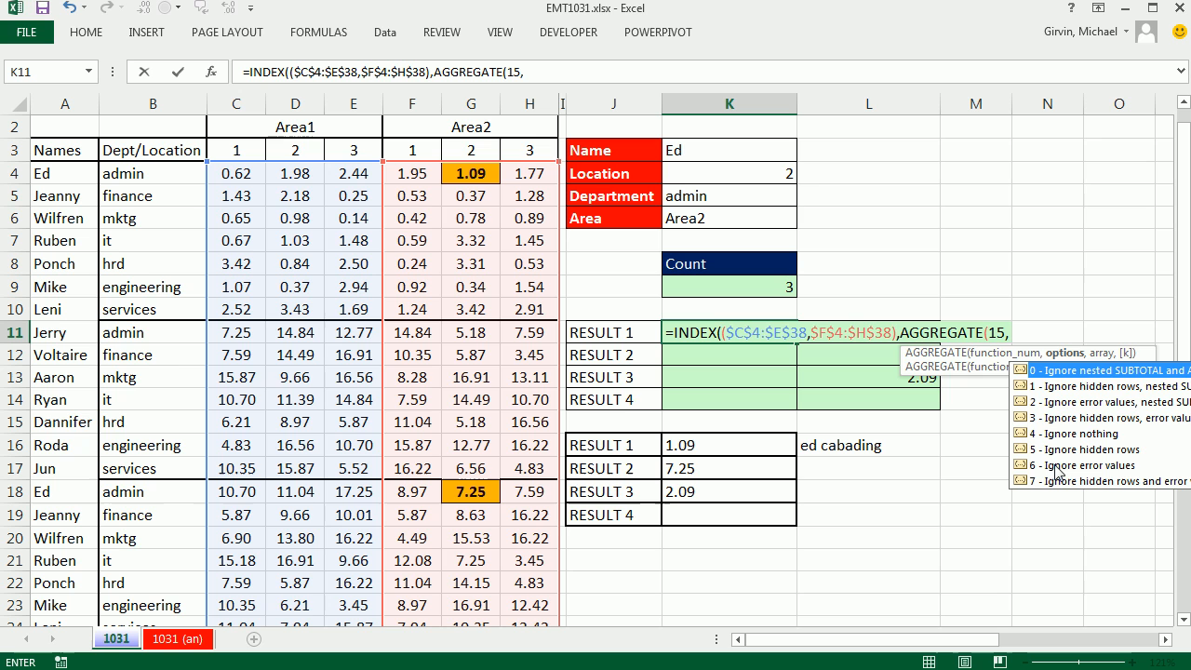
{"action": "type", "text": "6"}
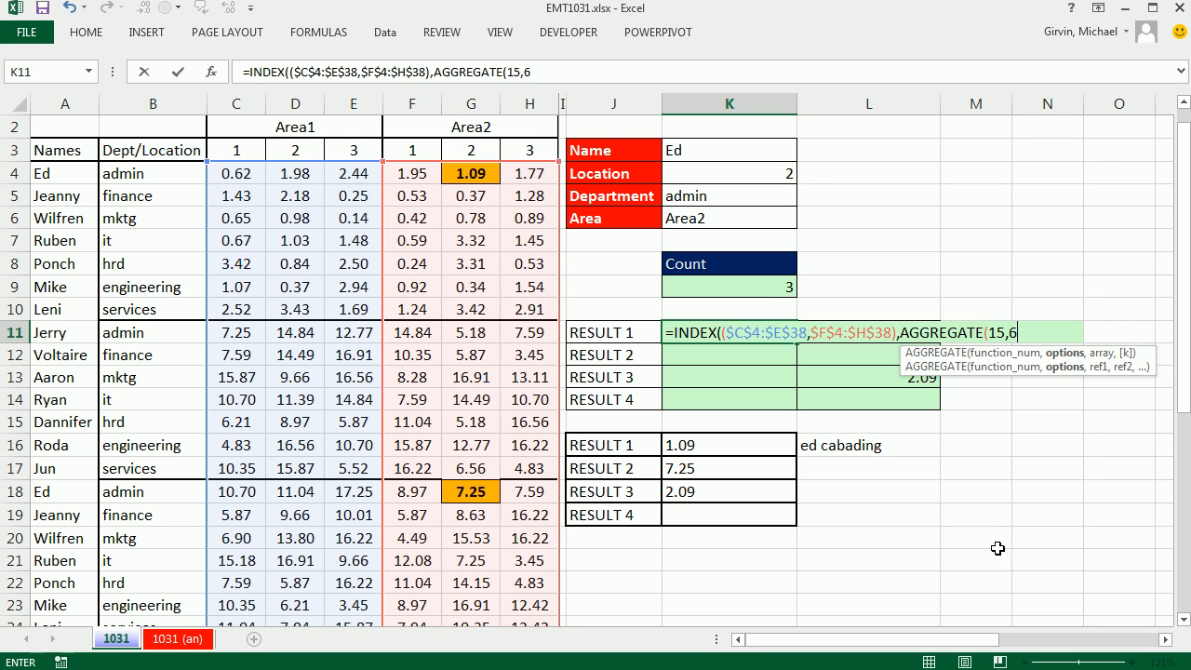
{"action": "type", "text": ","}
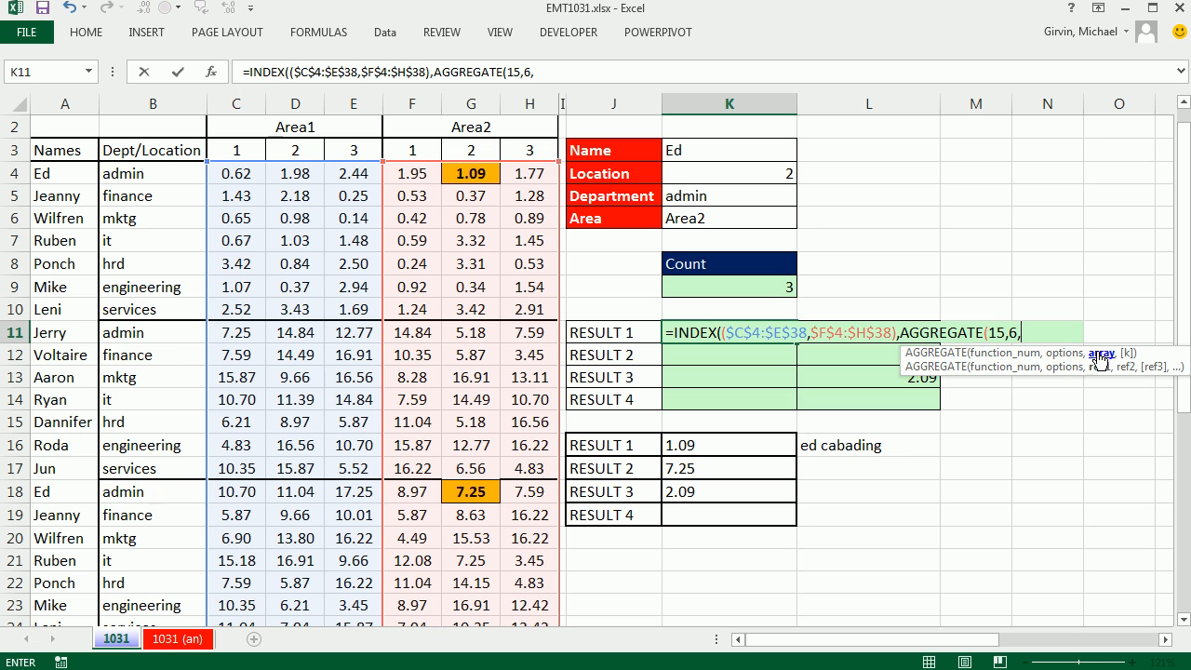
{"action": "mouse_move", "coordinate": [1018, 471]}
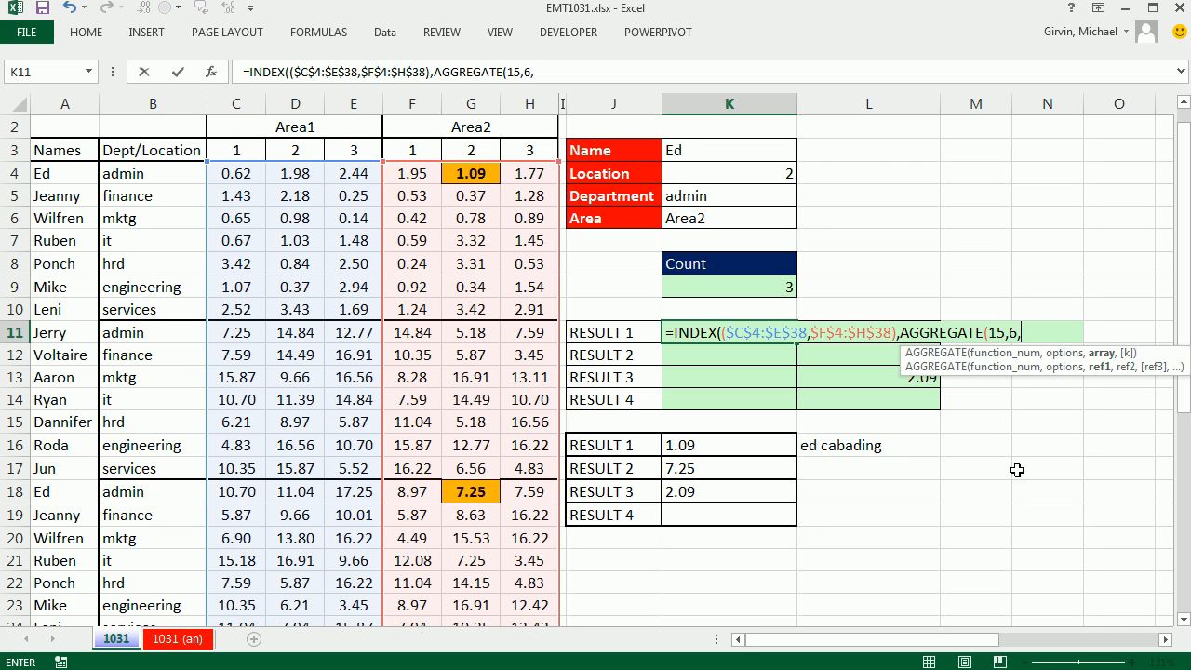
{"action": "mouse_move", "coordinate": [973, 320]}
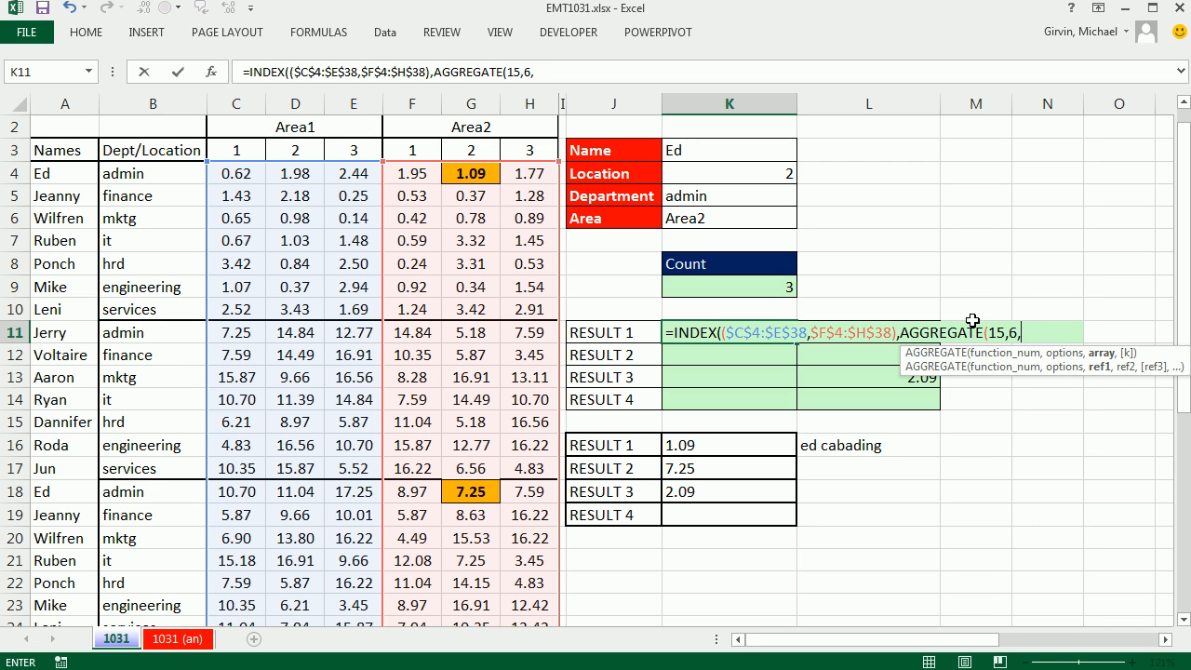
{"action": "mouse_move", "coordinate": [1101, 353]}
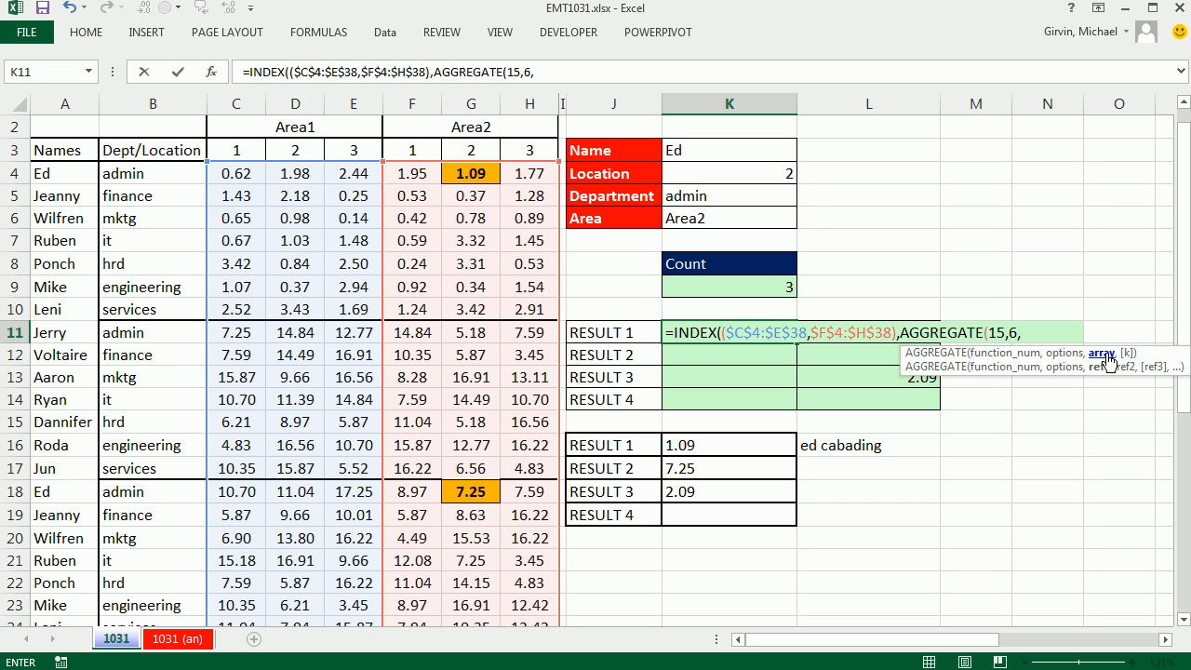
Make AGGREGATE's array the relative positions ROW($B$4:$B$38)-ROW($B$4)+1.
{"action": "type", "text": "(r"}
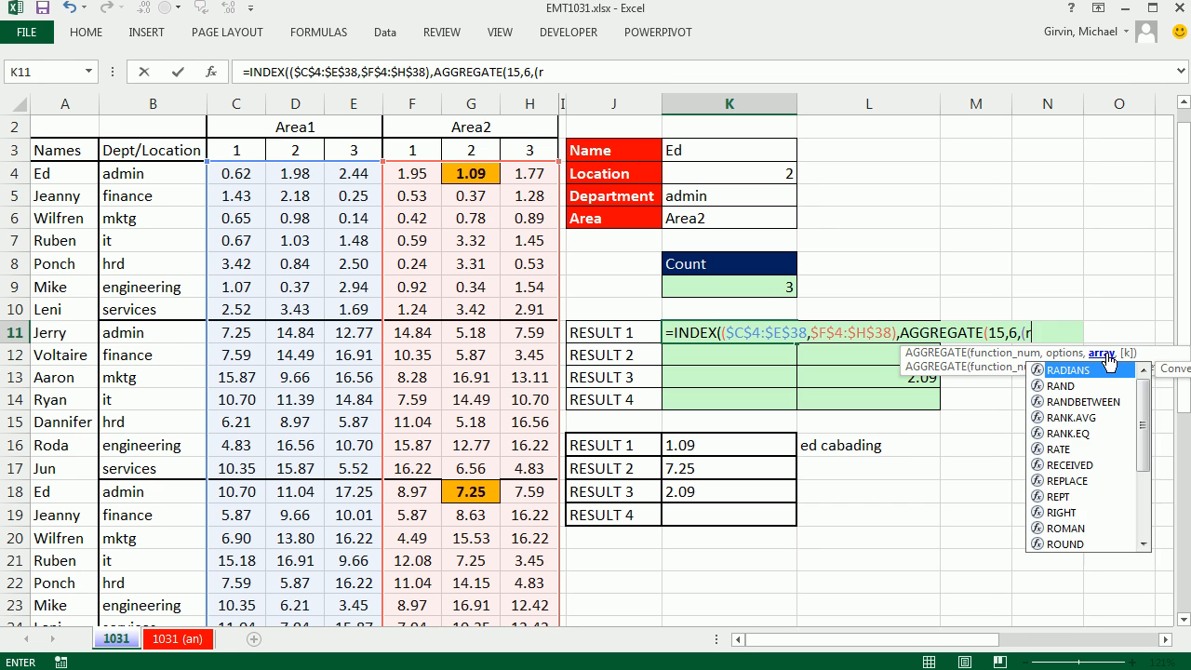
{"action": "type", "text": "ROW("}
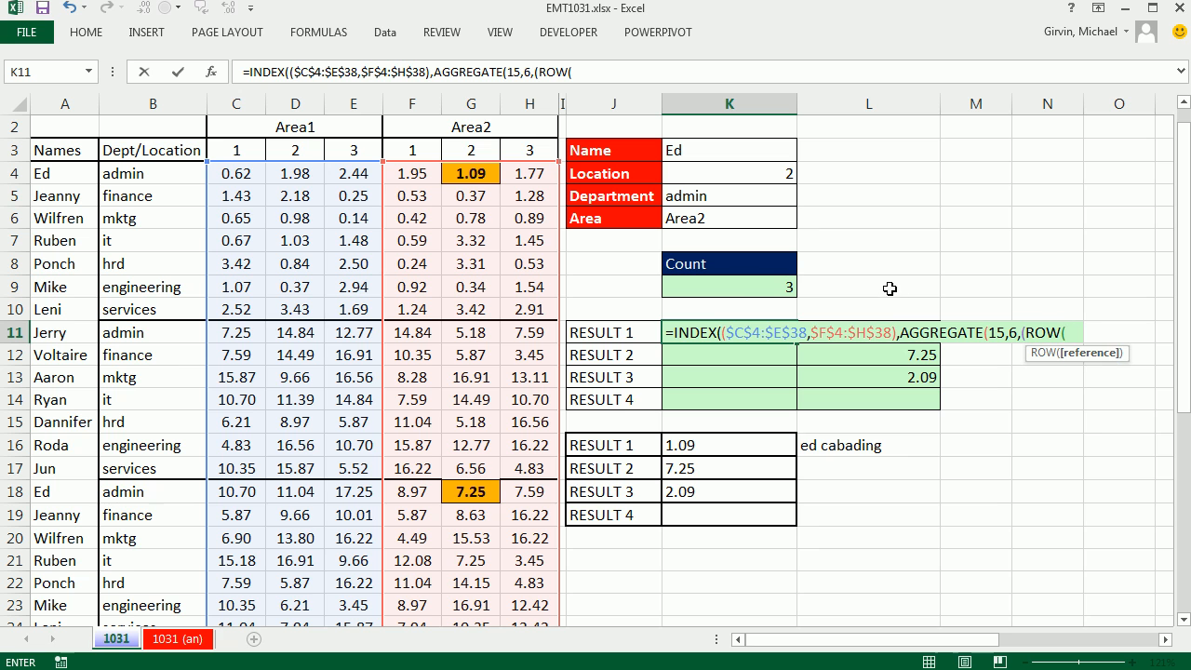
{"action": "left_click", "coordinate": [152, 173]}
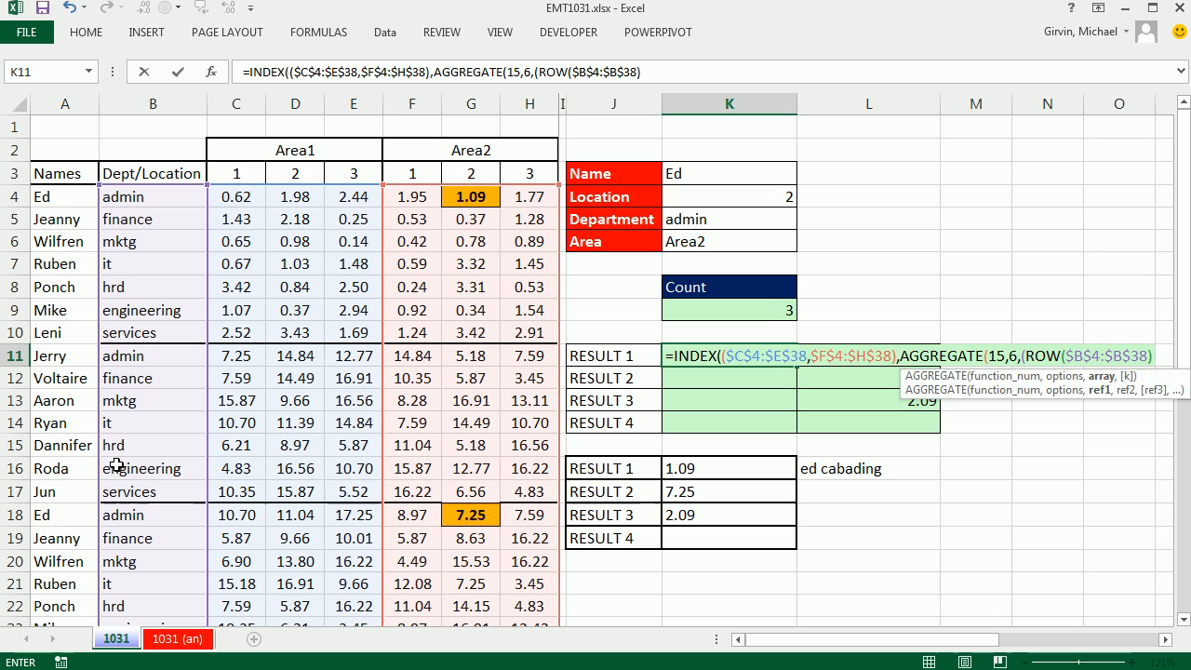
{"action": "type", "text": "-row"}
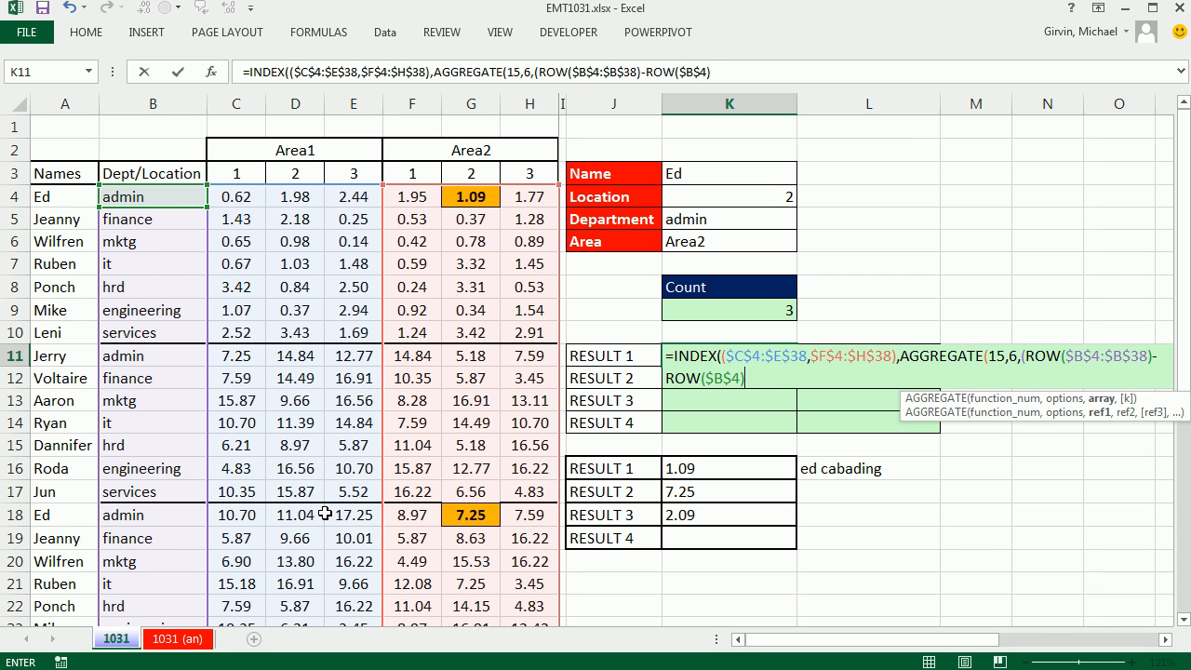
{"action": "type", "text": "+1)"}
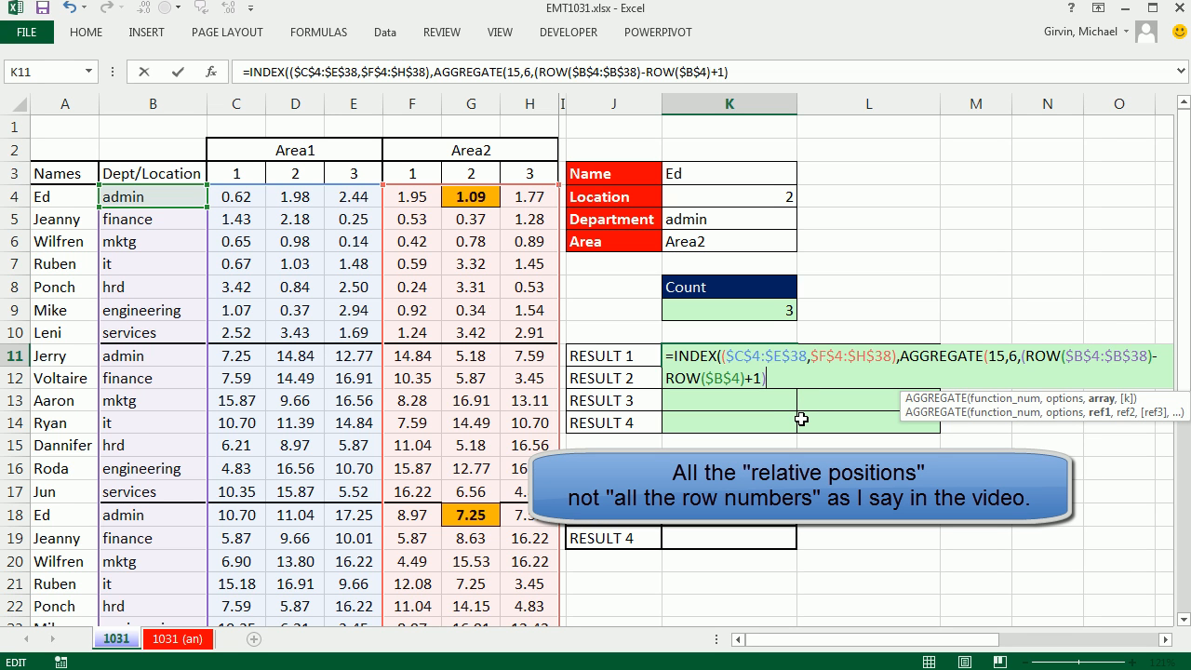
Divide positions by ($A$4:$A$38=$K$3)*($B$4:$B$38=$K$5), the Name and Department conditions.
{"action": "type", "text": "/(("}
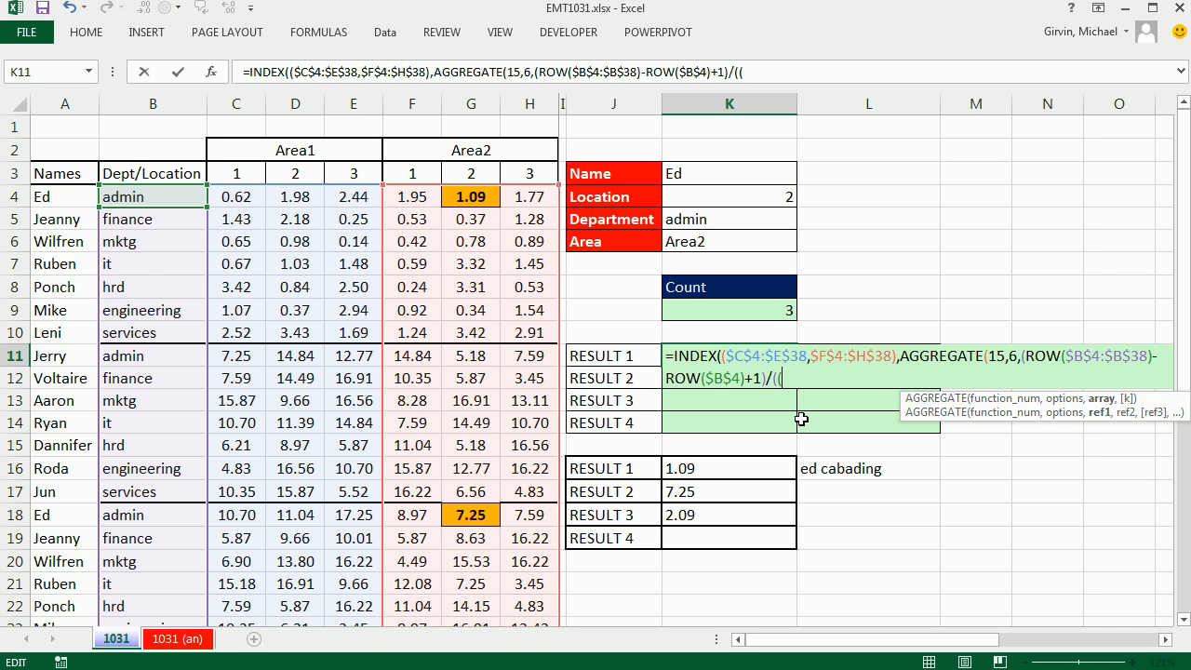
{"action": "mouse_move", "coordinate": [57, 202]}
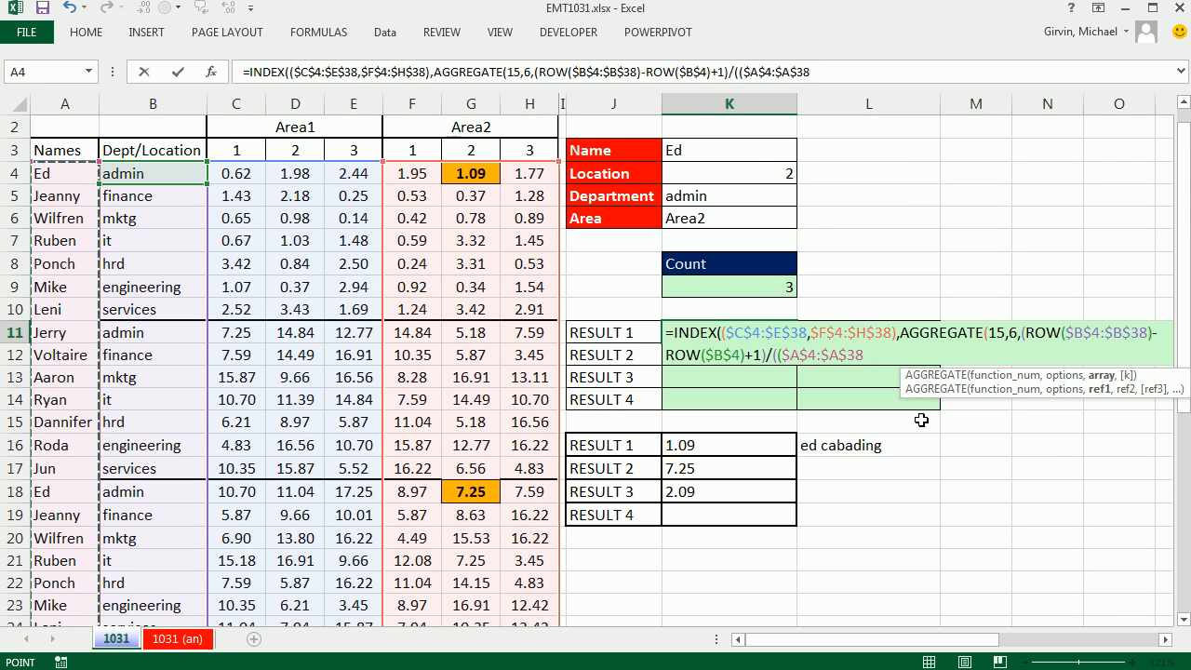
{"action": "type", "text": "="}
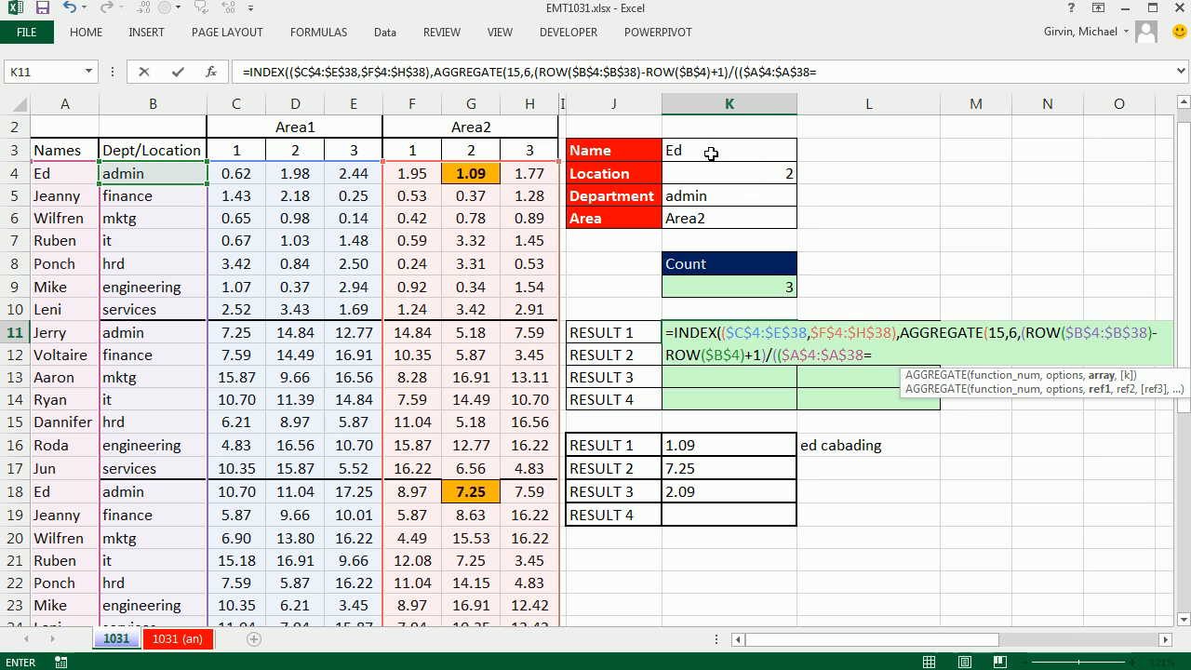
{"action": "left_click", "coordinate": [729, 148]}
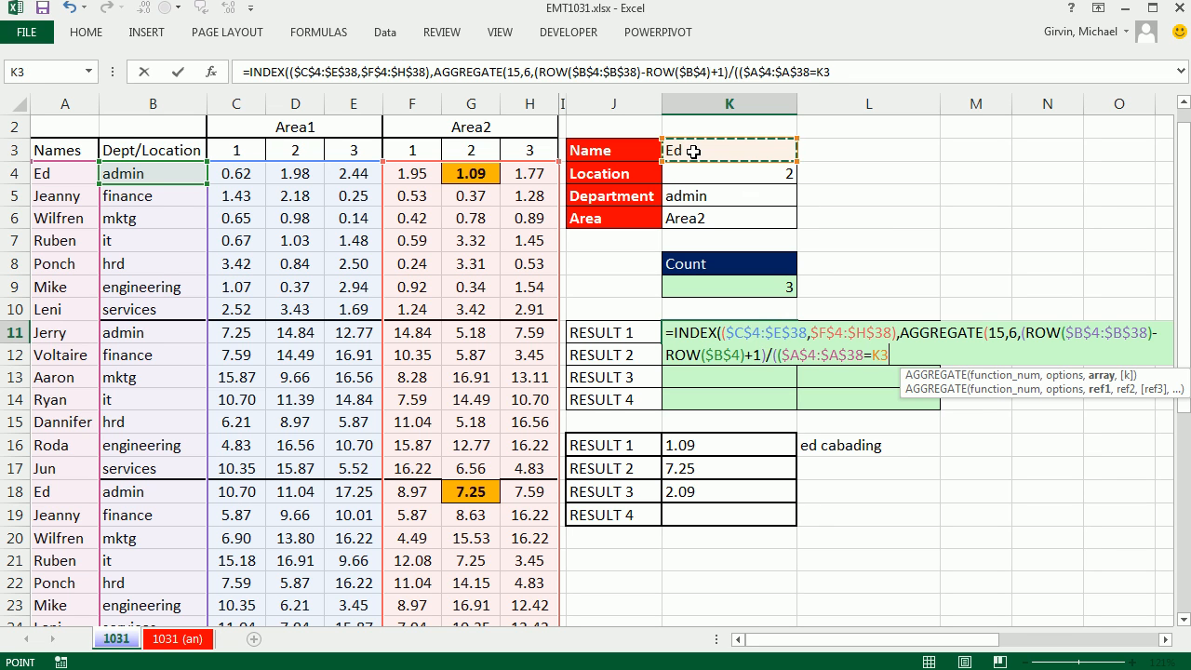
{"action": "key", "text": "f4"}
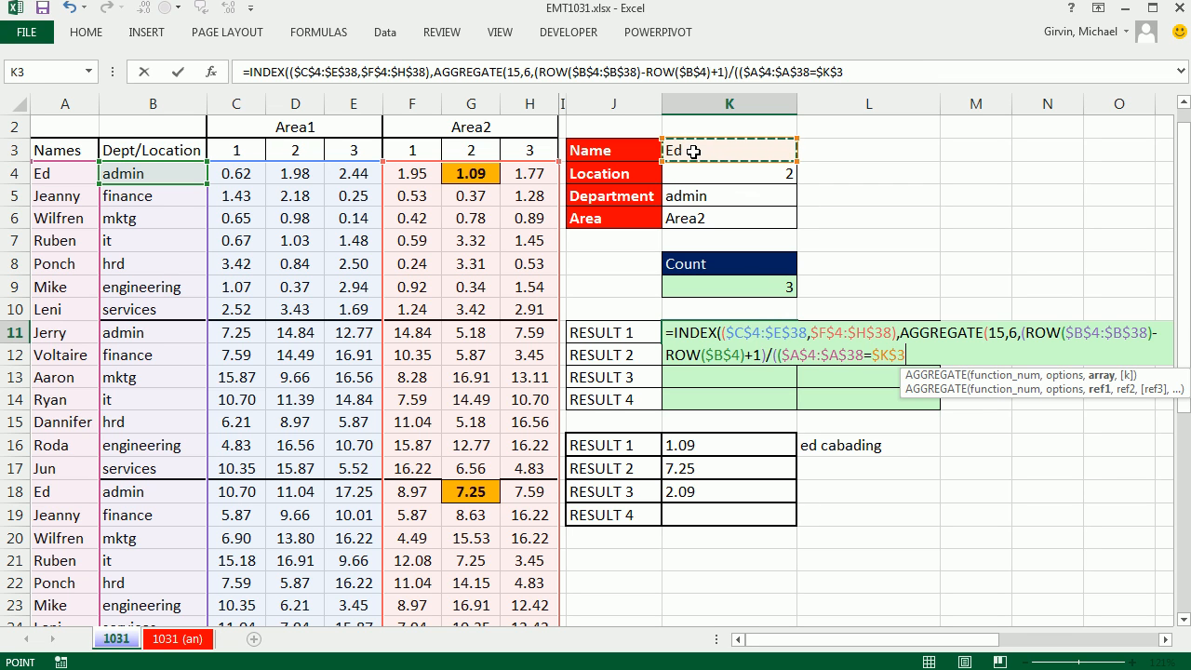
{"action": "type", "text": "*("}
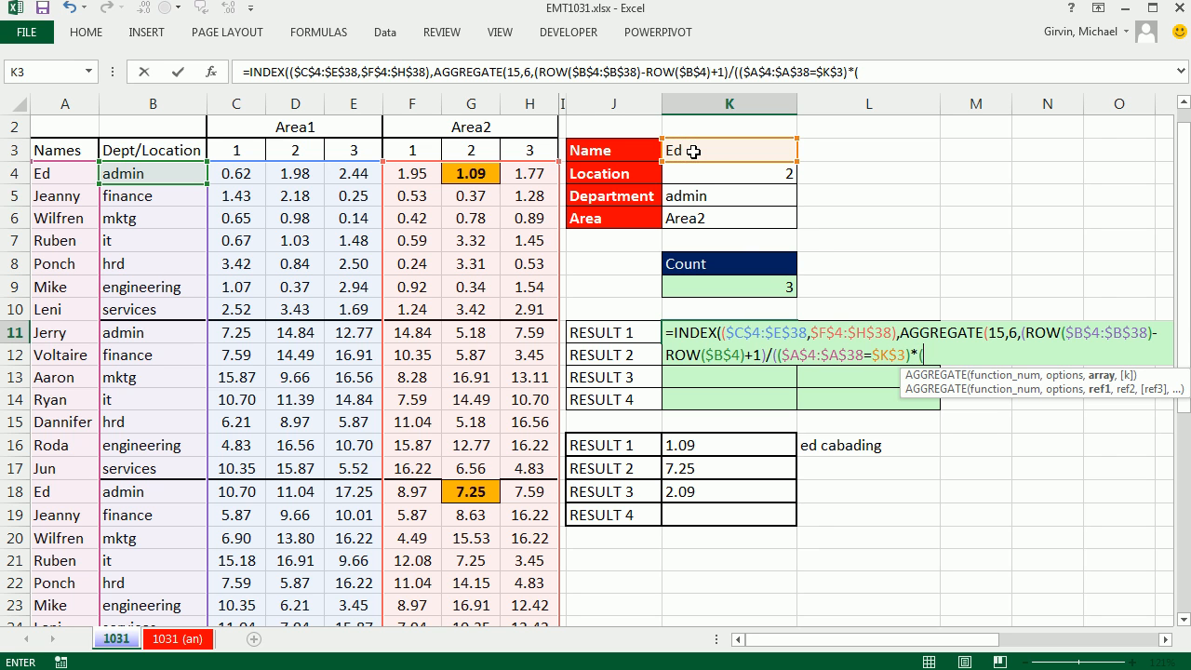
{"action": "left_click", "coordinate": [153, 173]}
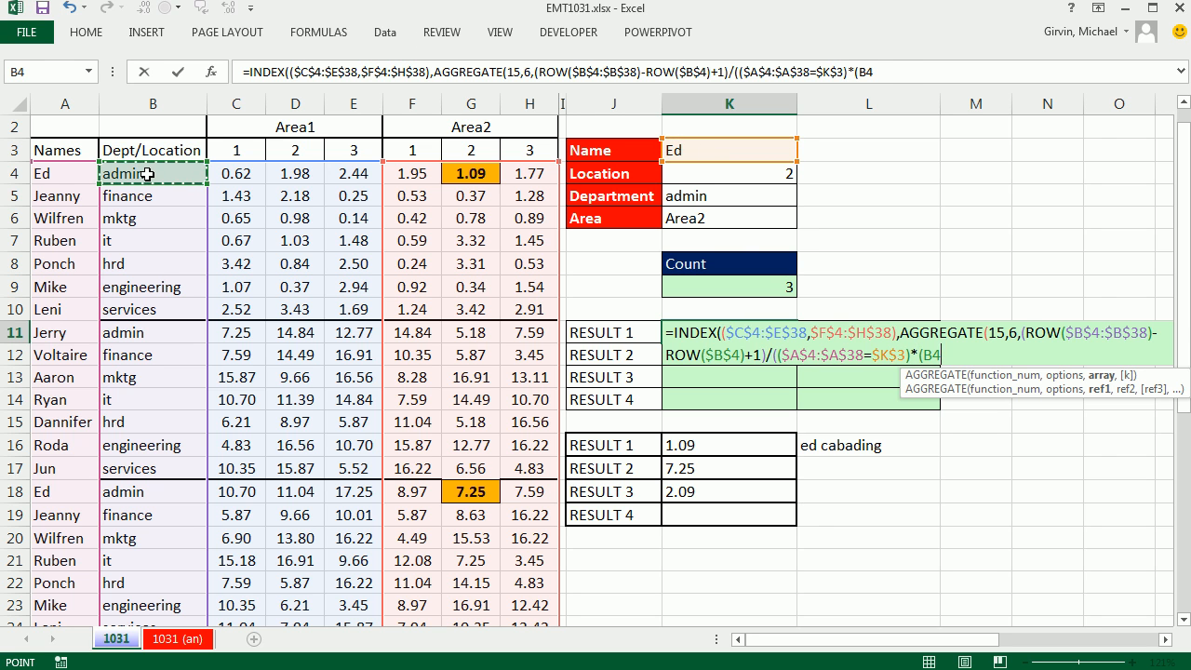
{"action": "type", "text": "$B$4:$B$38="}
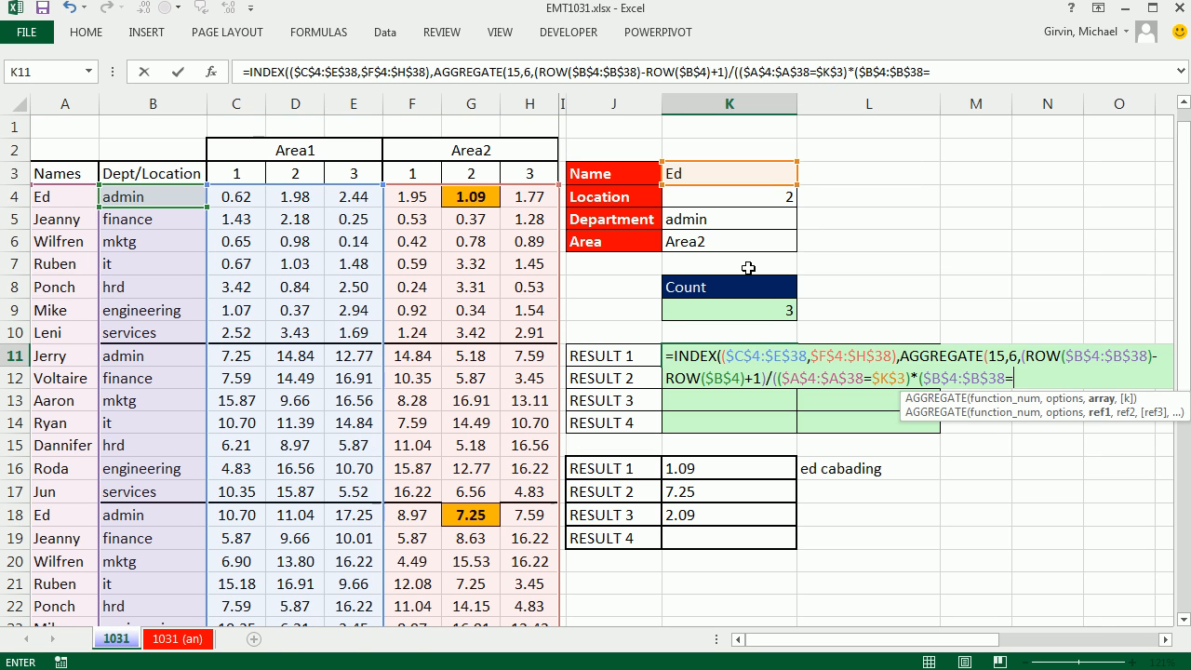
{"action": "left_click", "coordinate": [729, 219]}
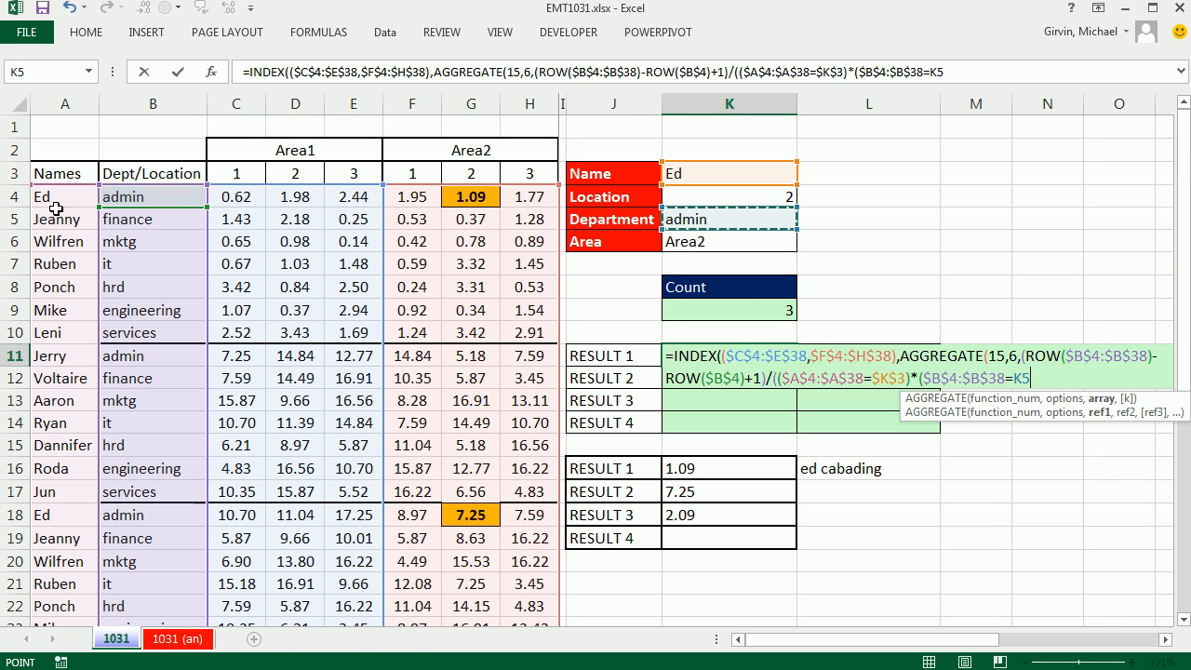
{"action": "mouse_move", "coordinate": [71, 521]}
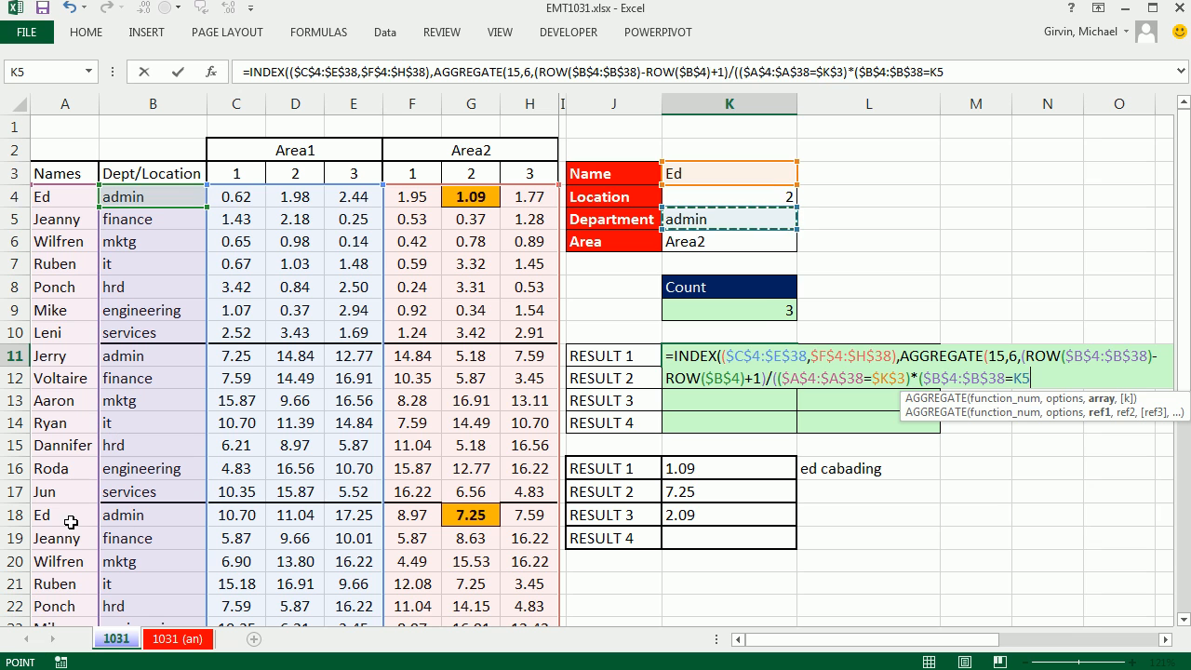
{"action": "mouse_move", "coordinate": [168, 525]}
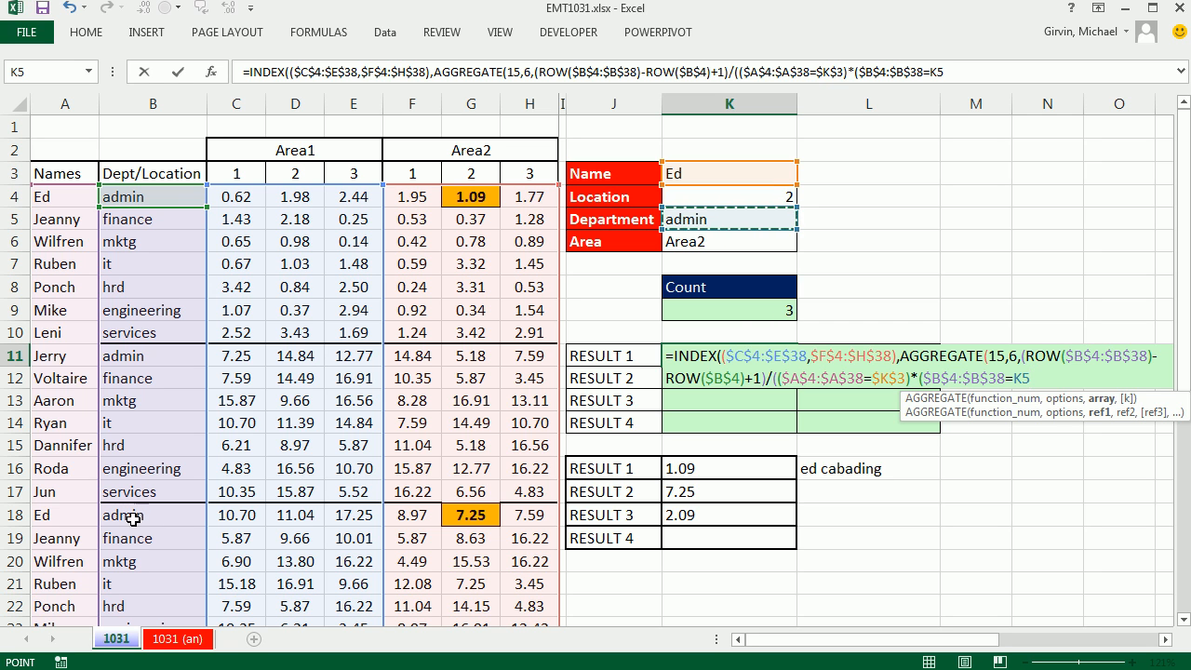
{"action": "mouse_move", "coordinate": [990, 420]}
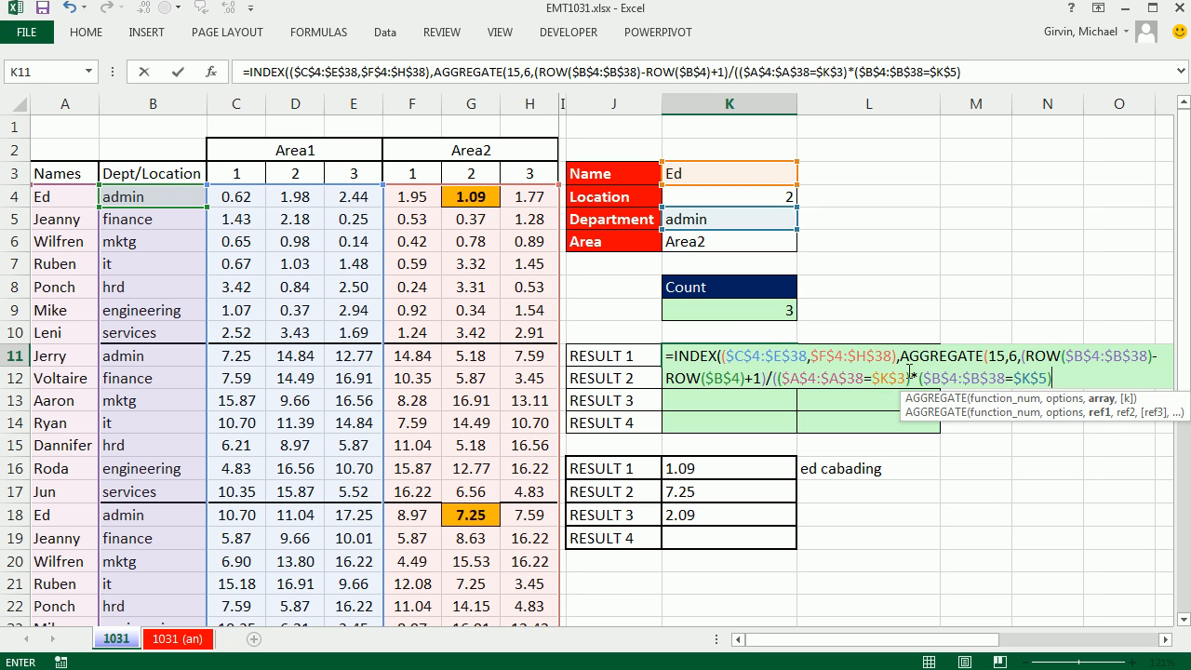
{"action": "mouse_move", "coordinate": [845, 430]}
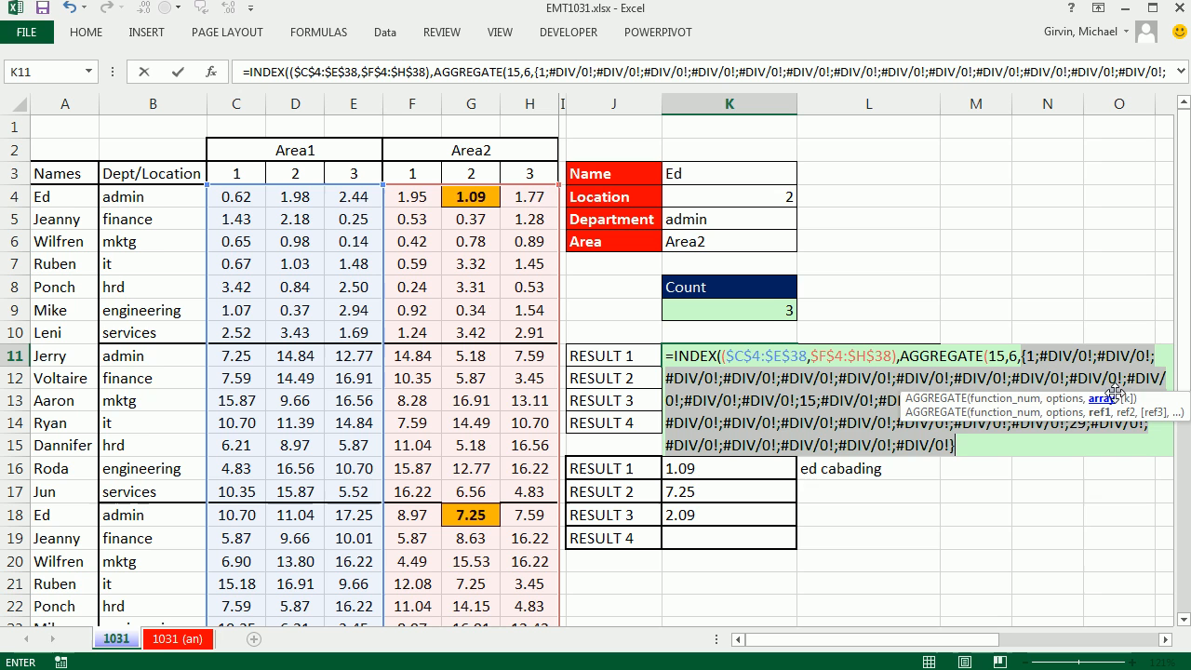
{"action": "mouse_move", "coordinate": [1040, 480]}
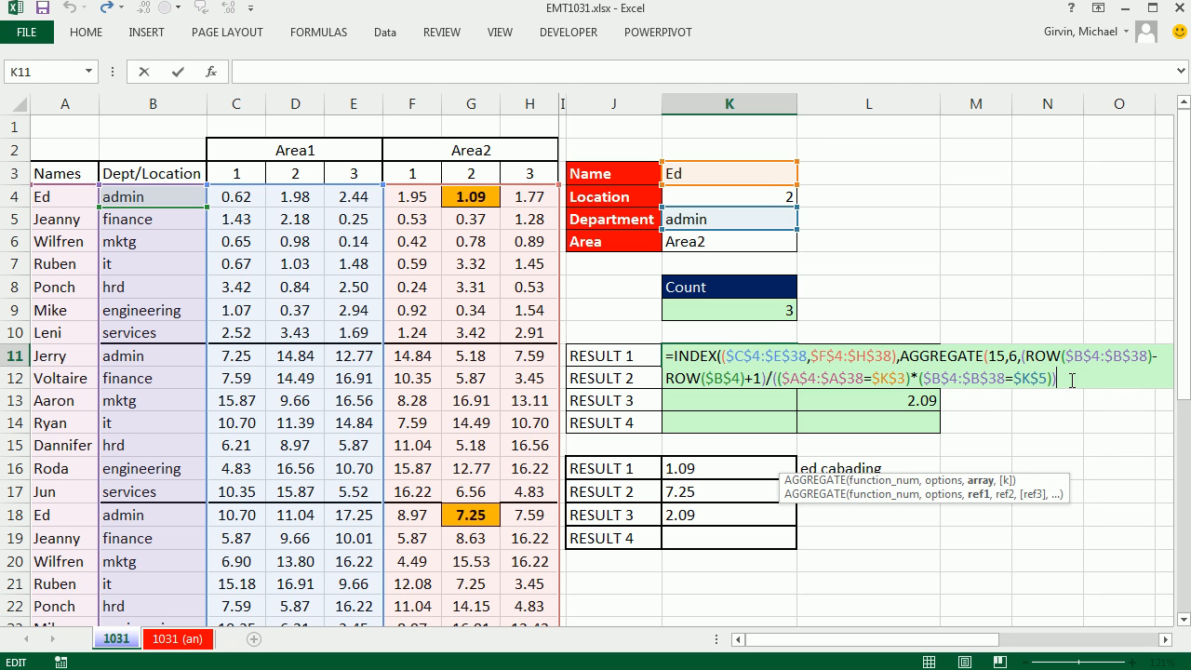
Use ROWS(K$11:K11) as AGGREGATE's k argument.
{"action": "type", "text": ","}
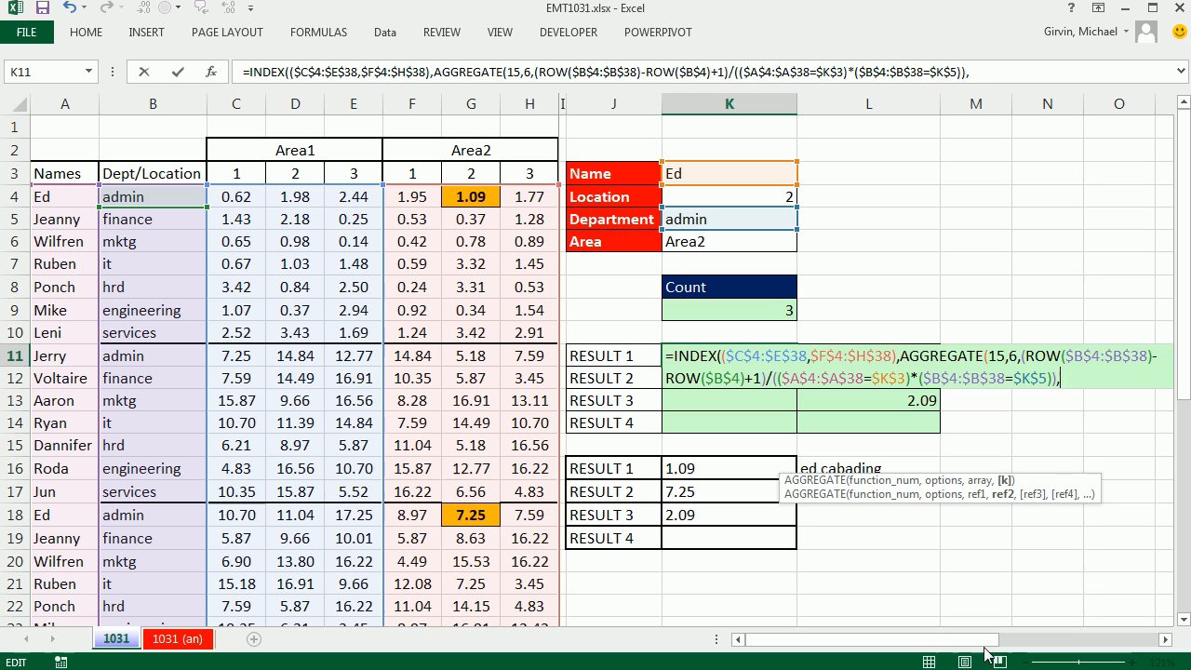
{"action": "type", "text": ",ROWS("}
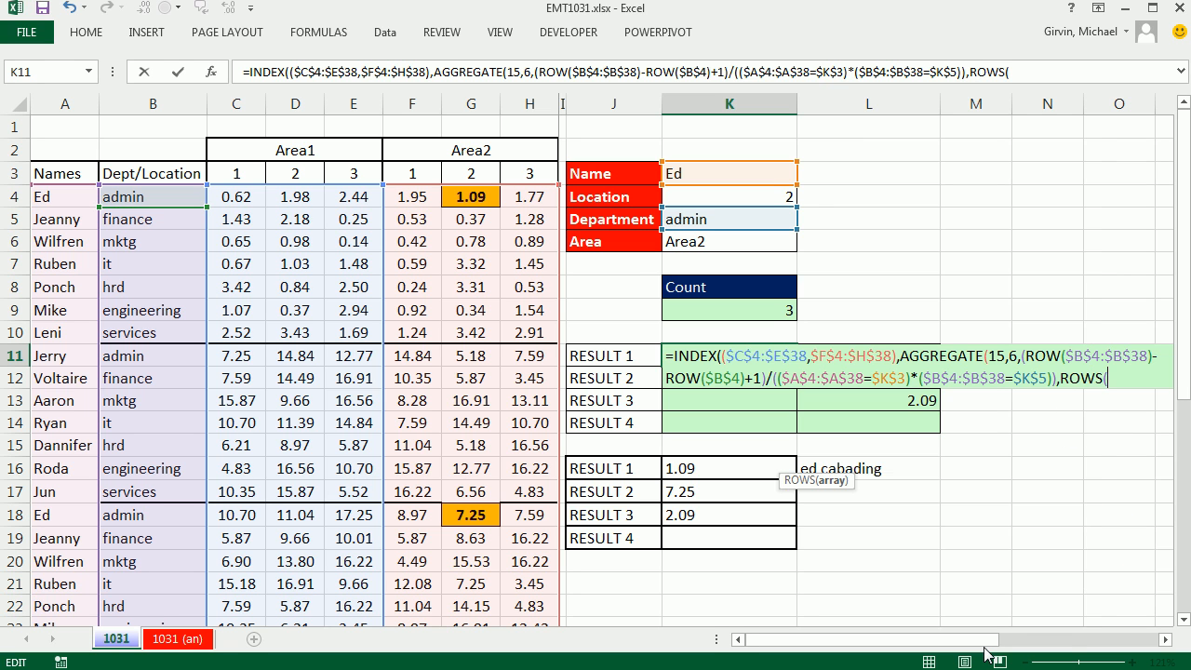
{"action": "mouse_move", "coordinate": [431, 335]}
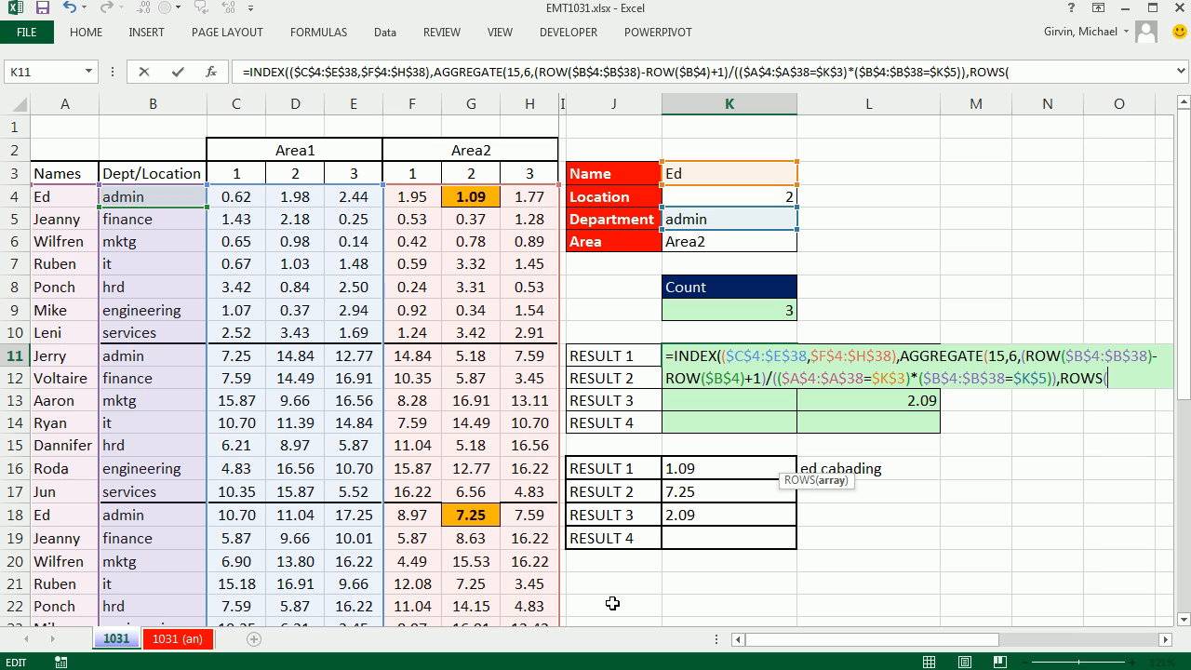
{"action": "type", "text": "K$11"}
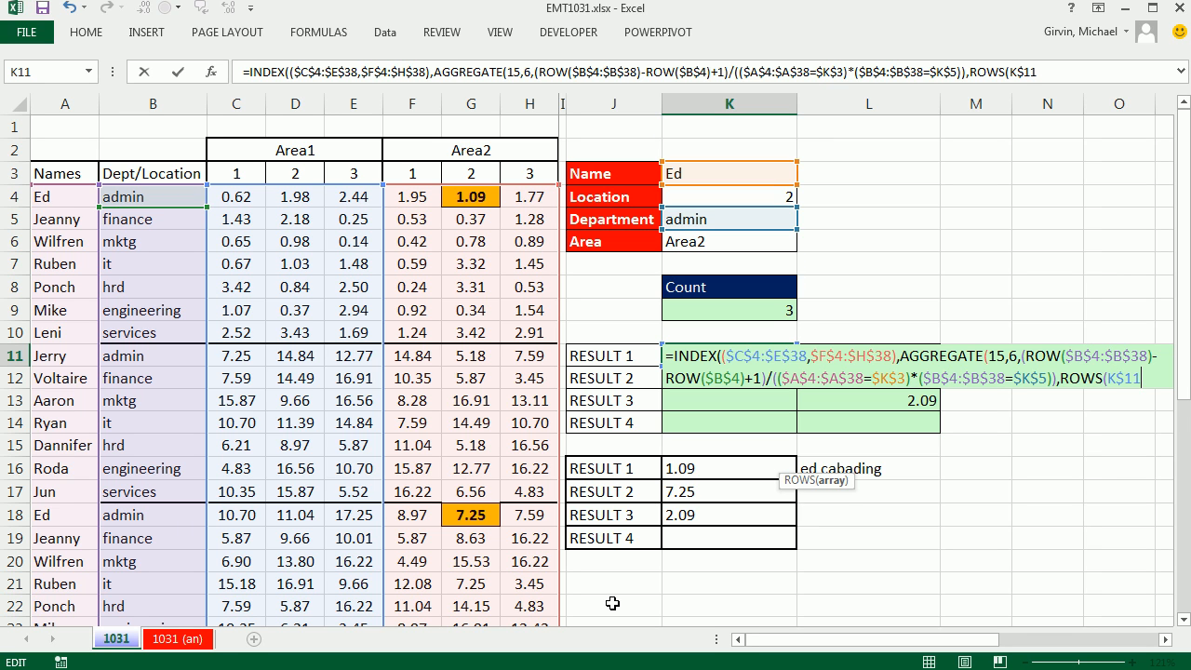
{"action": "type", "text": ":K11))"}
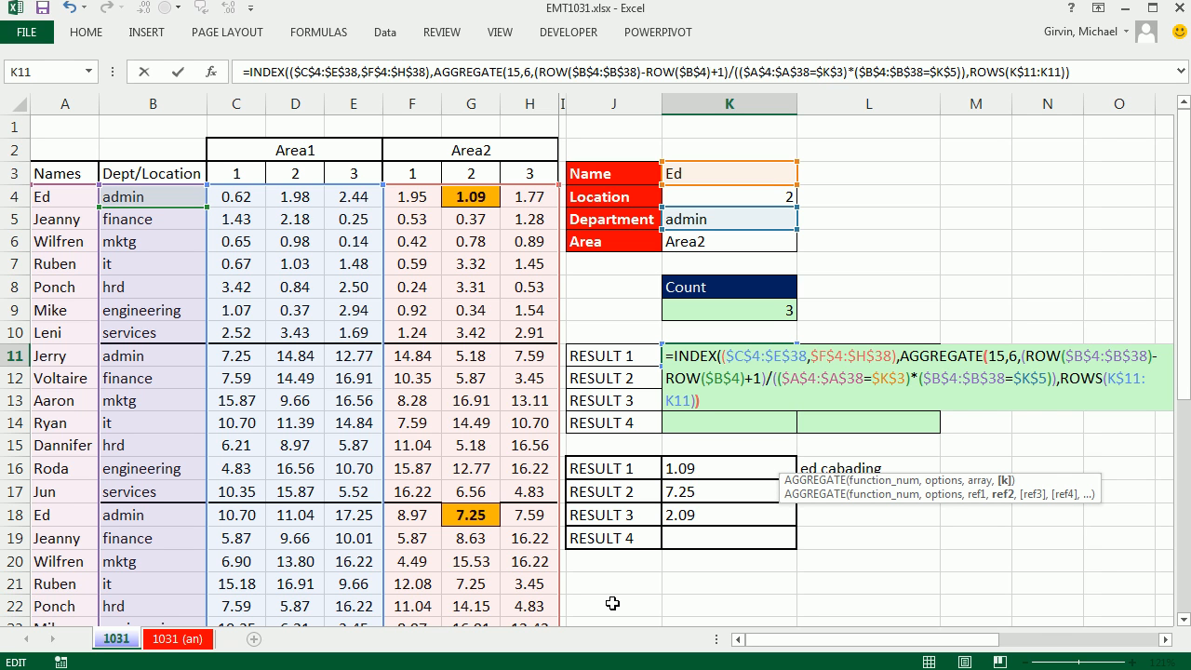
{"action": "mouse_move", "coordinate": [1020, 484]}
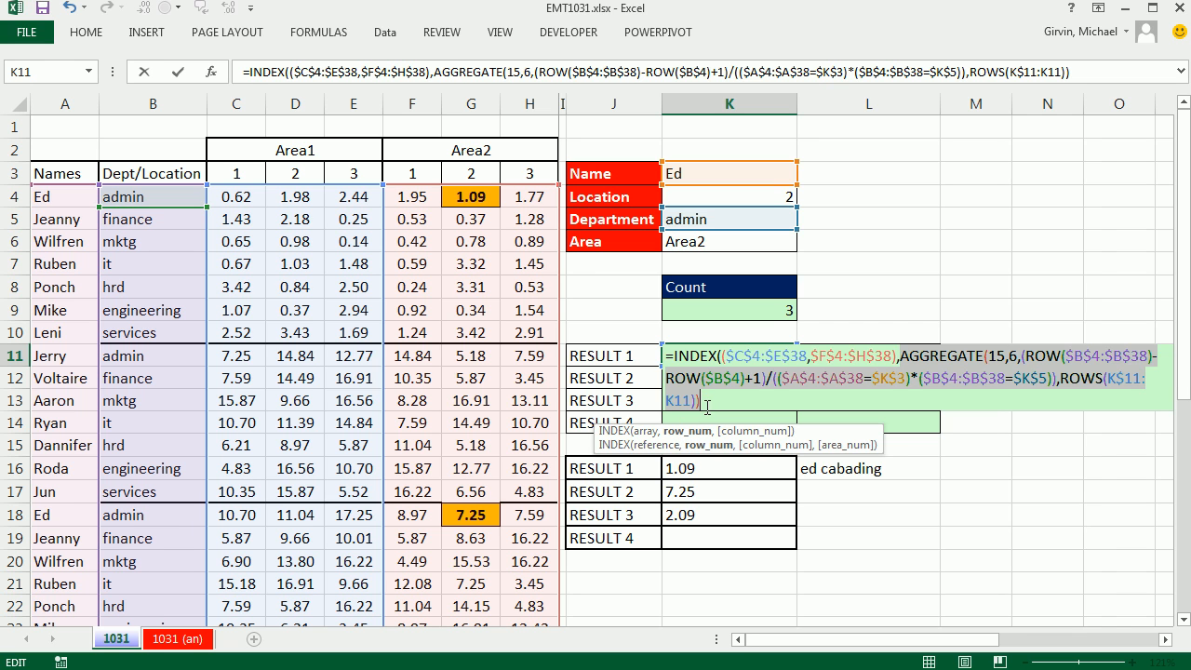
Set INDEX's column number to the Location value $K$4.
{"action": "type", "text": ","}
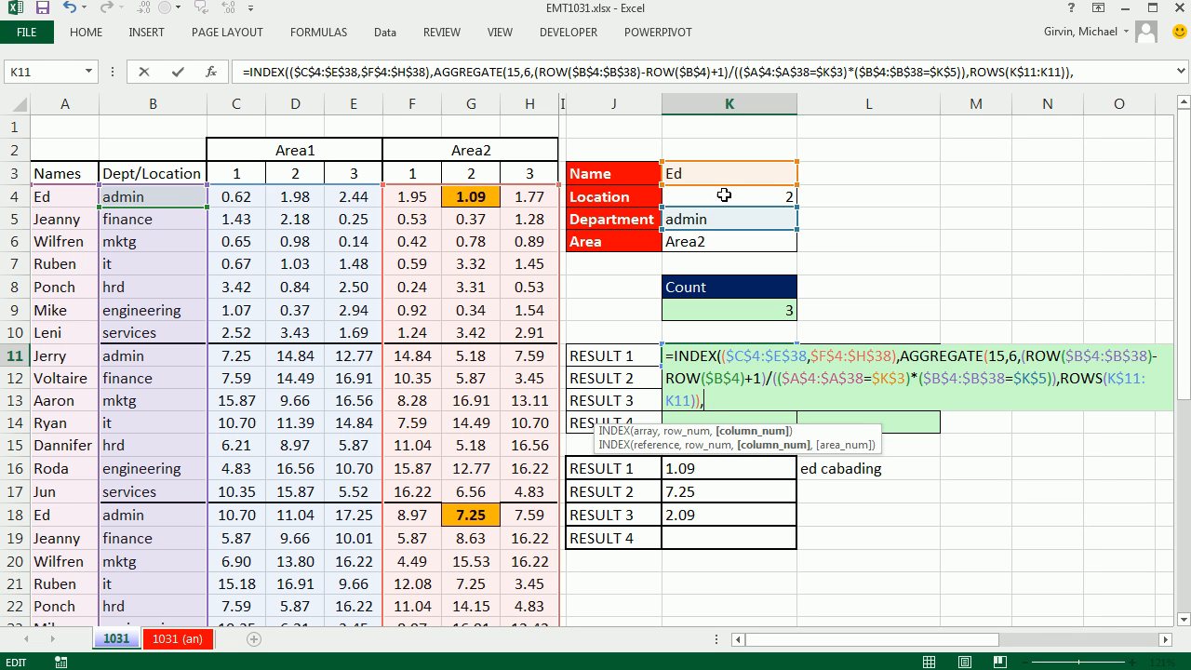
{"action": "left_click", "coordinate": [729, 195]}
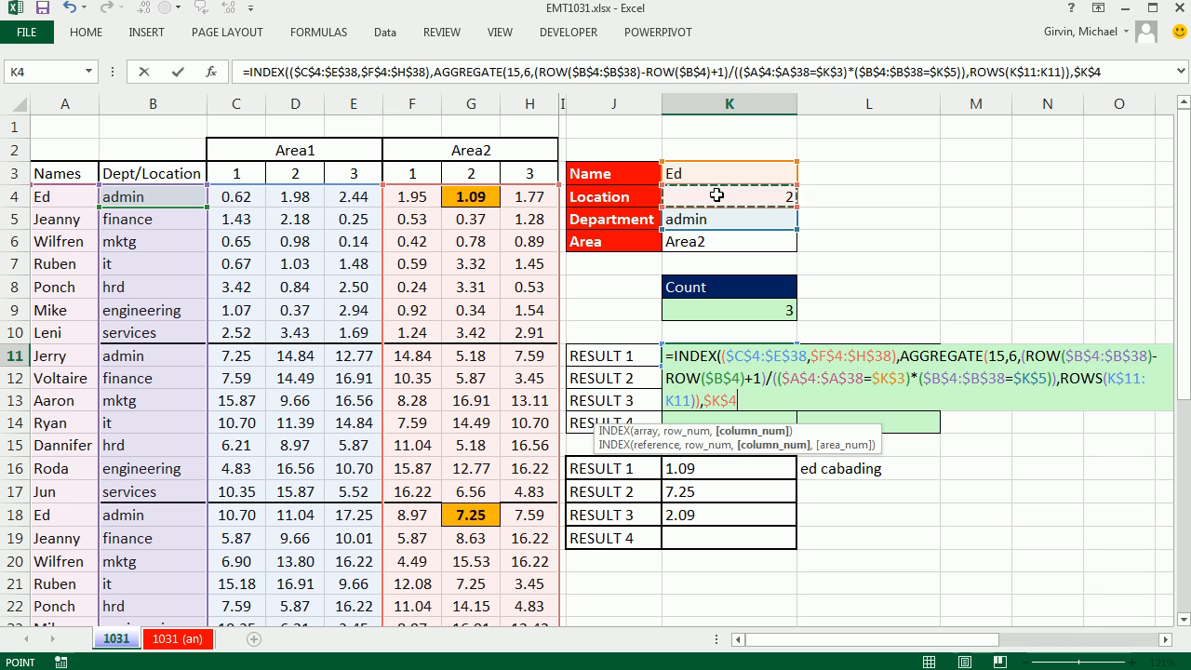
{"action": "type", "text": ","}
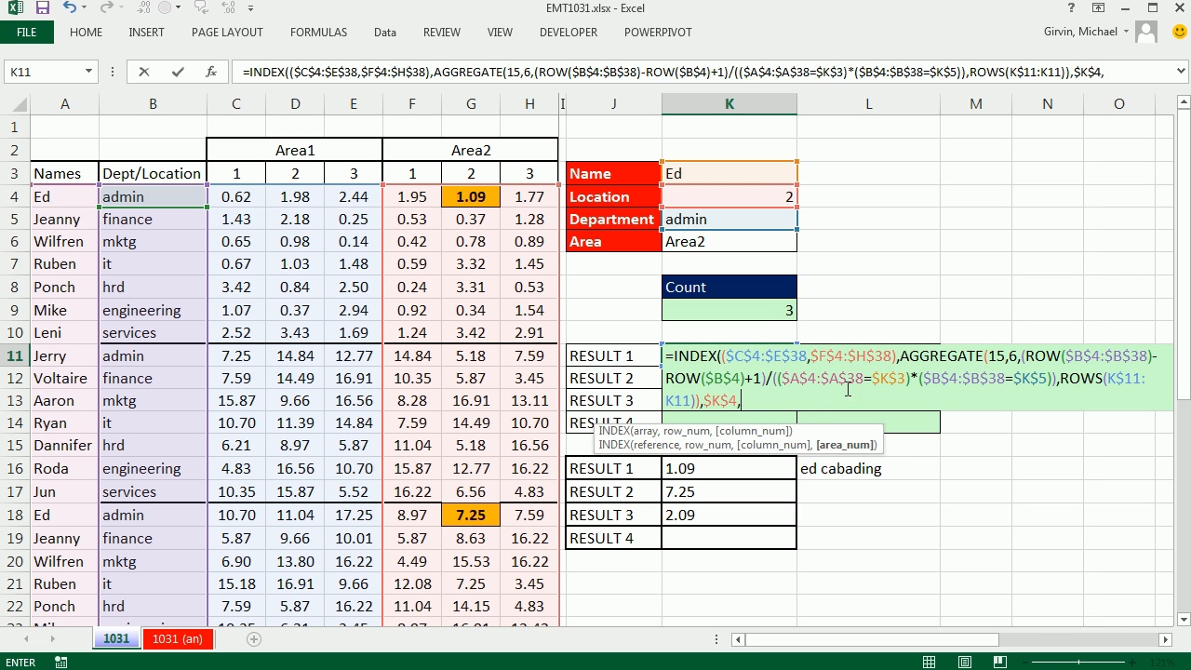
{"action": "type", "text": "("}
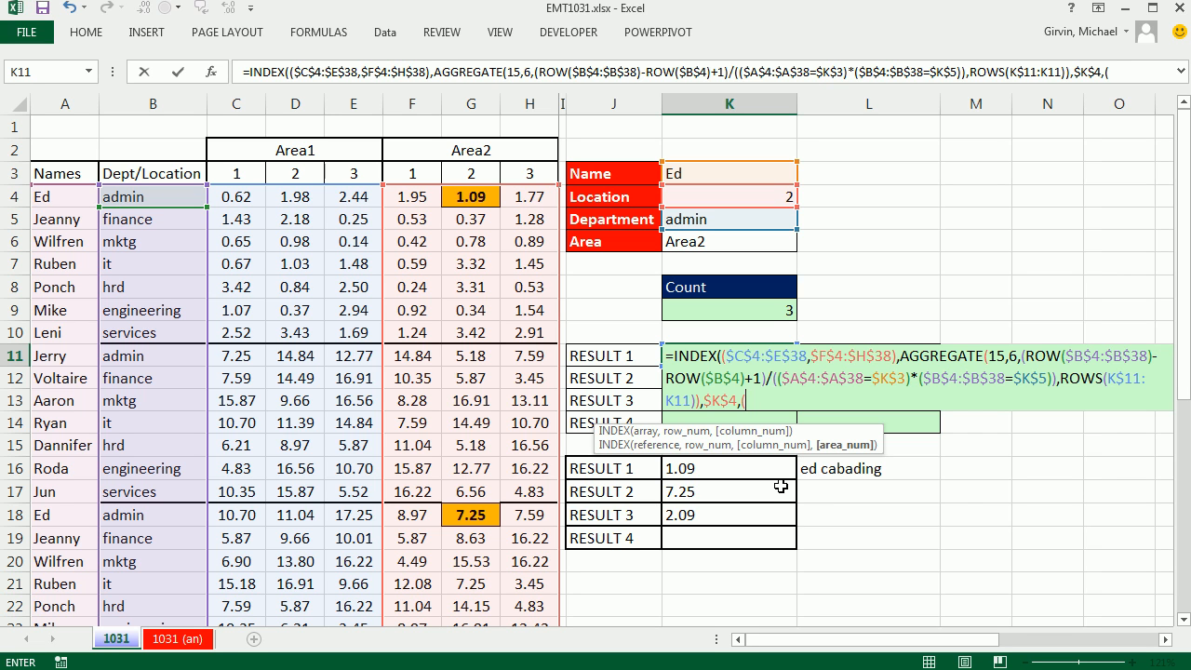
Set the area number to ("Area2"=$K$6)+1 so Area2 picks the second block.
{"action": "type", "text": "\"Area"}
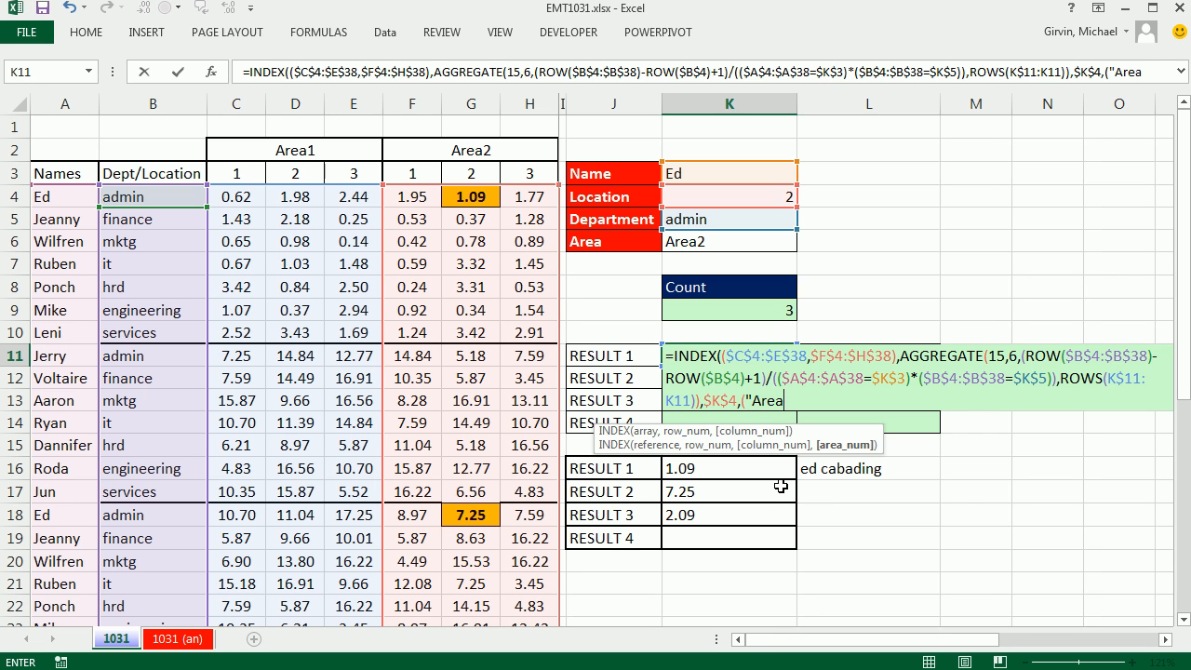
{"action": "type", "text": "2"}
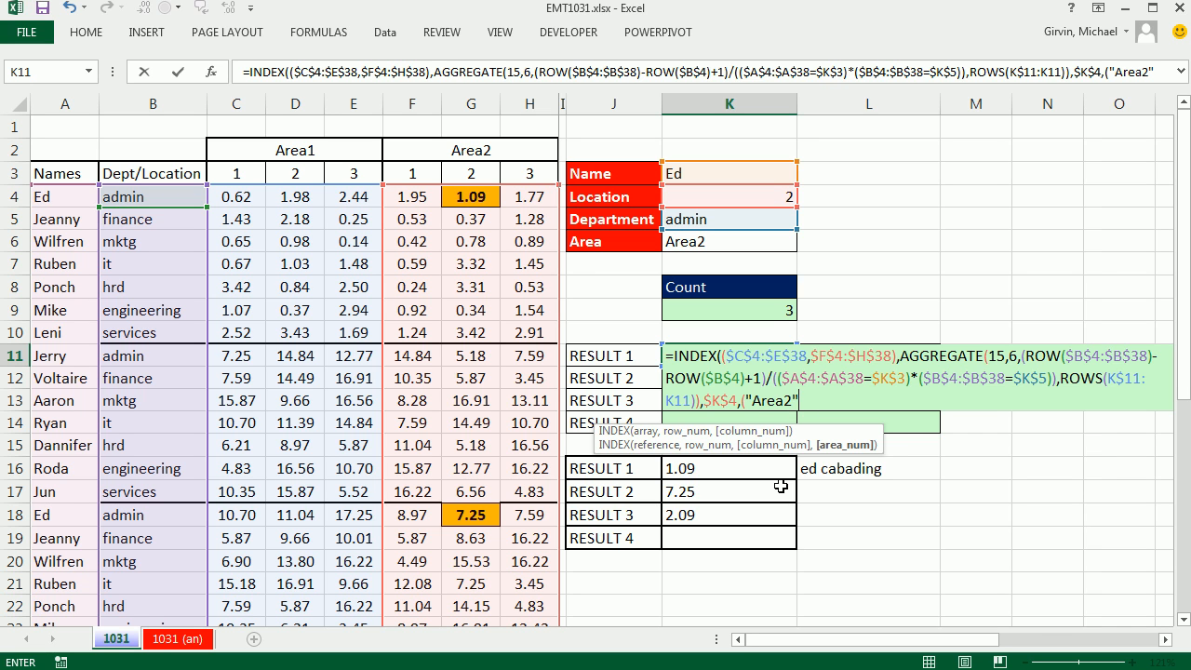
{"action": "type", "text": "="}
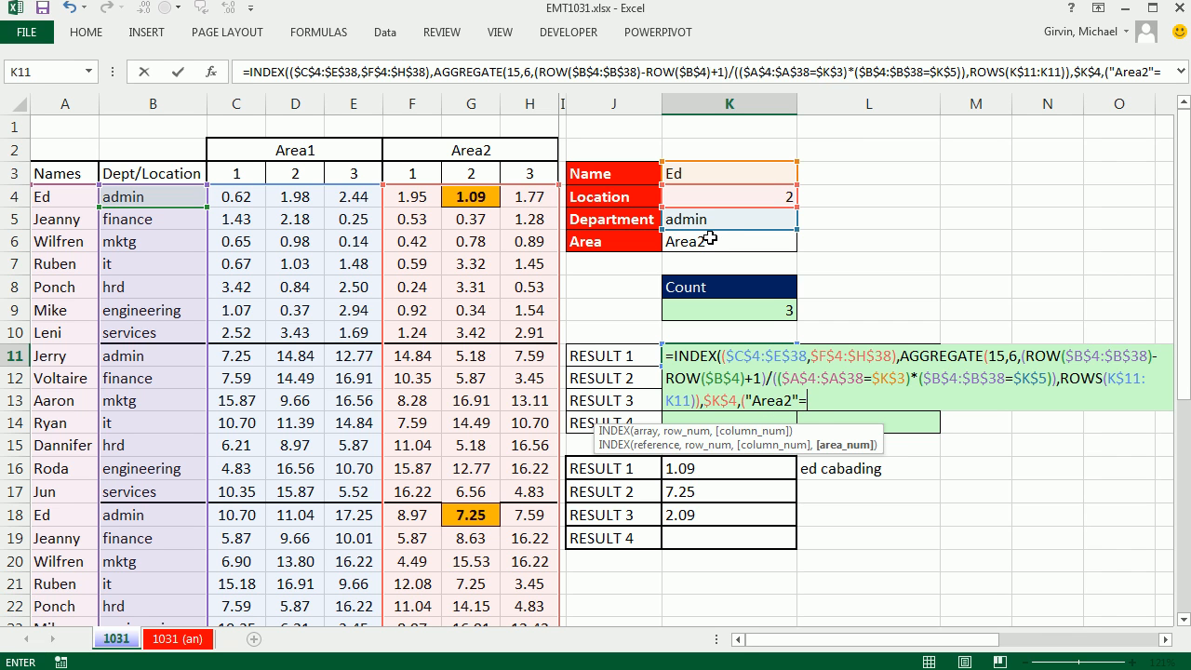
{"action": "left_click", "coordinate": [729, 242]}
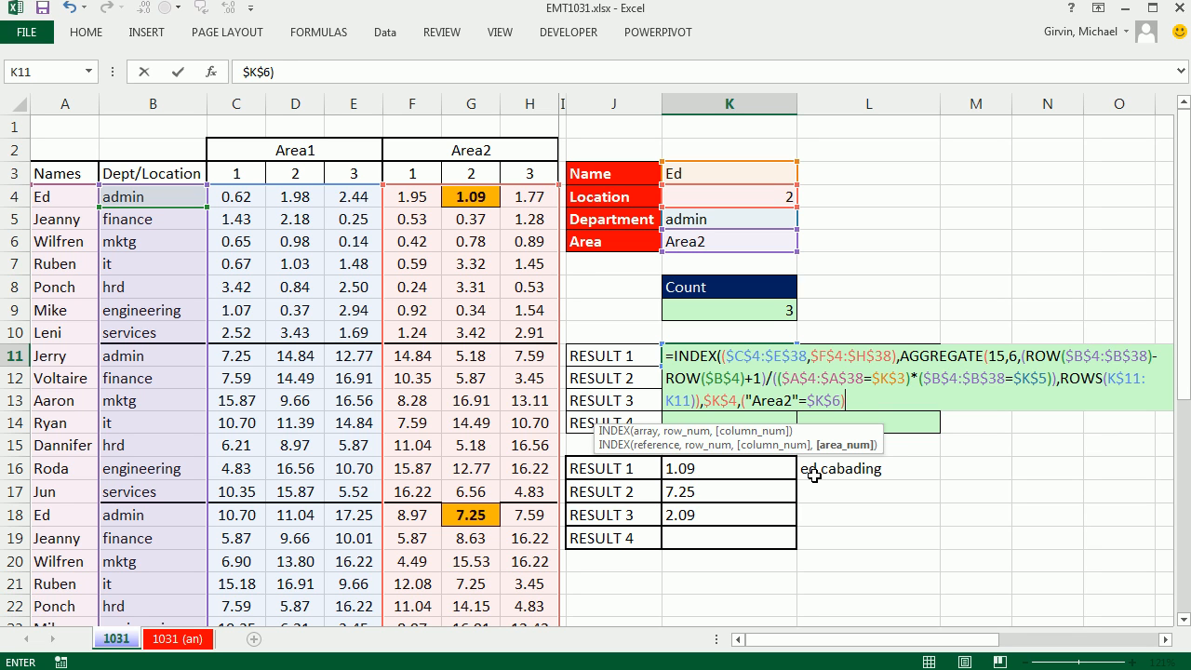
{"action": "type", "text": "+1"}
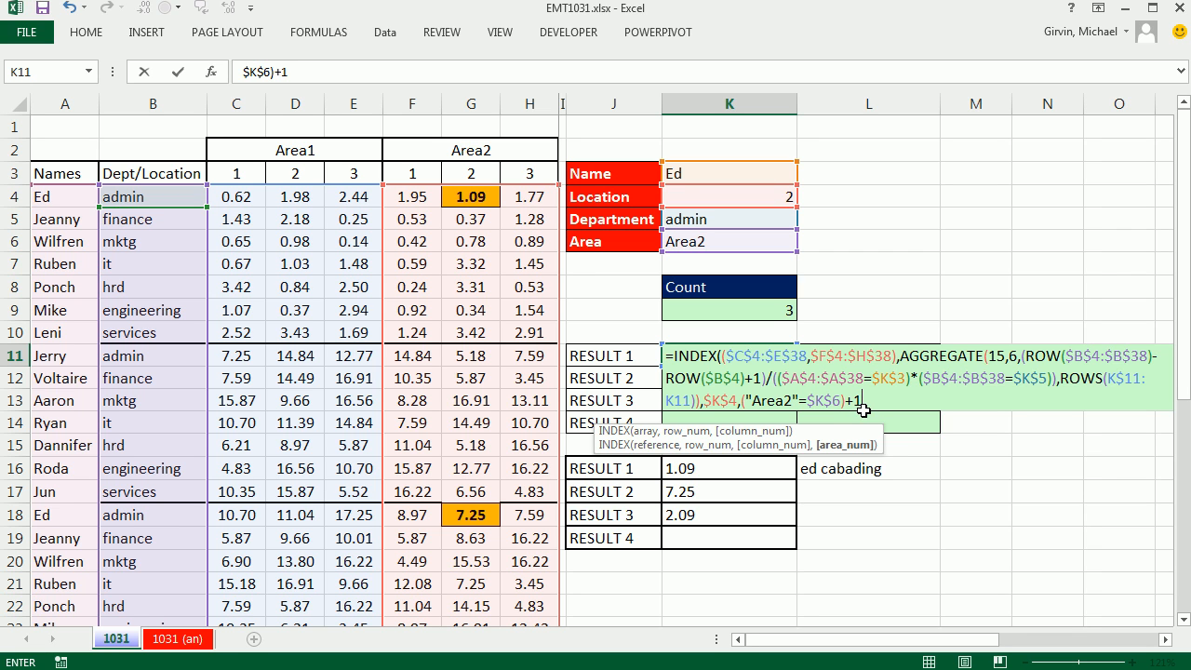
{"action": "mouse_move", "coordinate": [849, 454]}
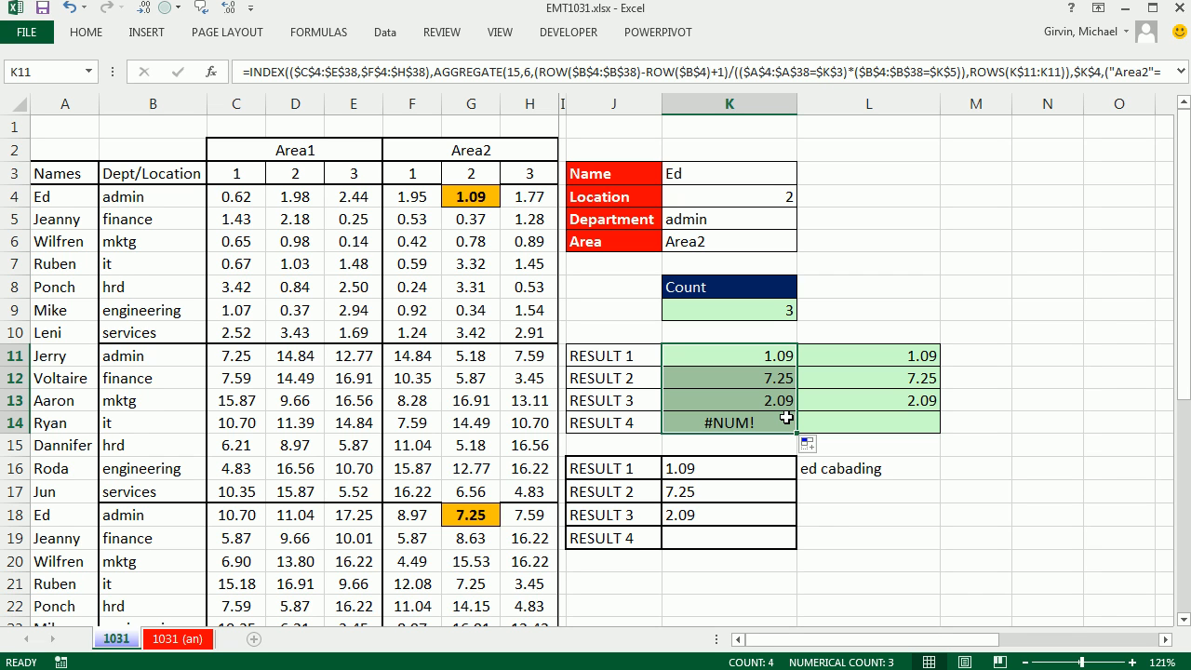
{"action": "mouse_move", "coordinate": [763, 443]}
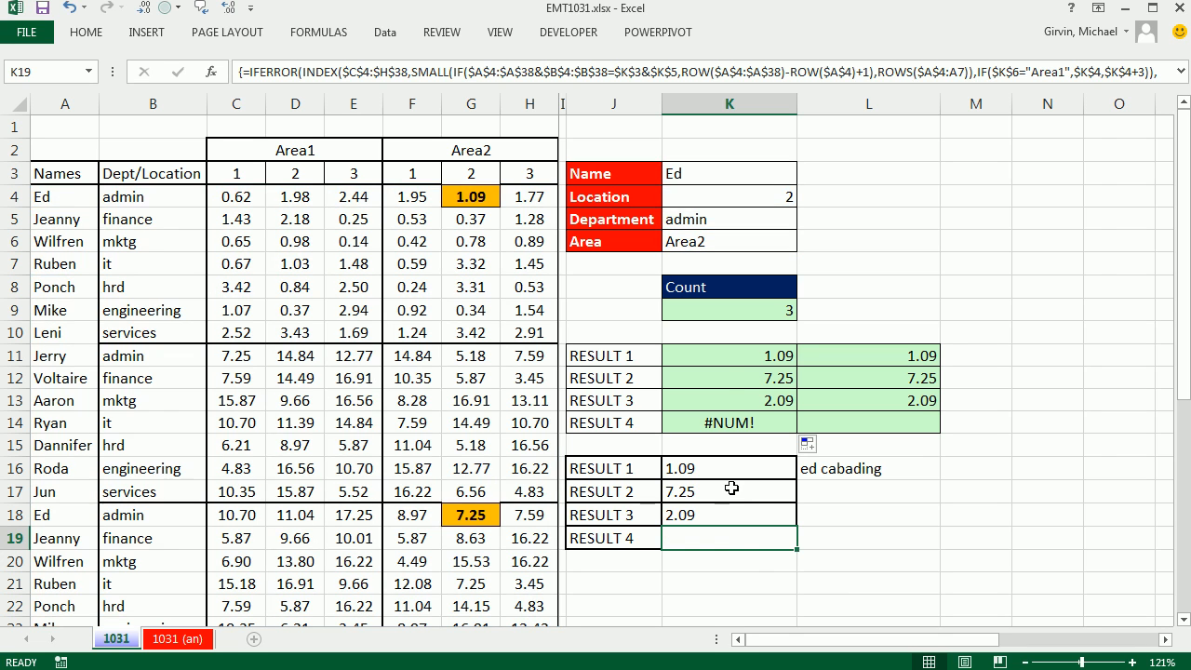
Wrap the formula in IF(ROWS($K$11:K11)>$K$9,"",…) to blank results past the Count.
{"action": "double_click", "coordinate": [730, 356]}
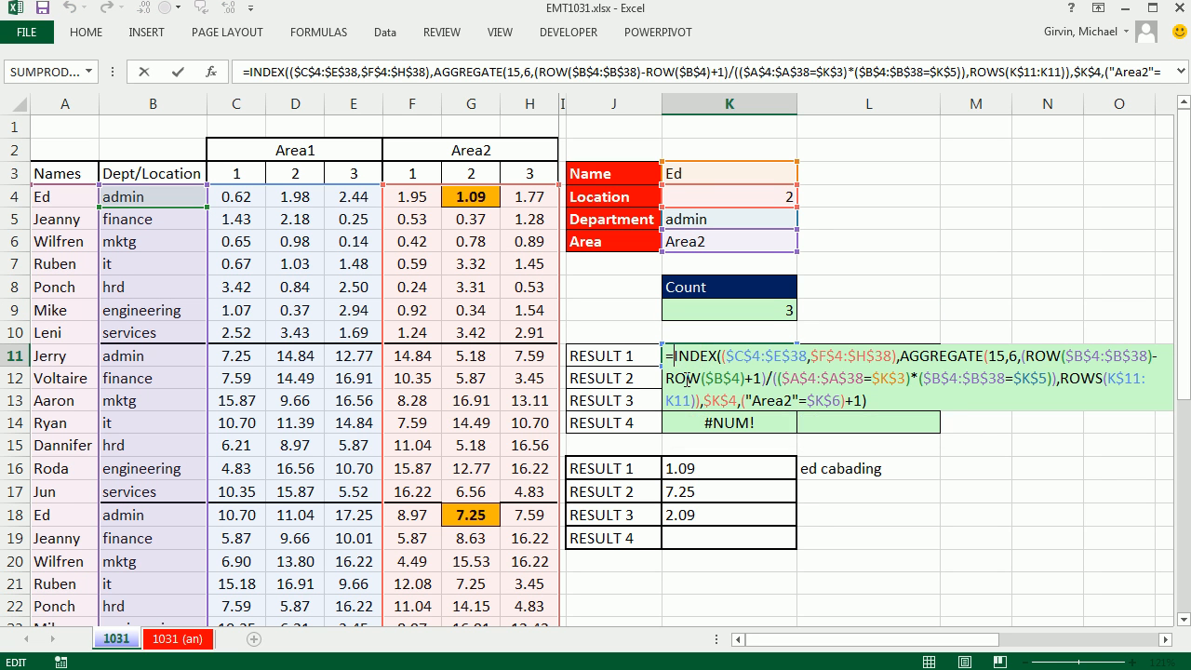
{"action": "type", "text": "IF(ROWS(K$11:K11"}
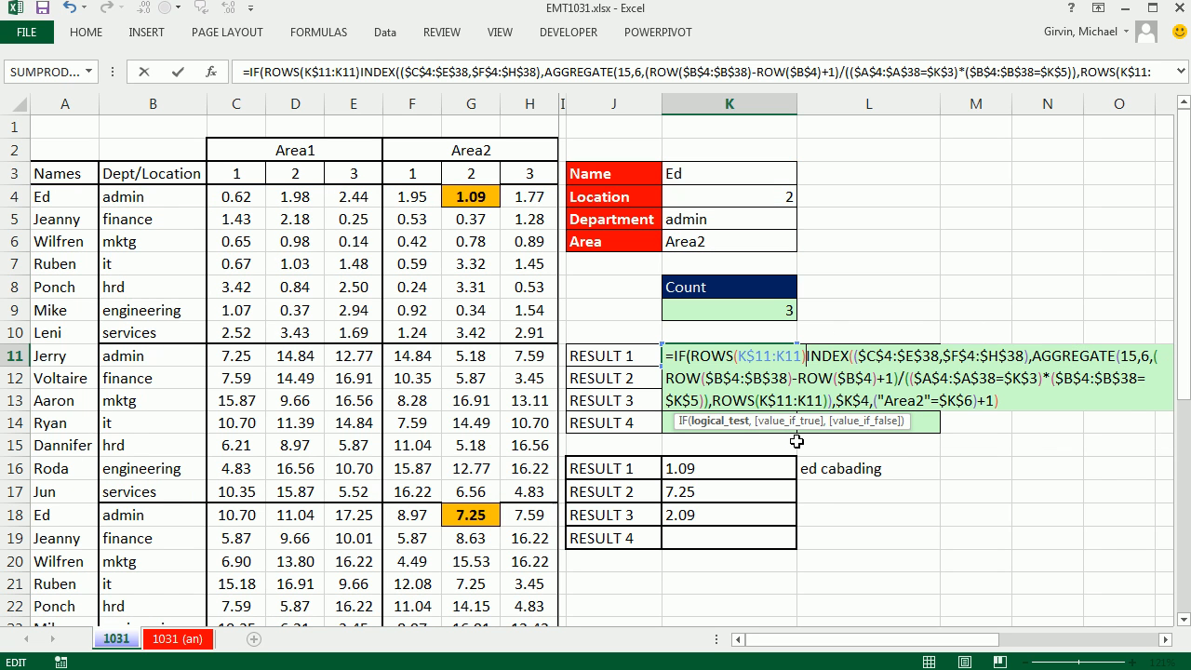
{"action": "type", "text": ">"}
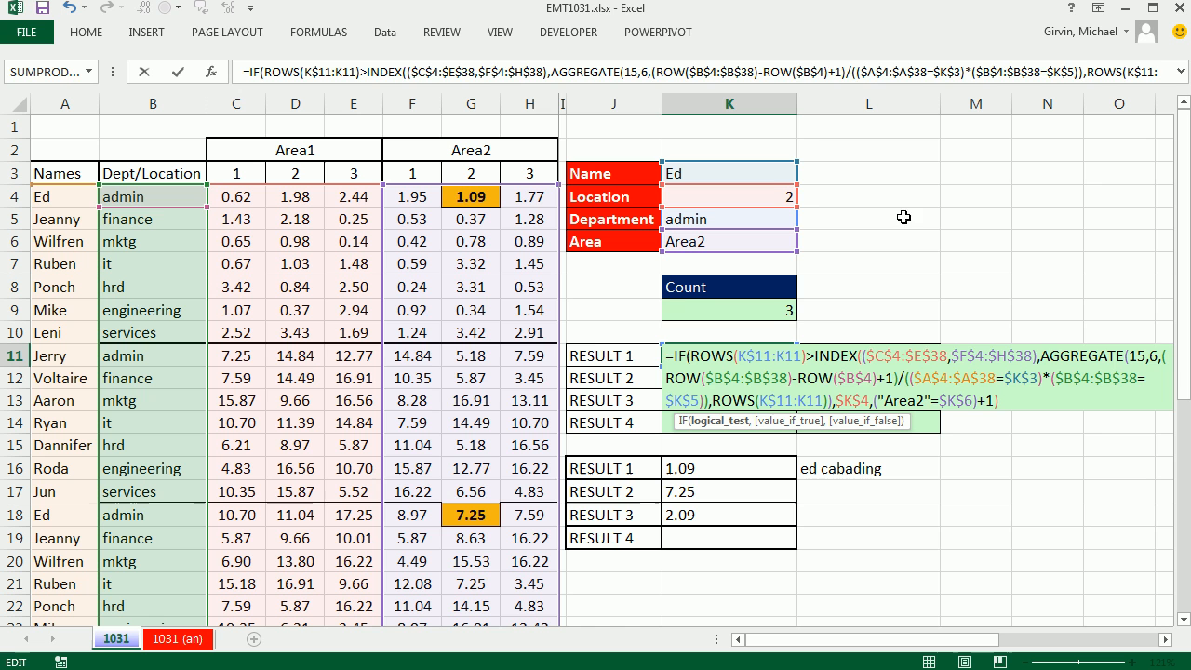
{"action": "left_click", "coordinate": [729, 308]}
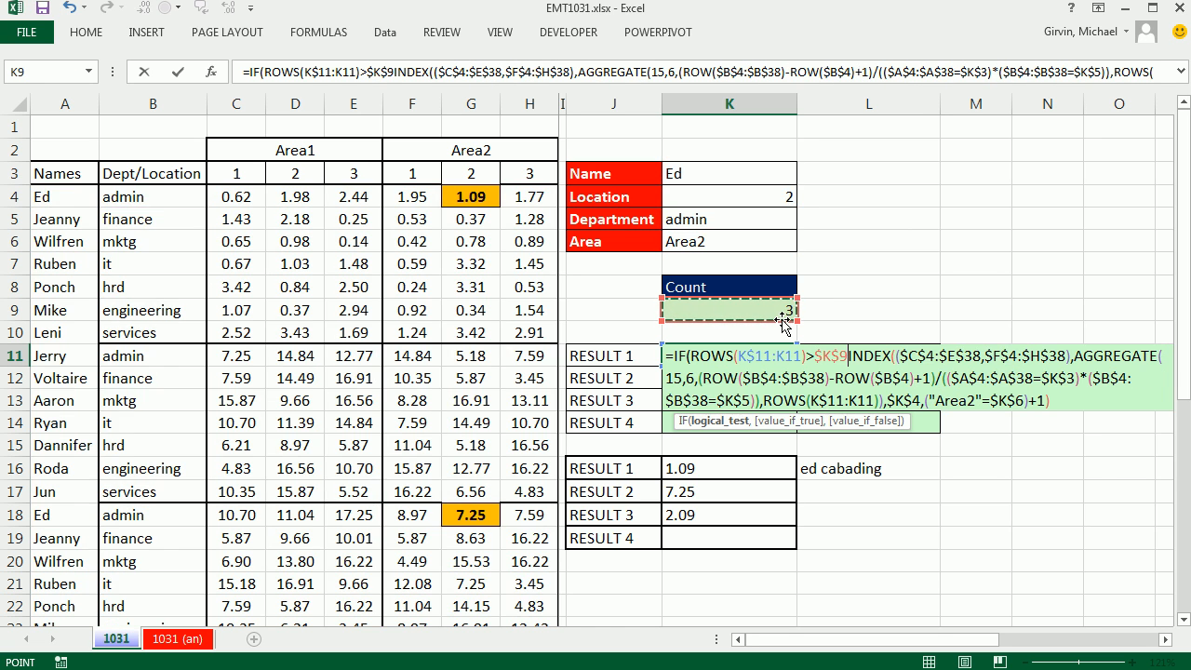
{"action": "type", "text": ",\"\","}
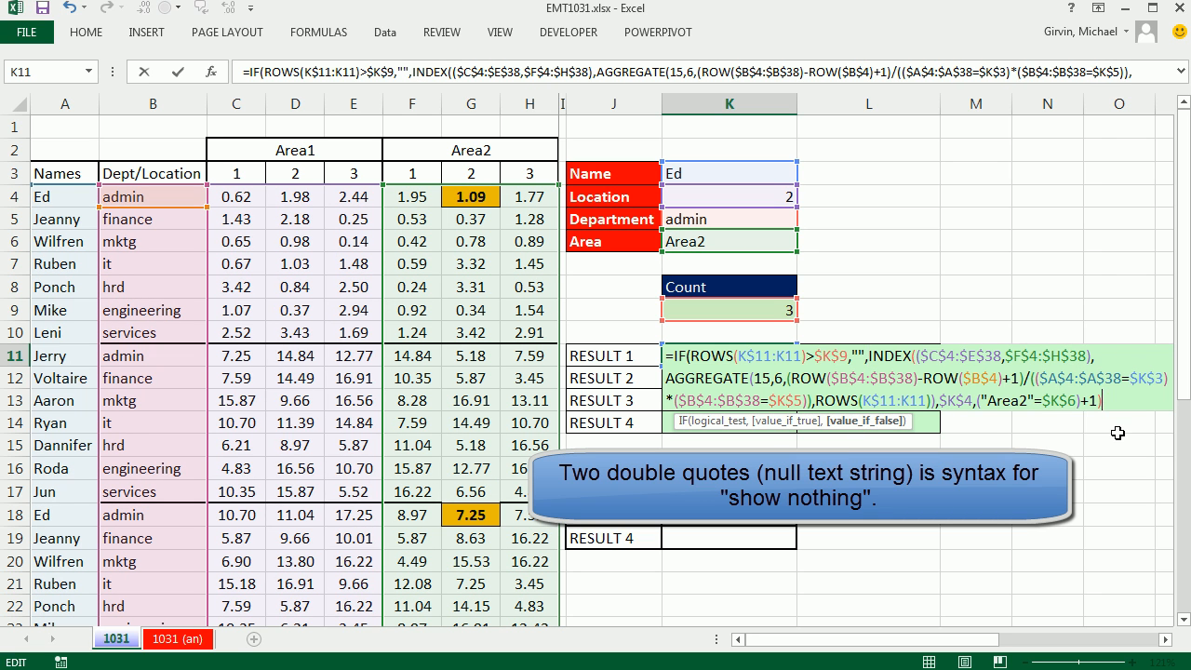
{"action": "type", "text": ")"}
{"action": "key", "text": "Return"}
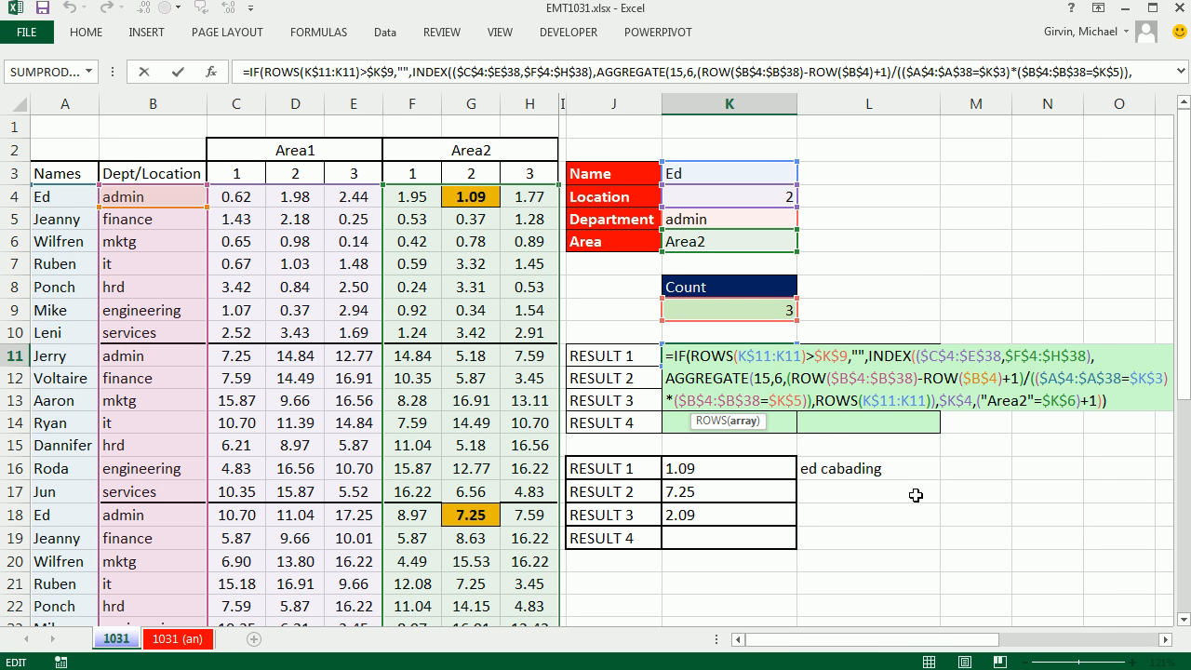
{"action": "mouse_move", "coordinate": [964, 588]}
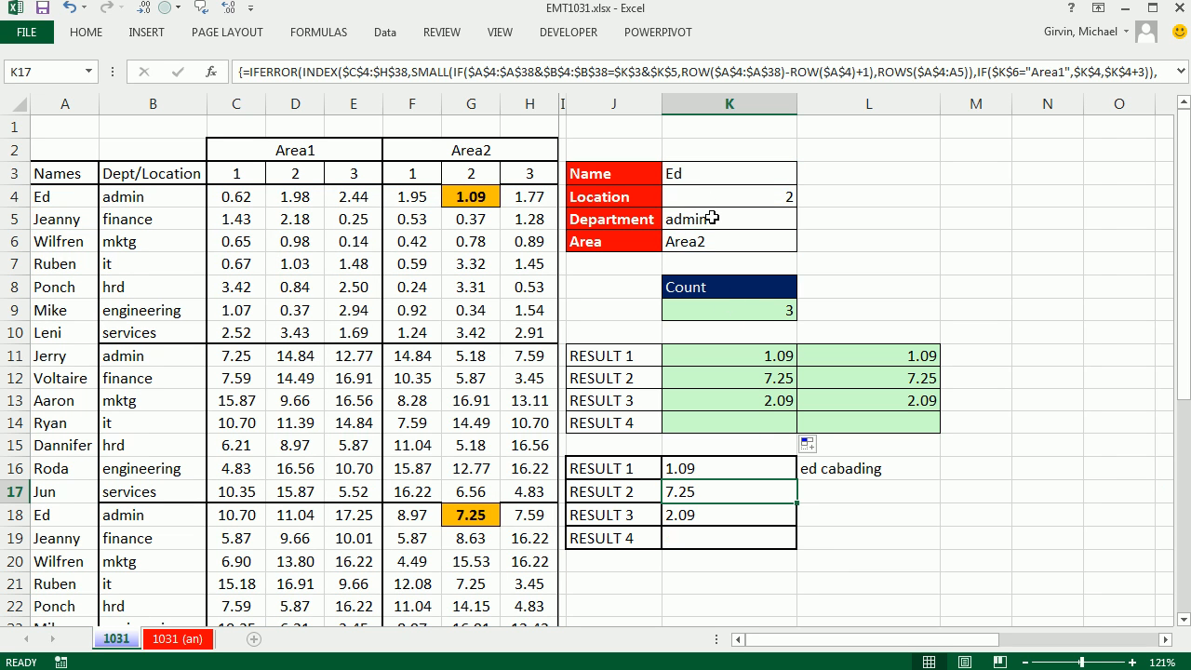
Change the Department criterion to mktg from the dropdown.
{"action": "left_click", "coordinate": [804, 220]}
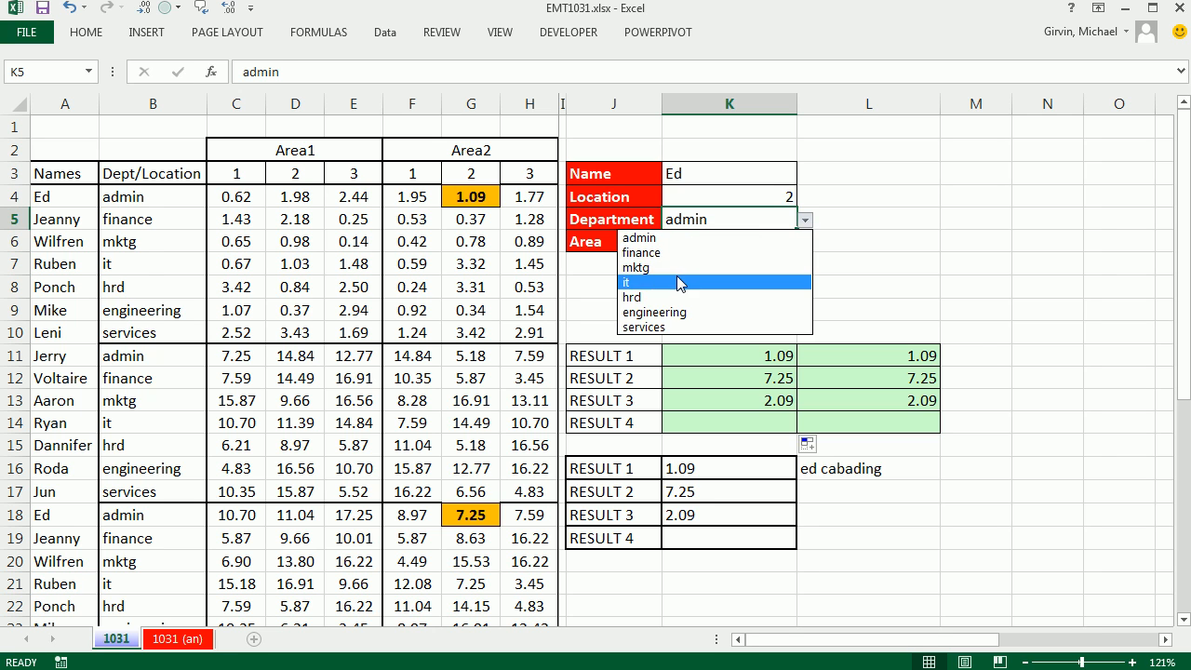
{"action": "left_click", "coordinate": [636, 268]}
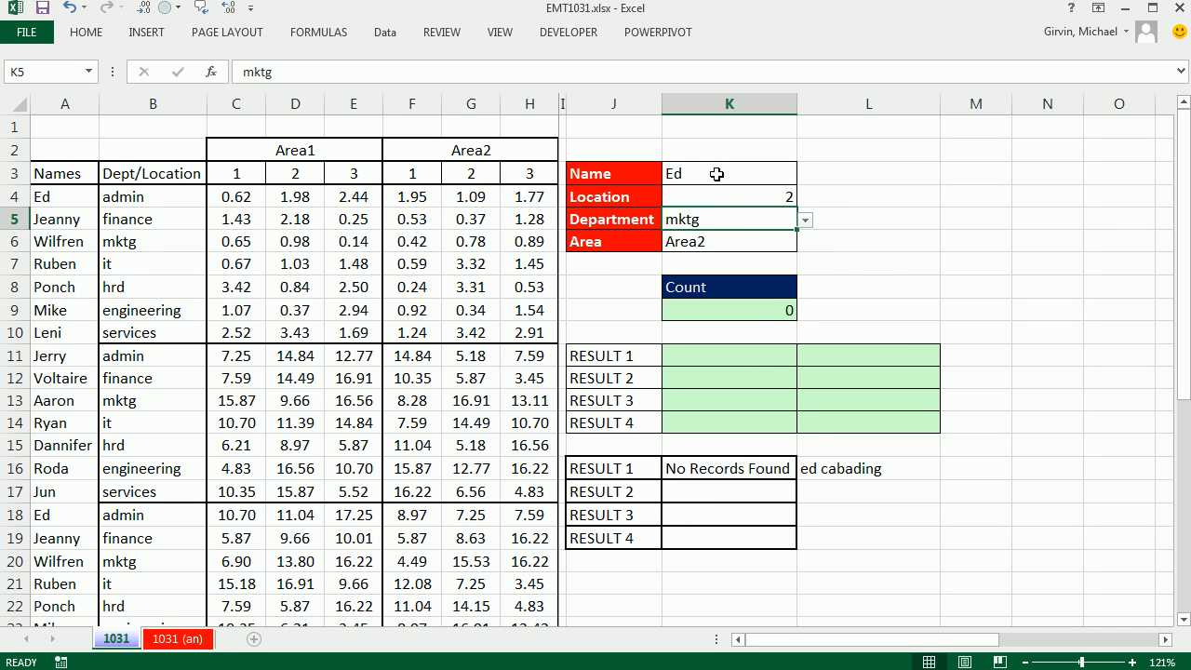
{"action": "mouse_move", "coordinate": [744, 474]}
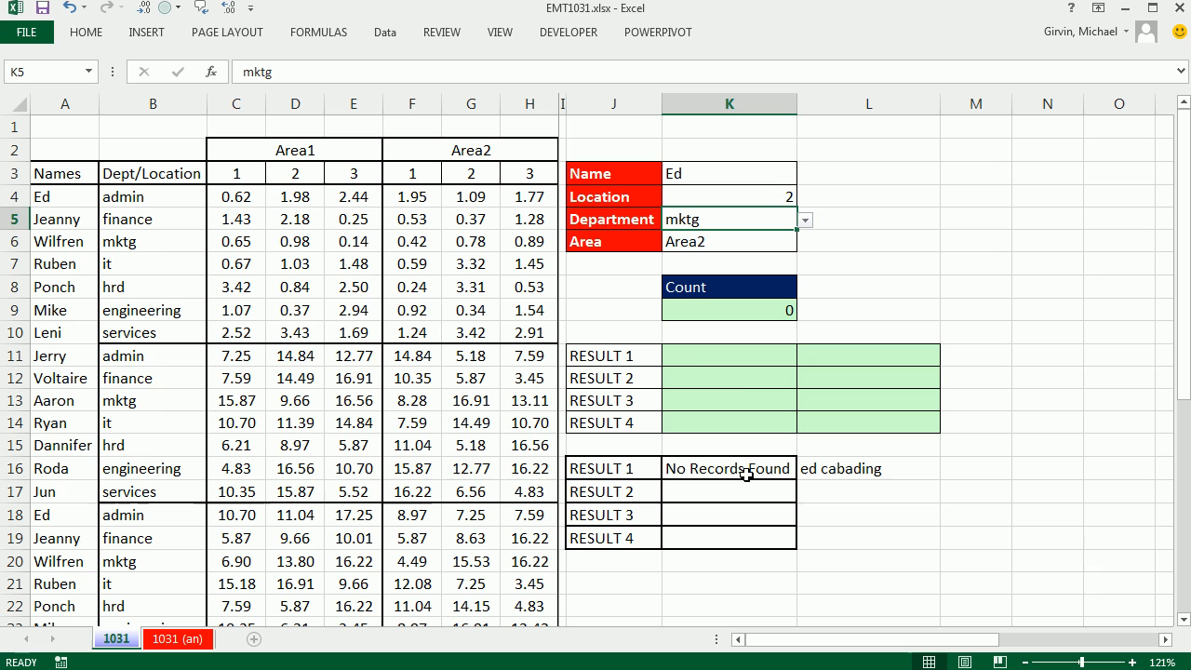
Edit RESULT 1's blank result to "No Rec." and check the RESULT 2 formula.
{"action": "left_click", "coordinate": [730, 354]}
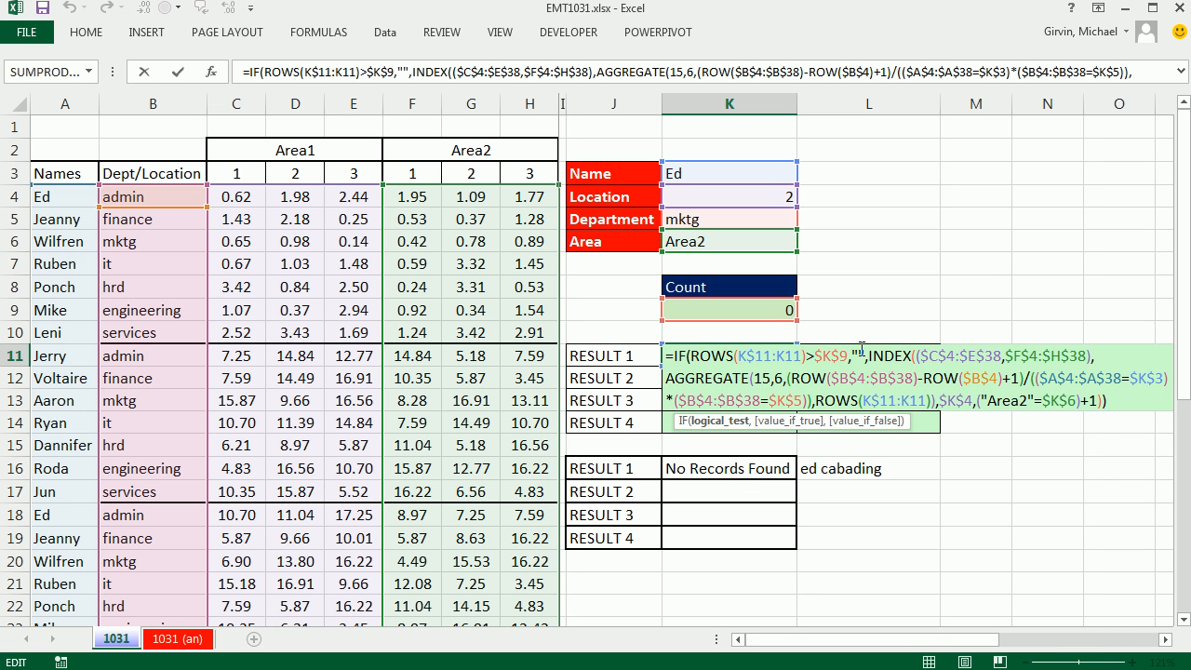
{"action": "type", "text": "No Rec."}
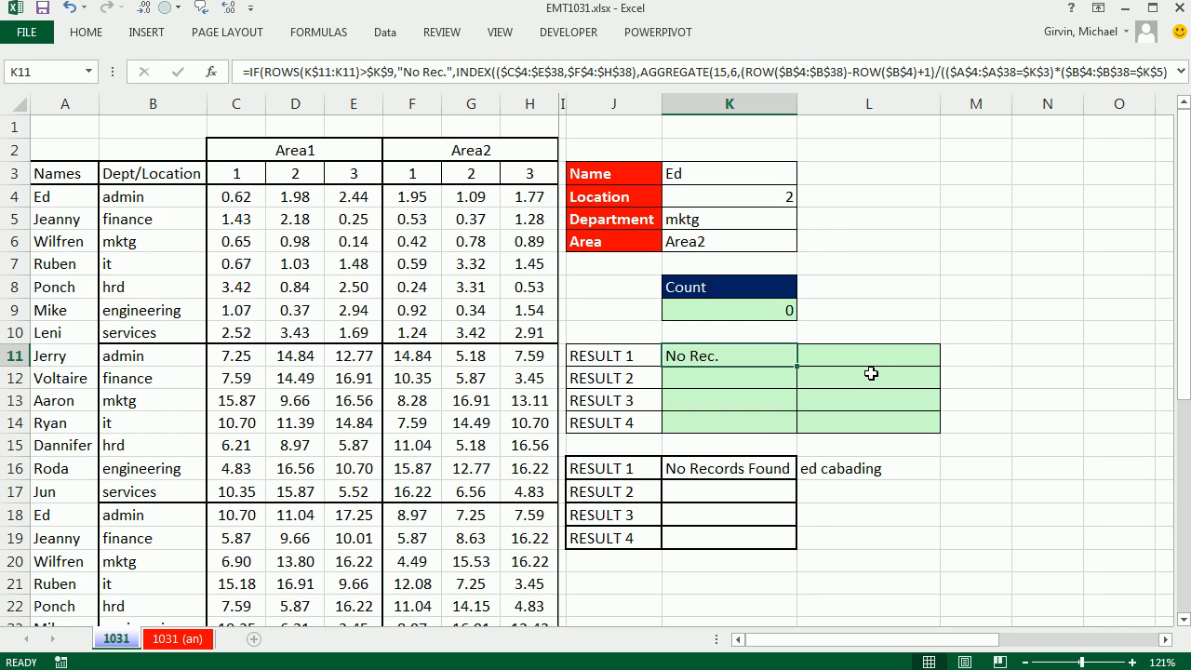
{"action": "left_click", "coordinate": [729, 378]}
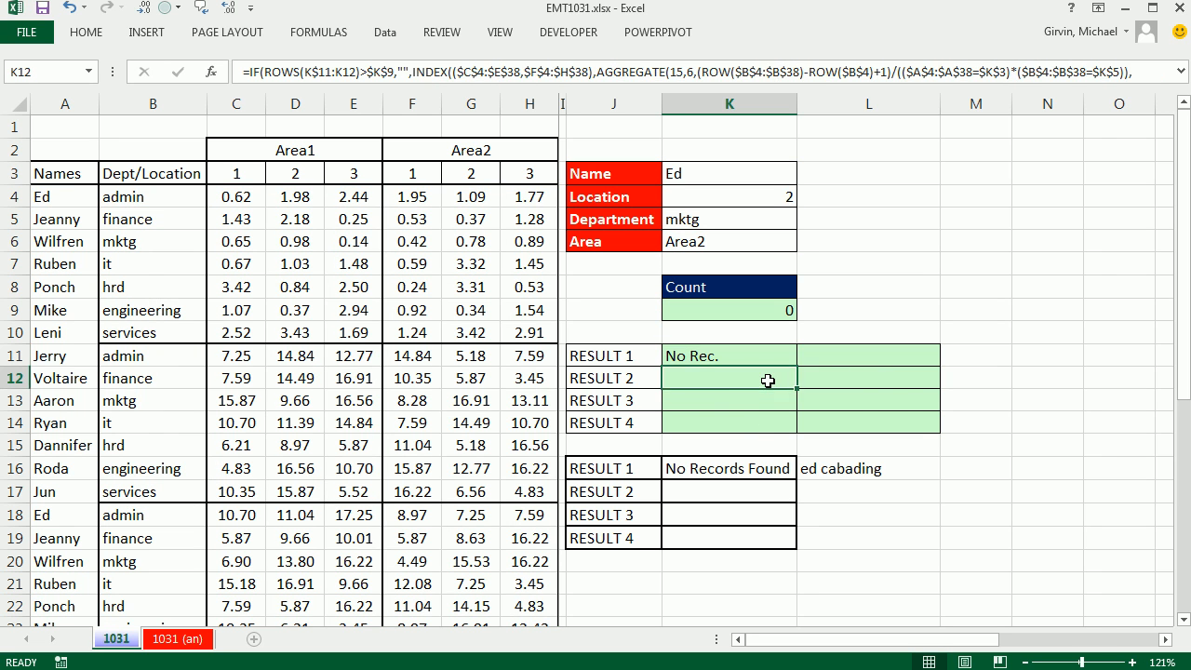
{"action": "double_click", "coordinate": [729, 378]}
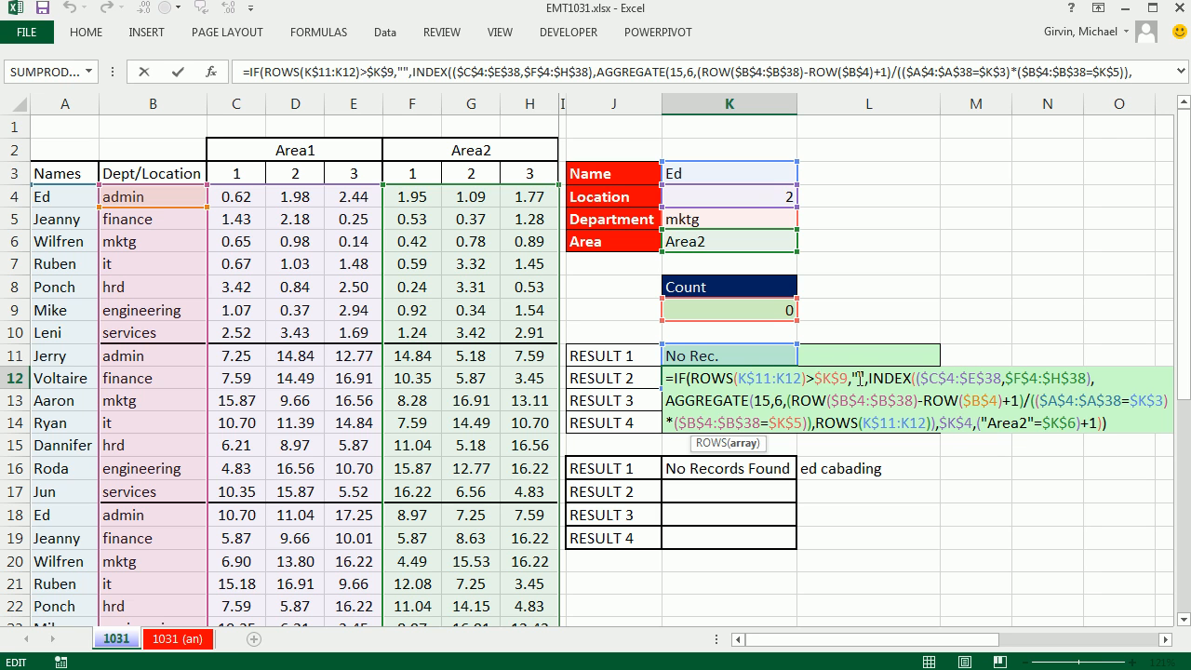